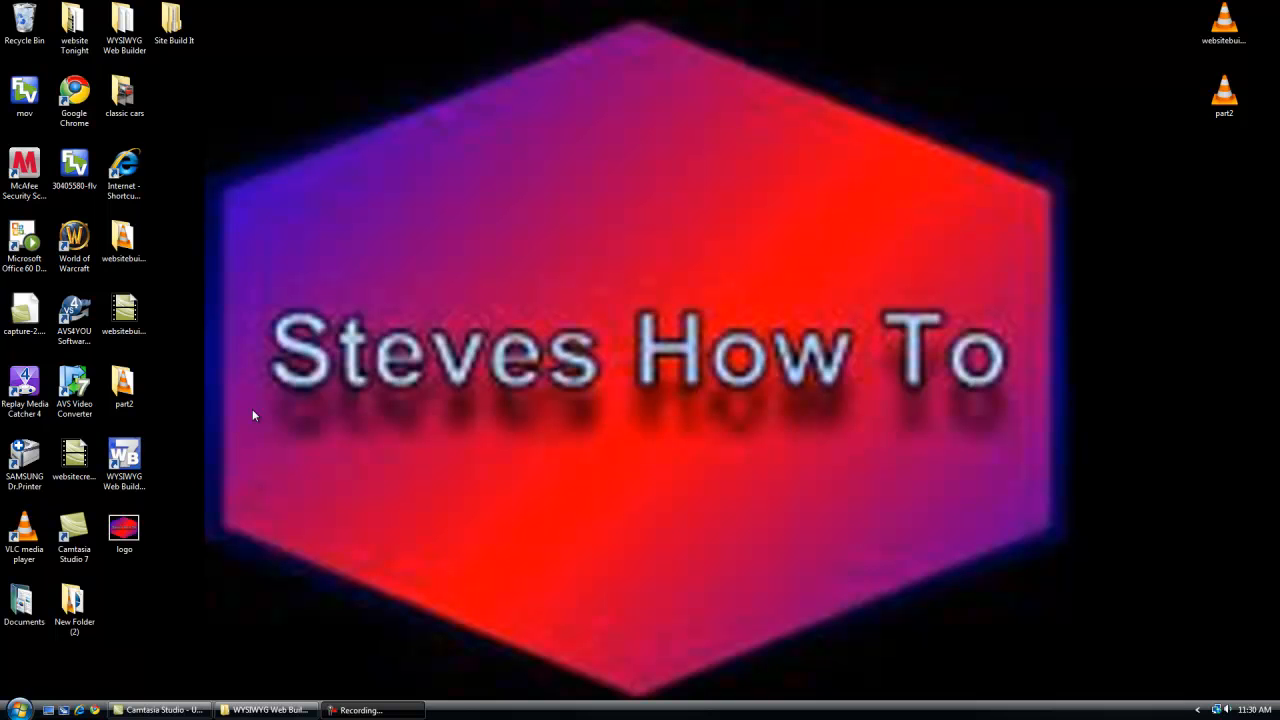
pyautogui.moveTo(222, 405)
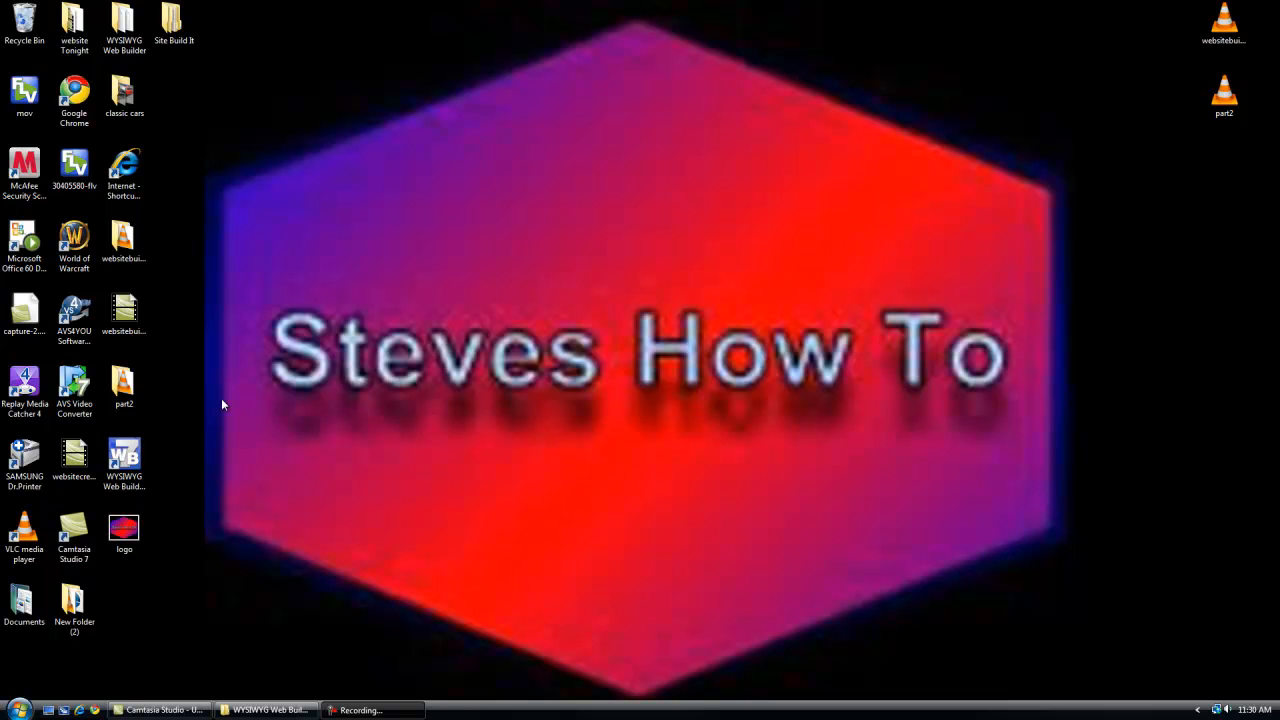
pyautogui.moveTo(1079, 276)
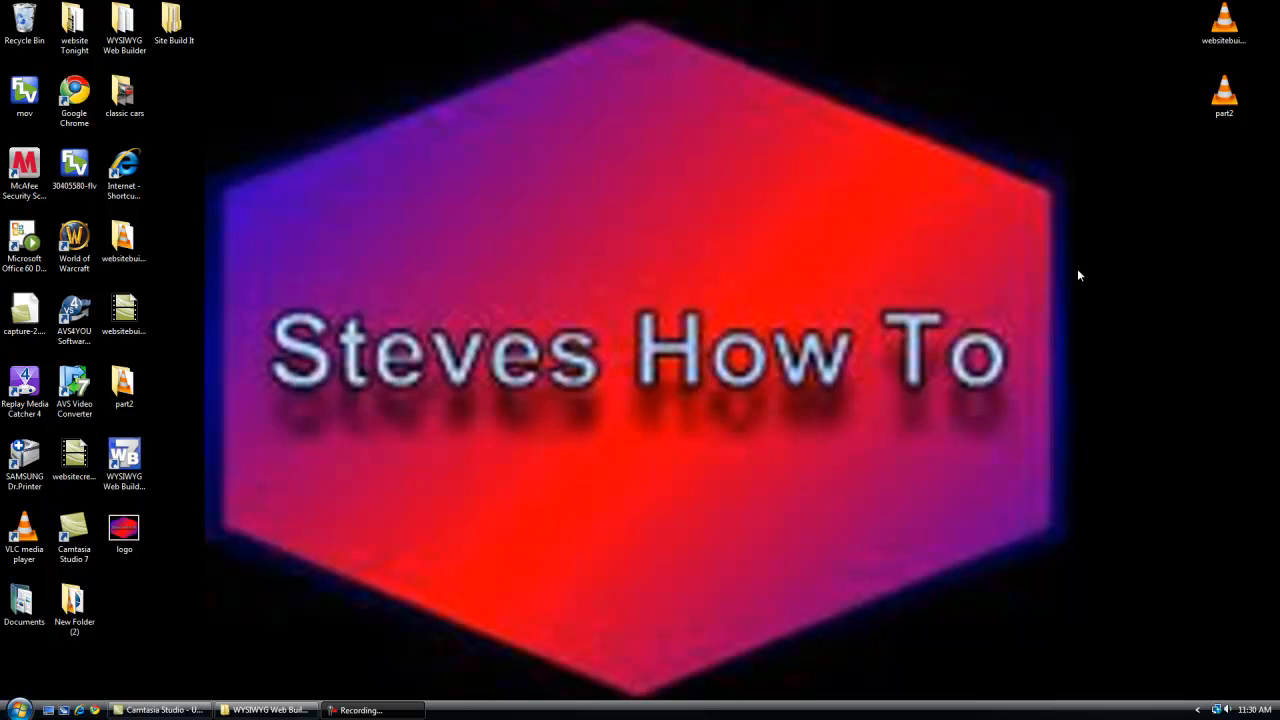
# Step: Create a new site from the GOEMO - Business Site 27 template, saved as example7.wbs
pyautogui.moveTo(1080, 275); pyautogui.dragTo(238, 452)
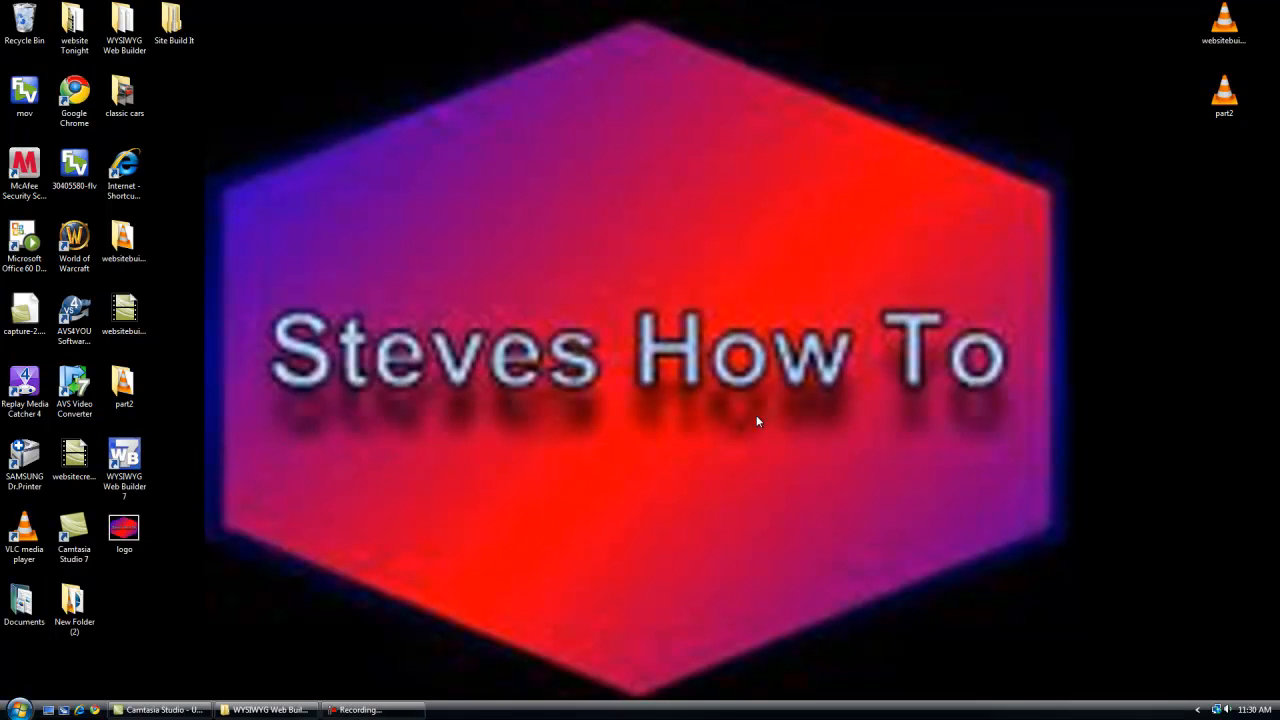
pyautogui.moveTo(293, 378)
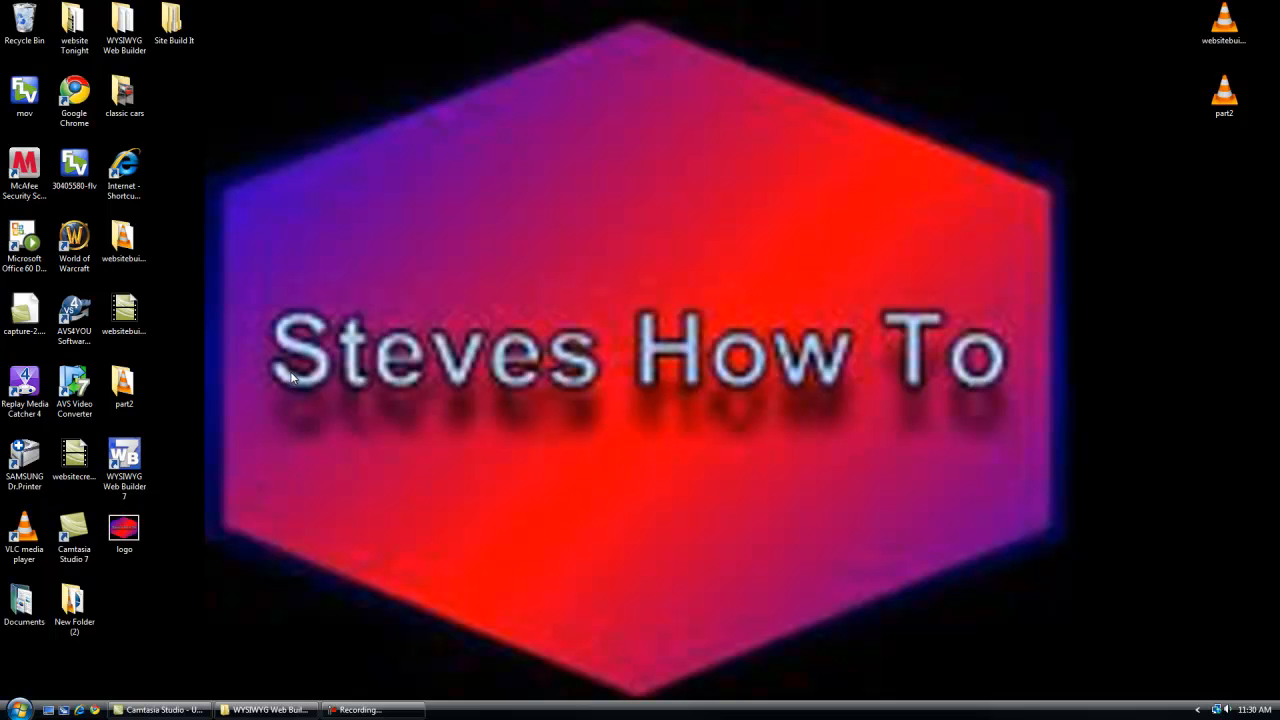
pyautogui.moveTo(156, 471)
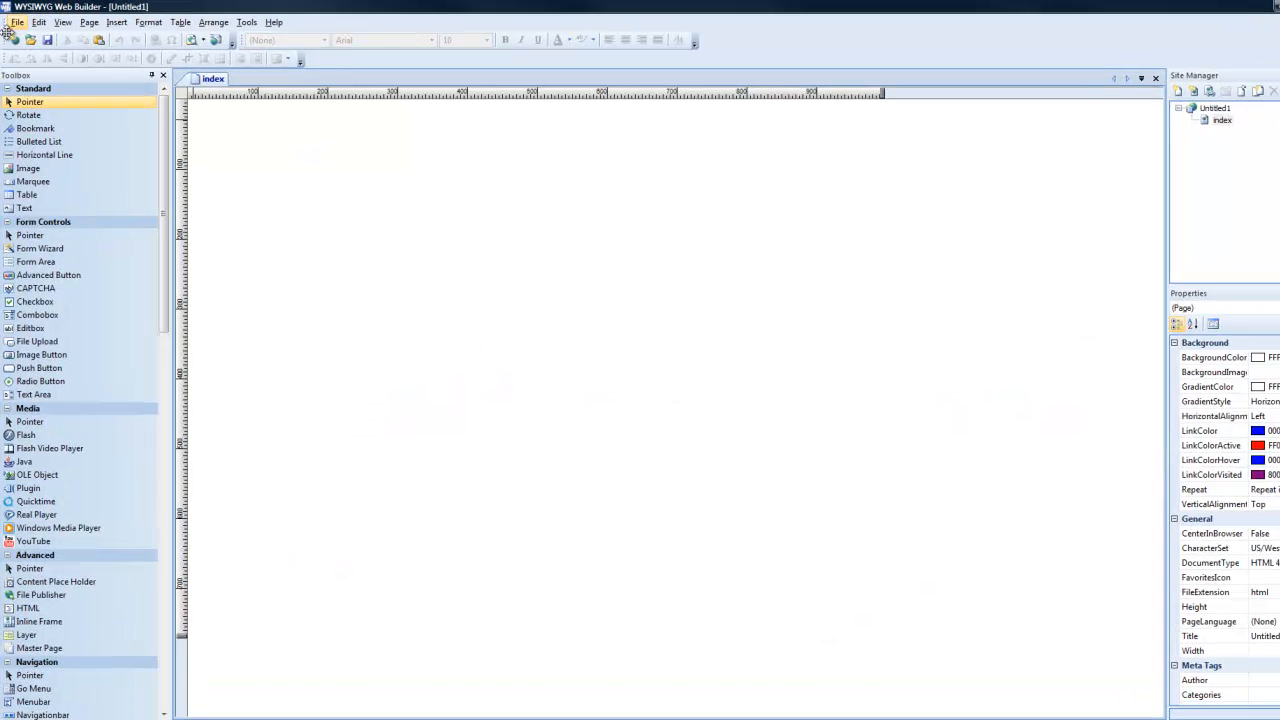
pyautogui.click(38, 21)
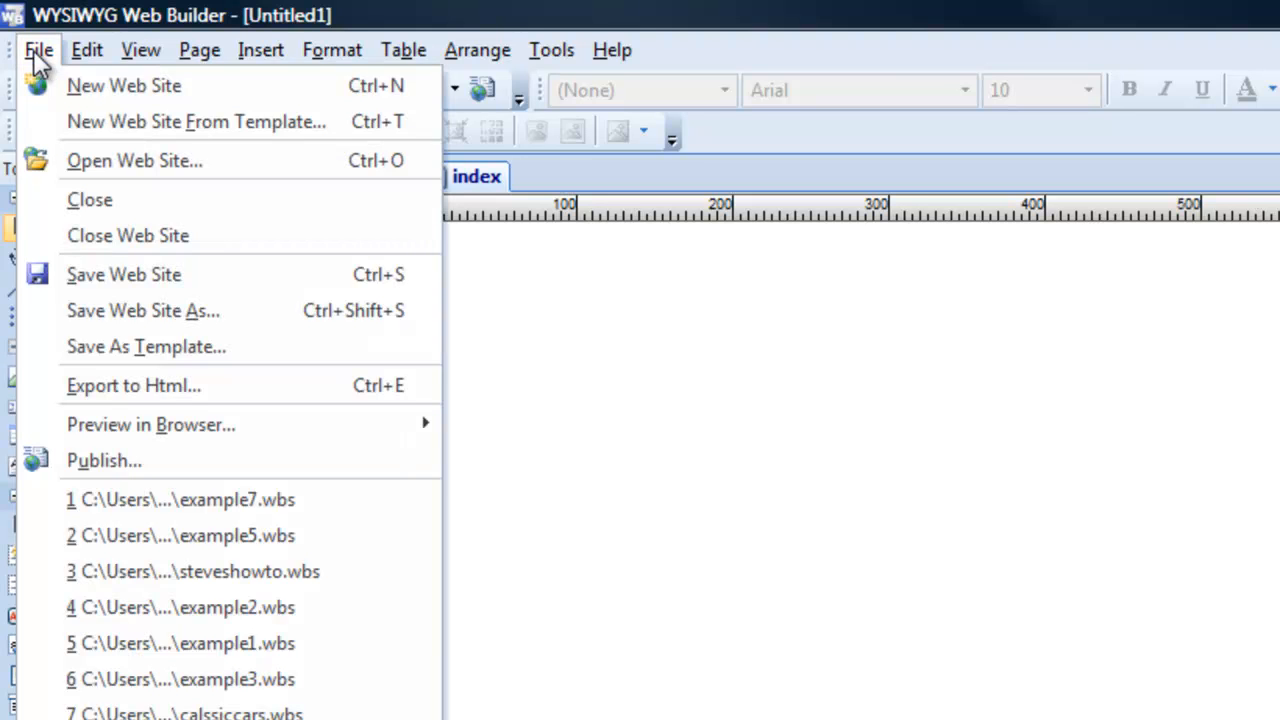
pyautogui.moveTo(125, 135)
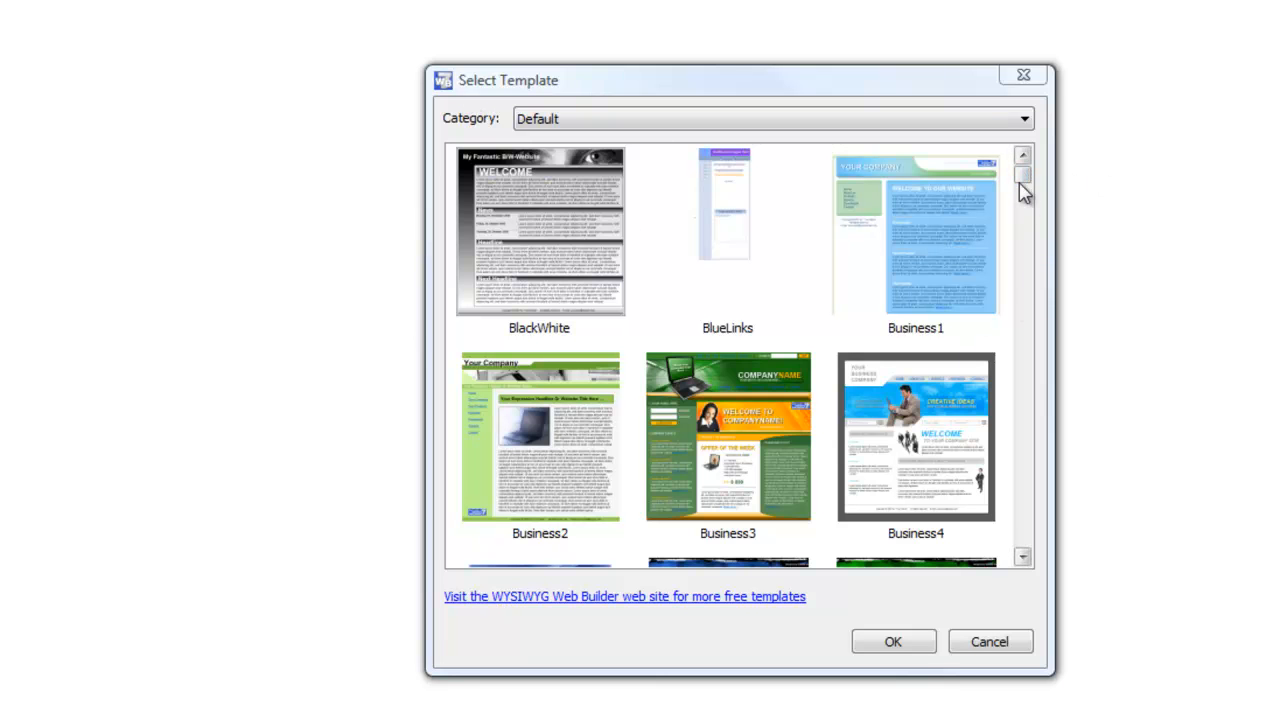
pyautogui.scroll(-3)
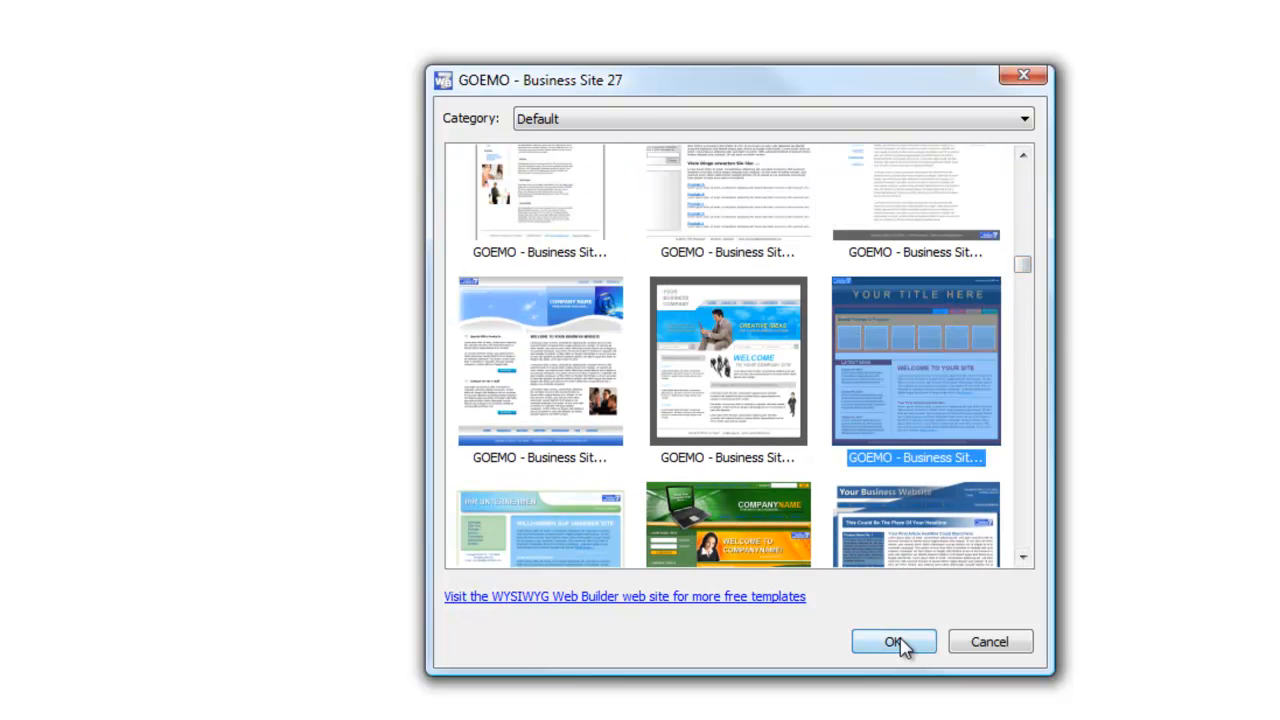
pyautogui.click(893, 641)
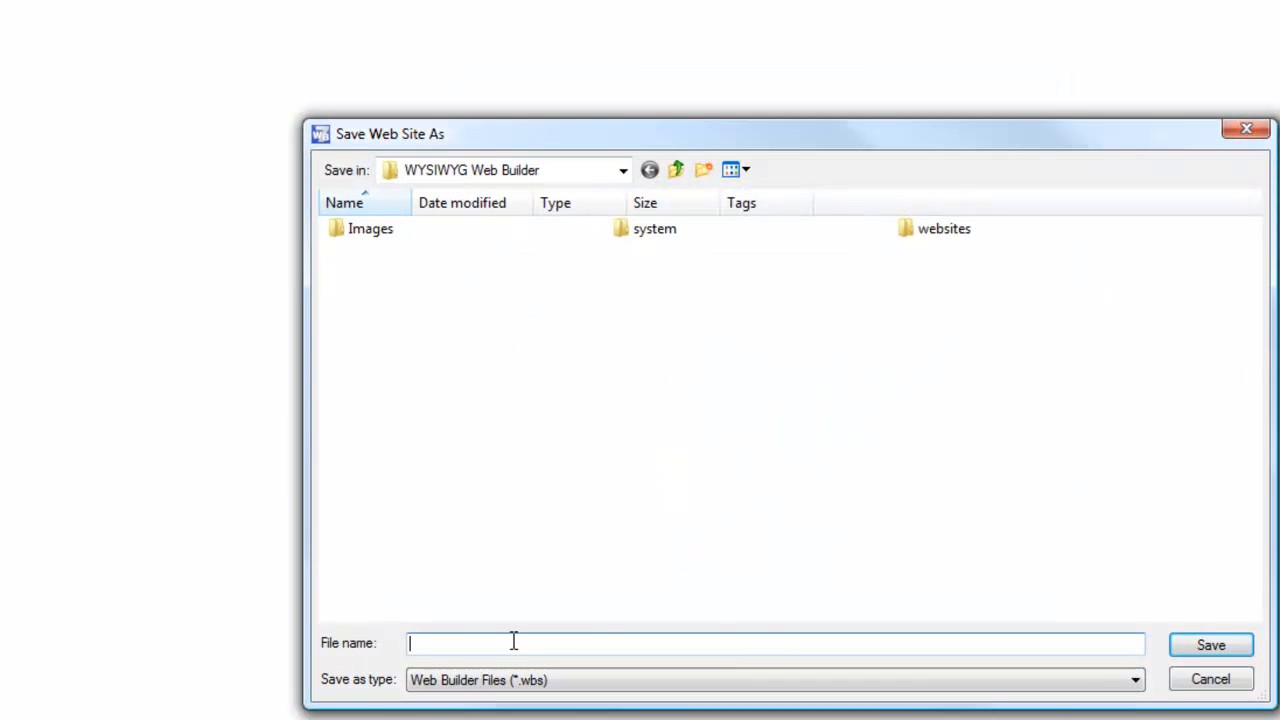
pyautogui.write('example7')
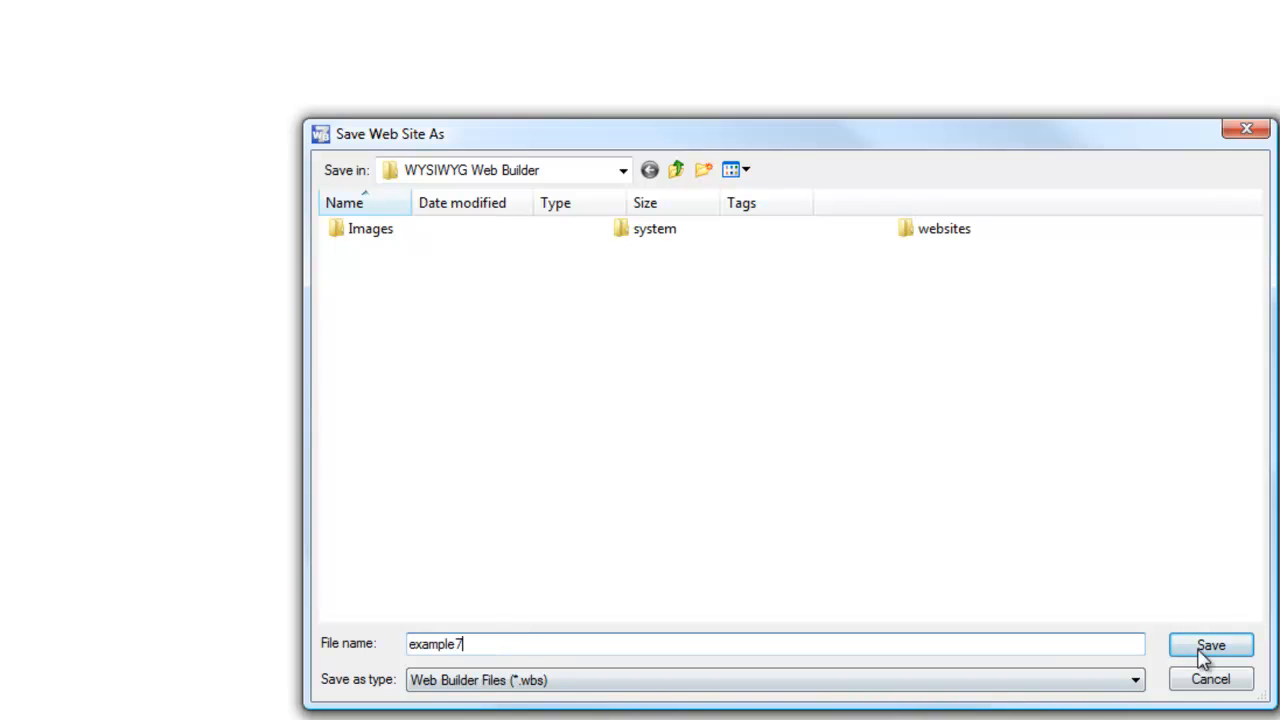
pyautogui.click(1210, 645)
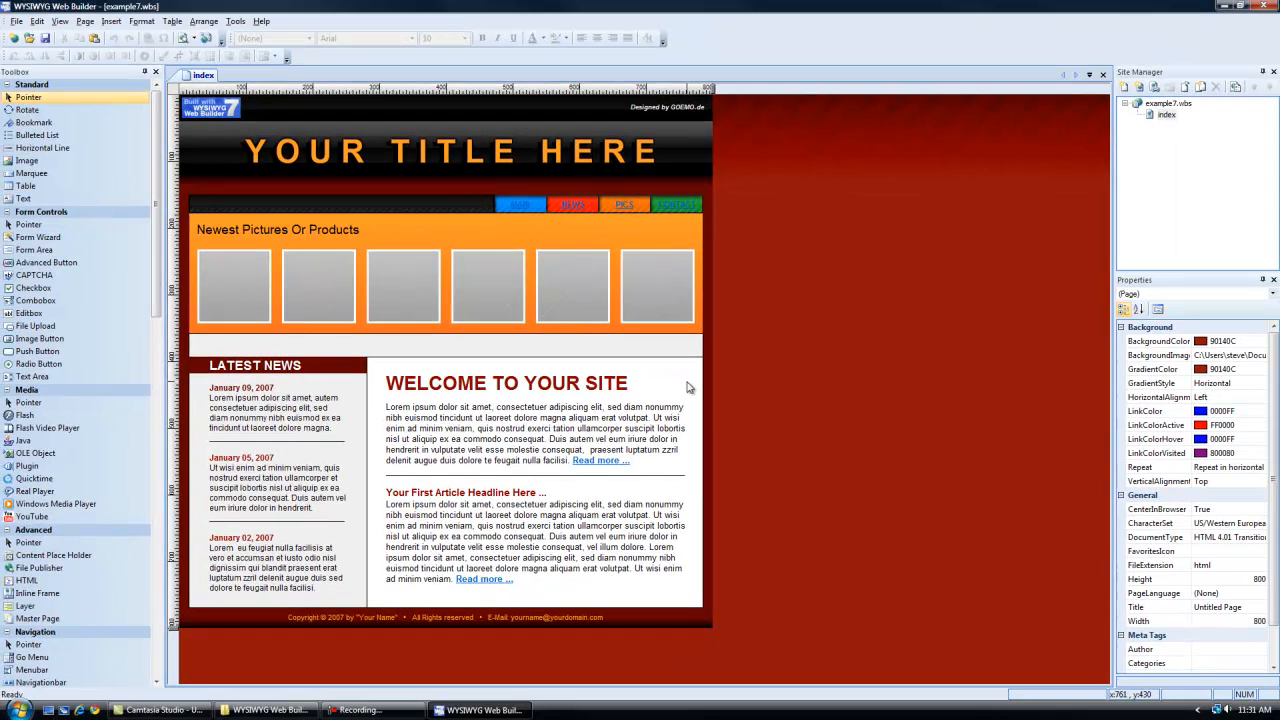
# Step: Change the header title to 'Steves Classic Cars' and remove the six picture placeholders
pyautogui.click(445, 135)
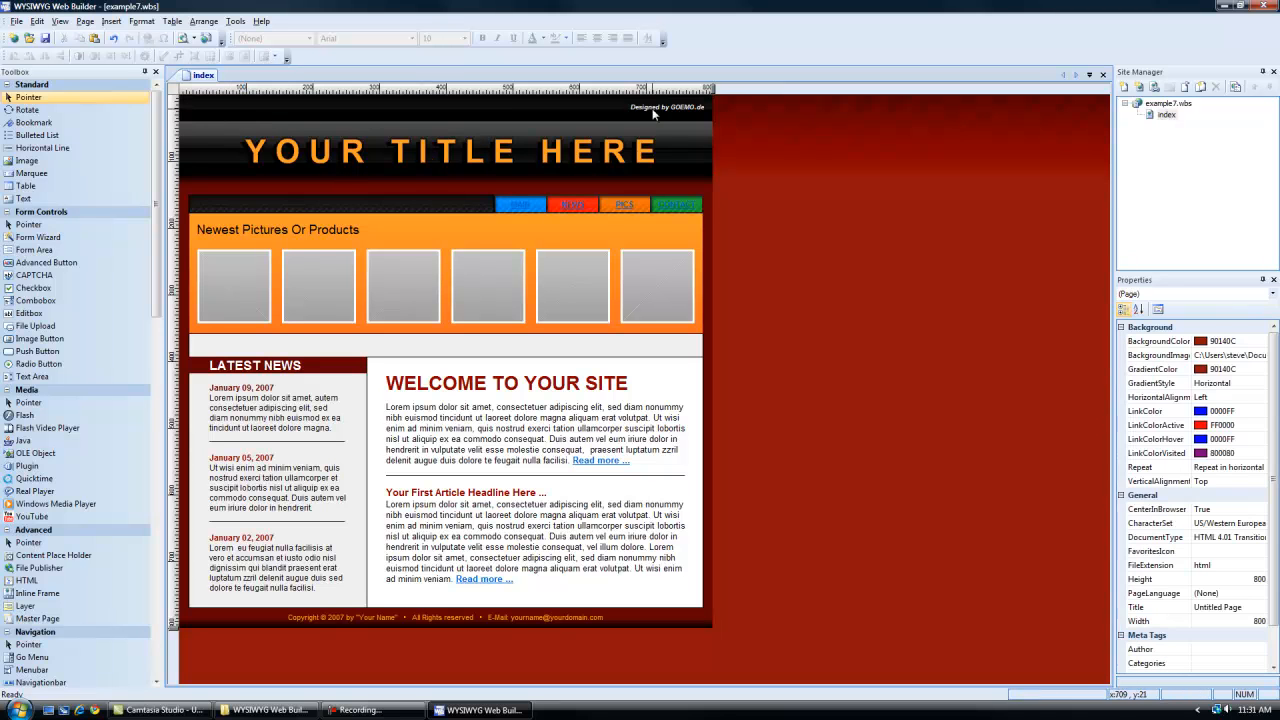
pyautogui.doubleClick(448, 150)
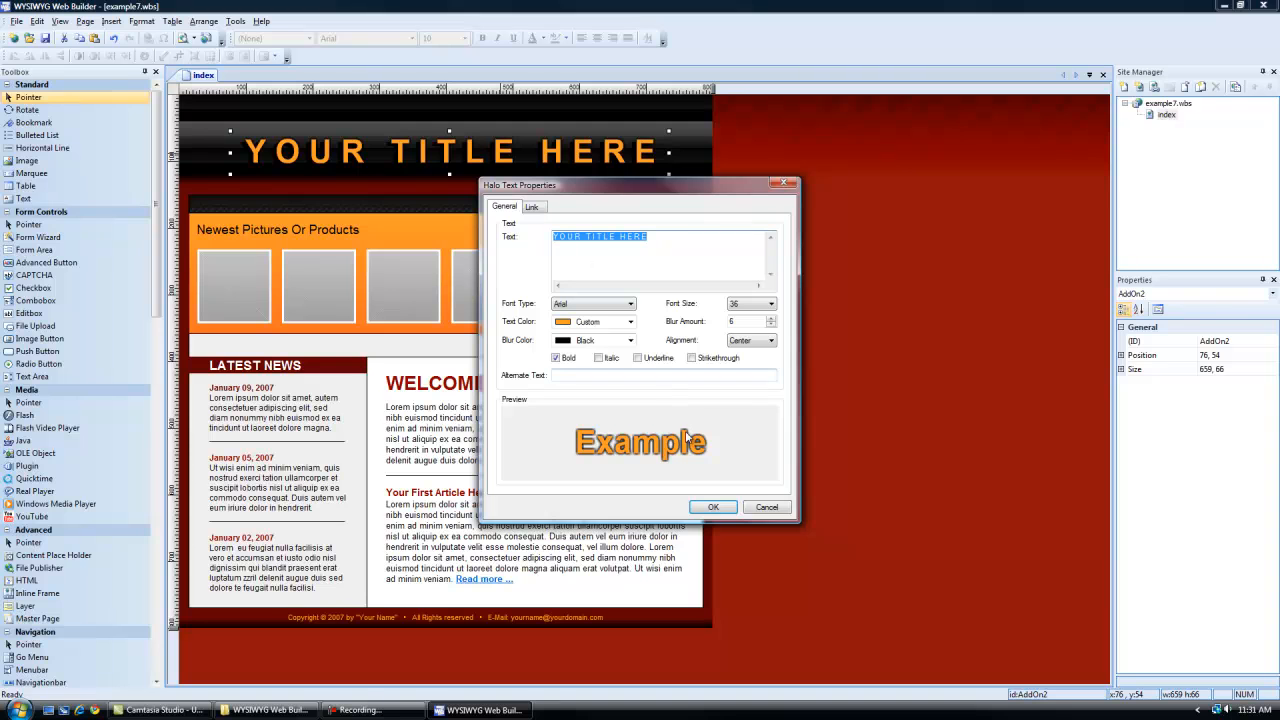
pyautogui.write('Steves Cla')
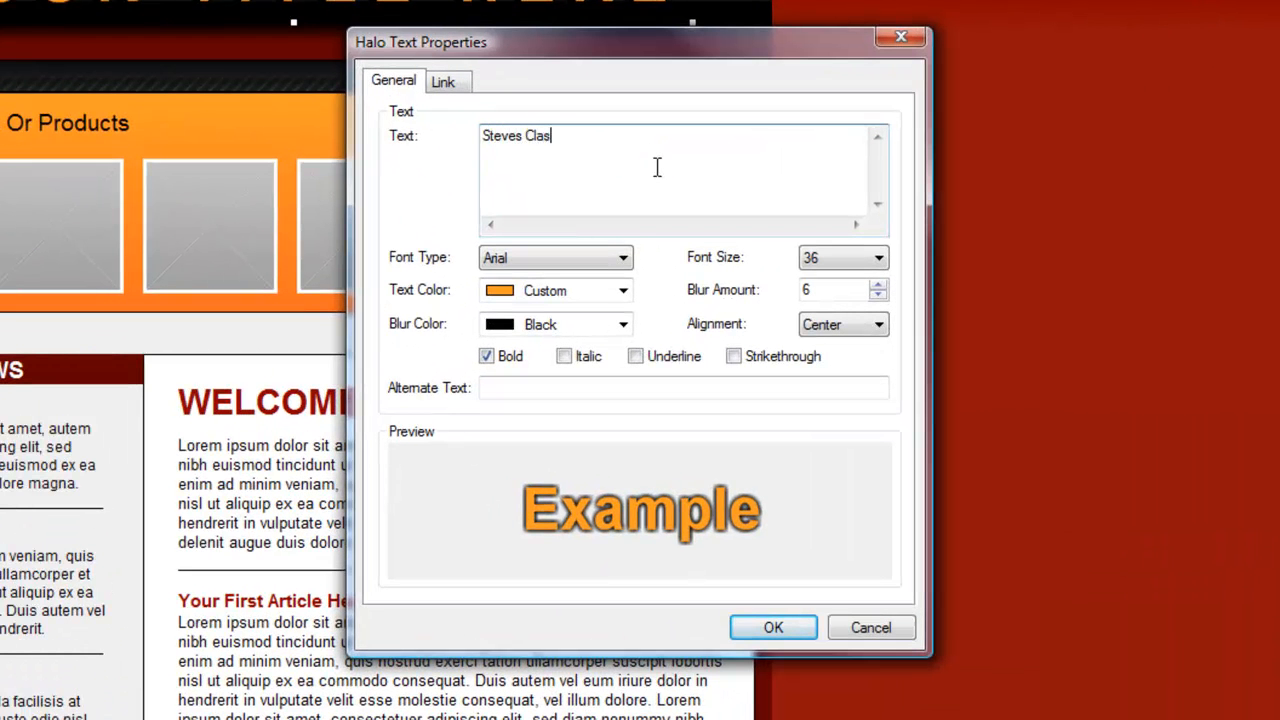
pyautogui.write('sic Cars')
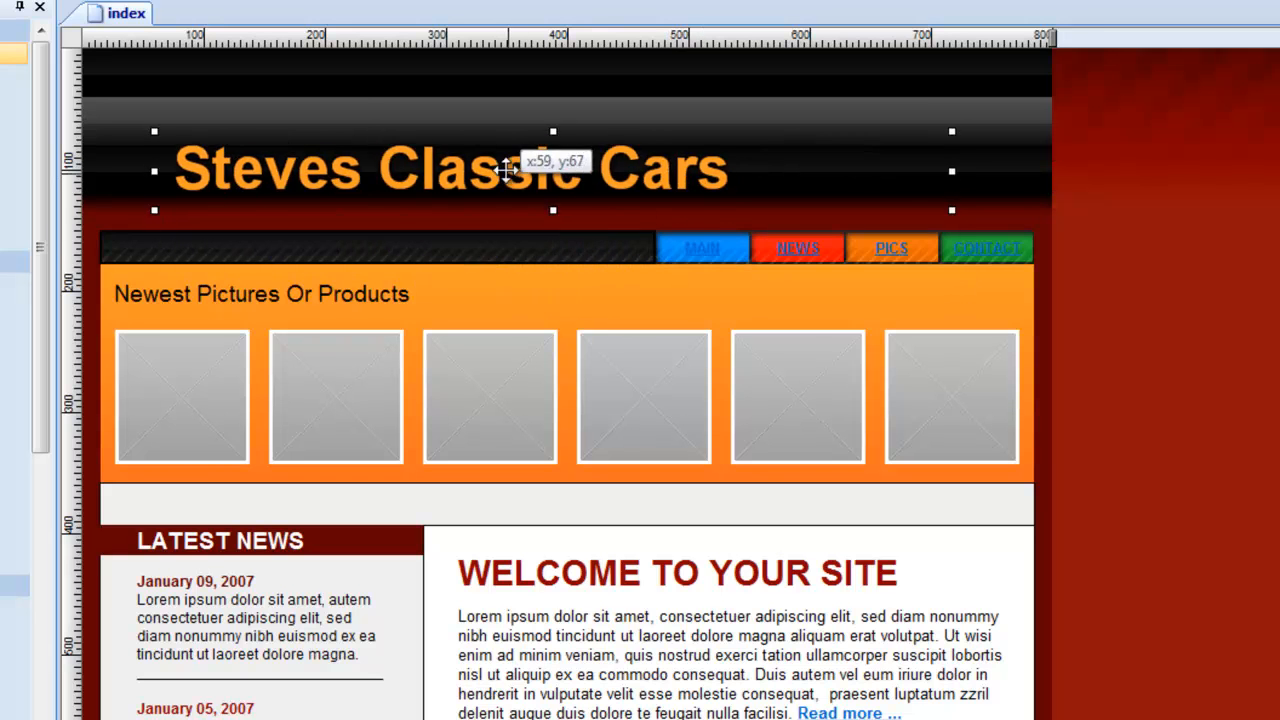
pyautogui.click(183, 397)
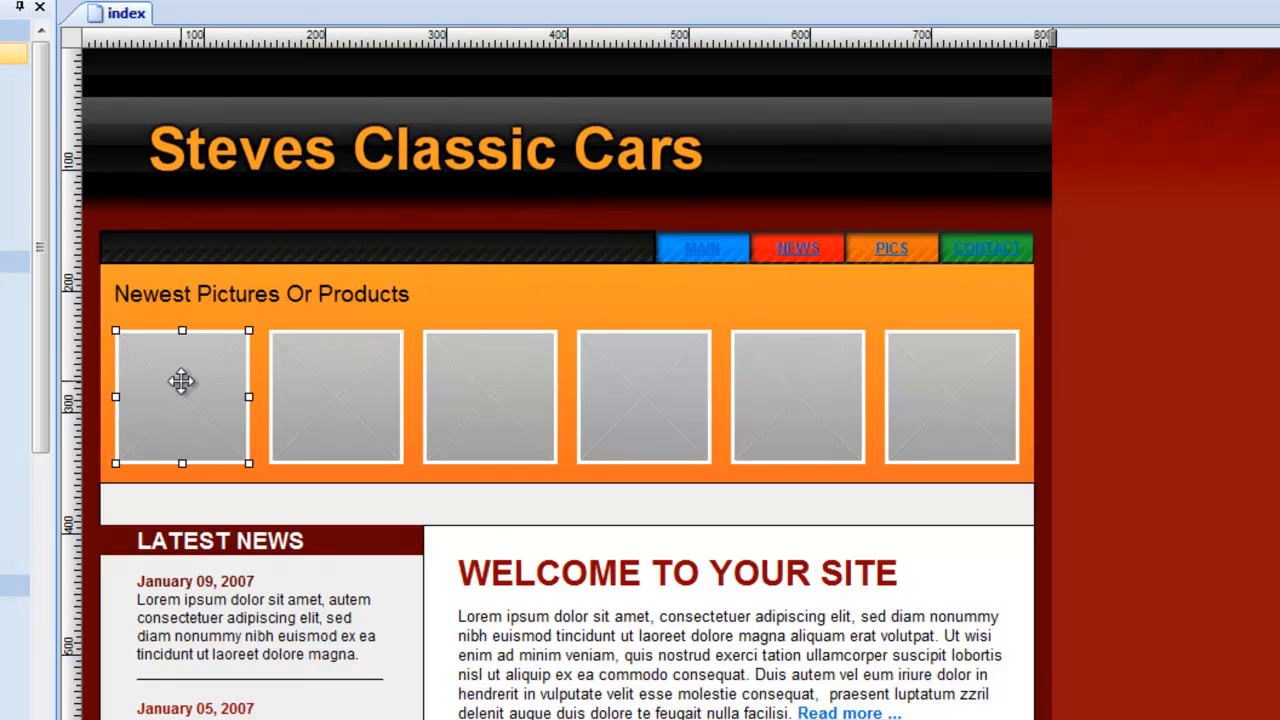
pyautogui.moveTo(182, 395); pyautogui.dragTo(644, 395)
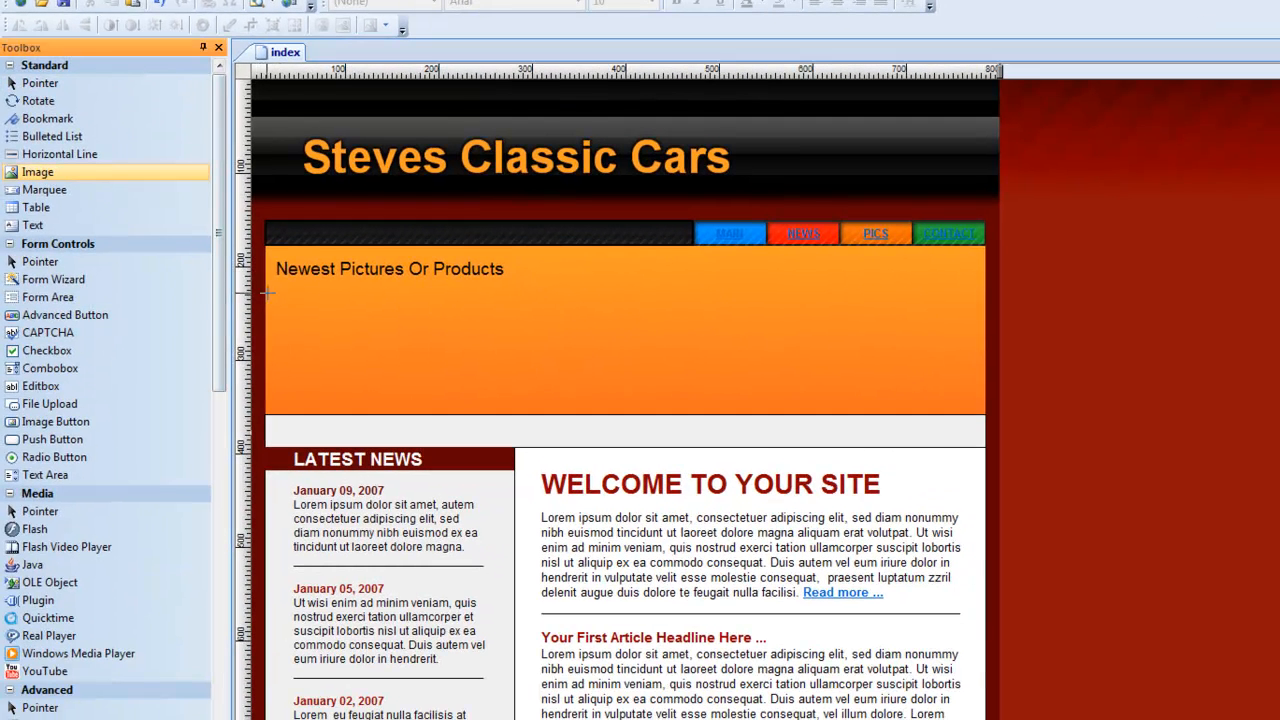
# Step: Insert car1.jpg and car2.jpg from Desktop\classic cars and enlarge the black car photo
pyautogui.doubleClick(365, 348)
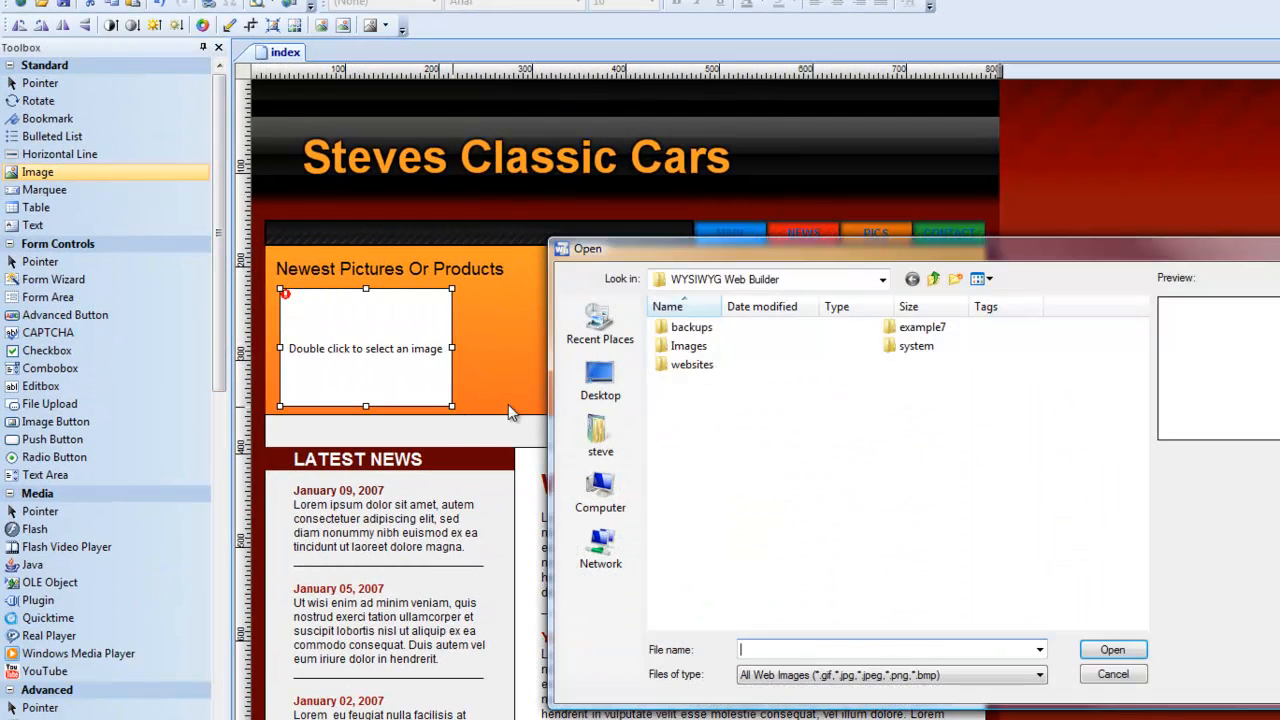
pyautogui.click(600, 380)
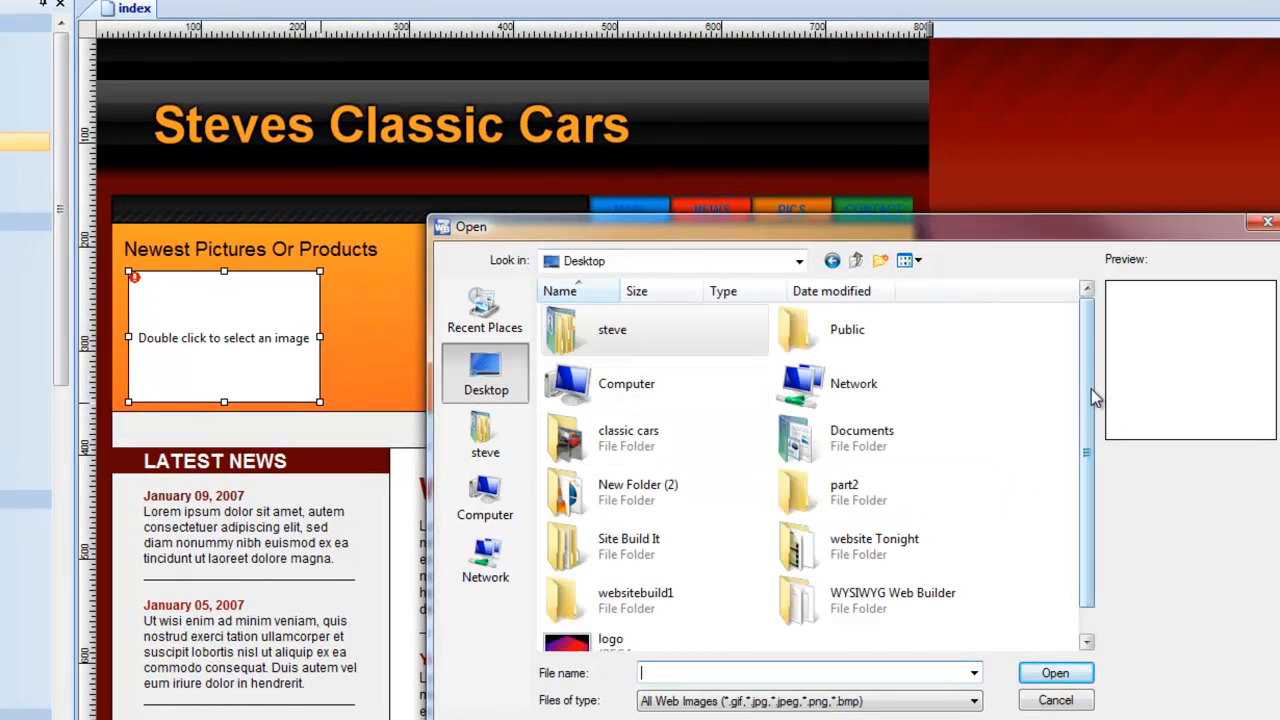
pyautogui.doubleClick(627, 438)
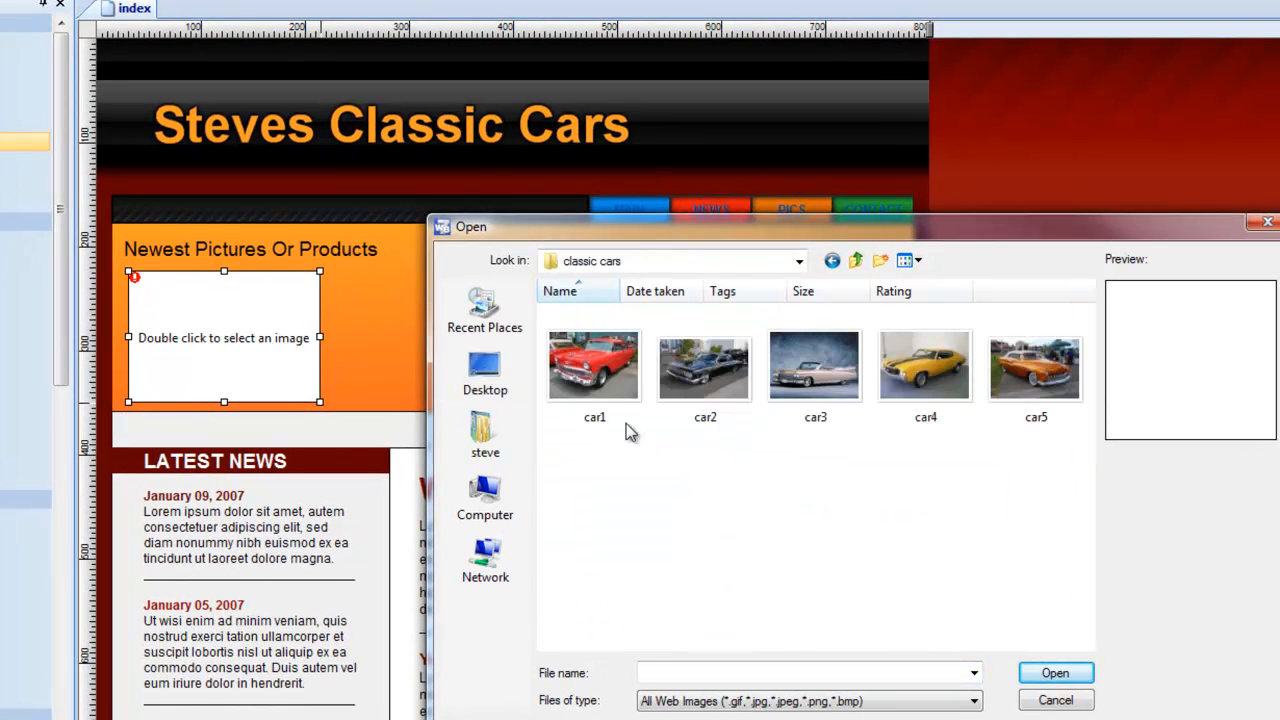
pyautogui.doubleClick(593, 365)
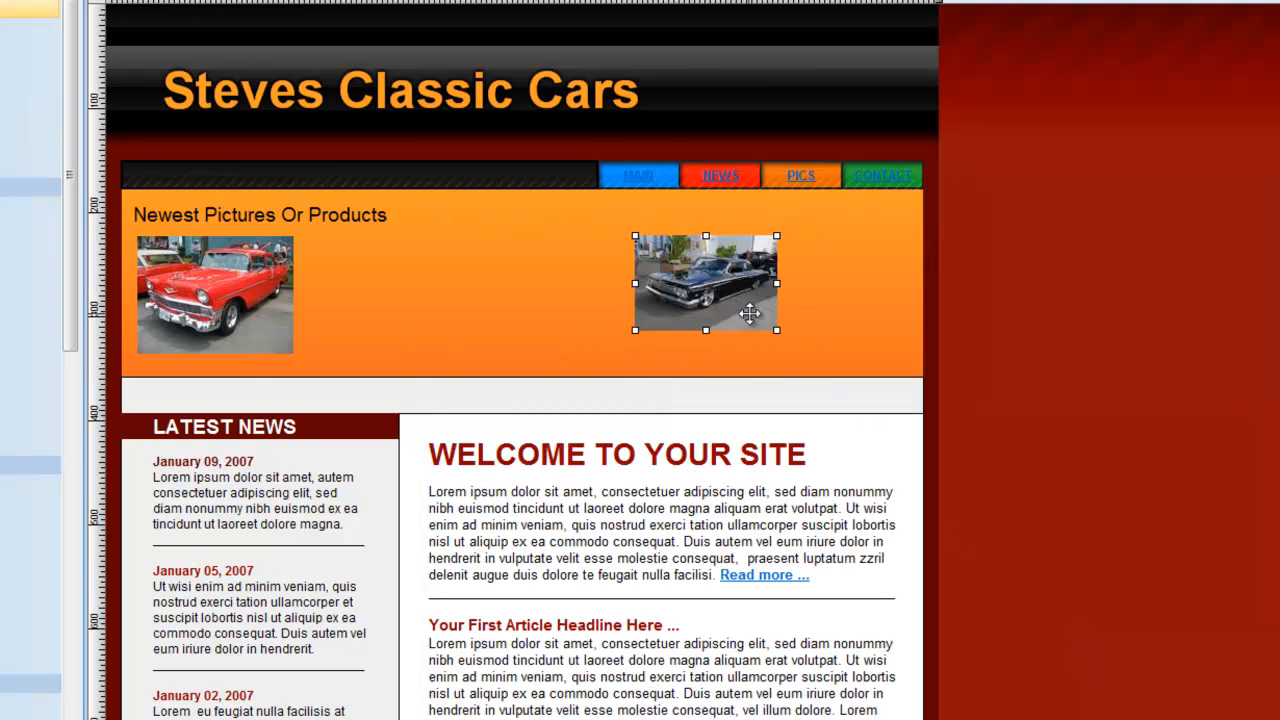
pyautogui.moveTo(777, 328); pyautogui.dragTo(818, 358)
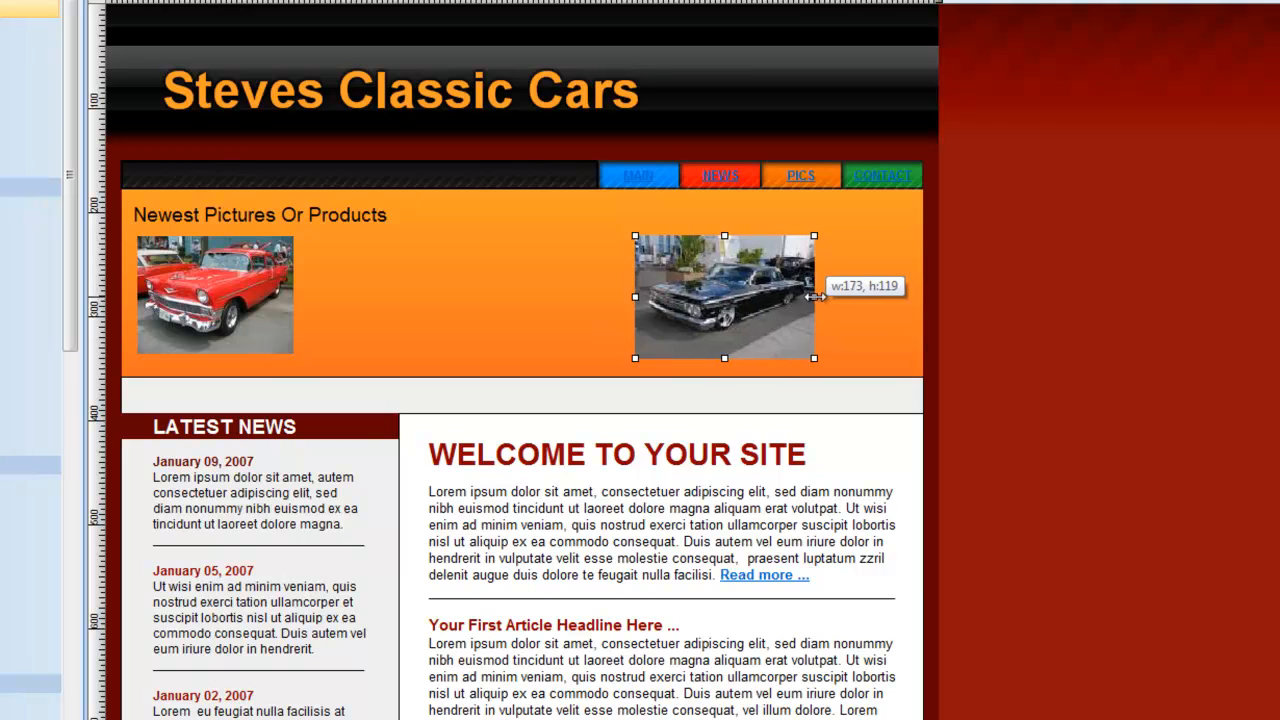
pyautogui.doubleClick(724, 297)
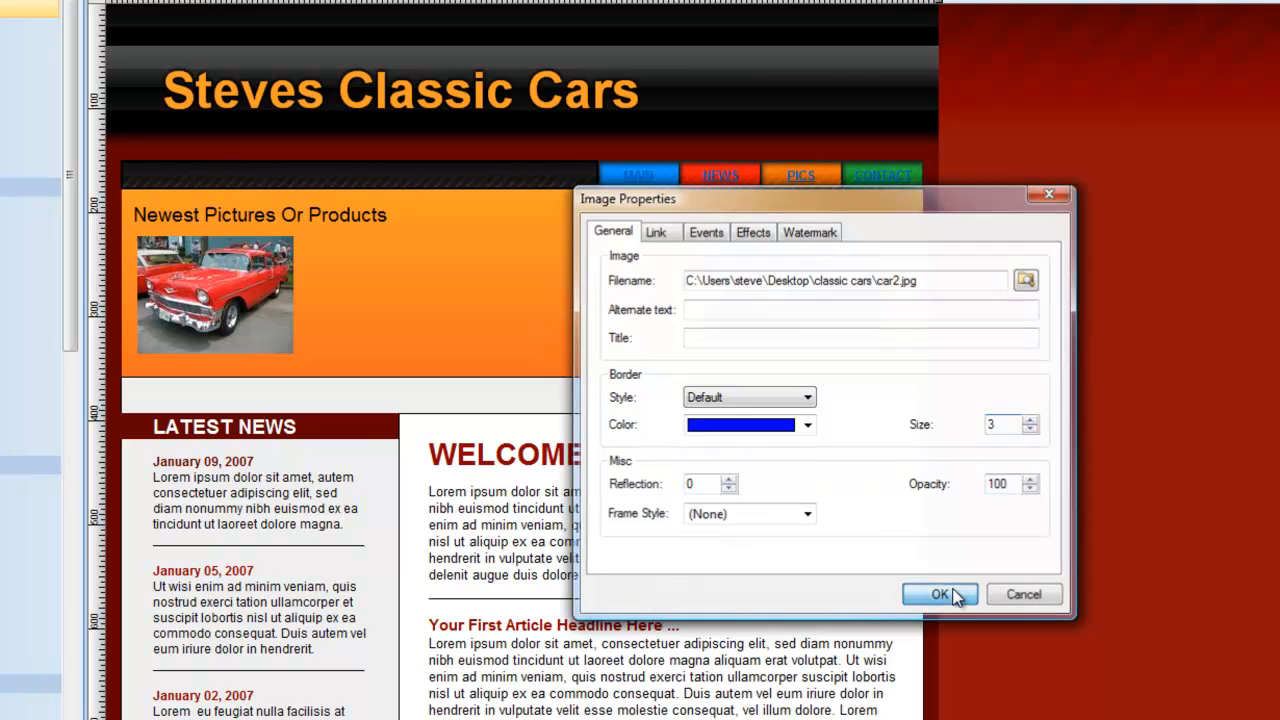
# Step: Give both car photos blue 3-pixel borders and move the red car beside the black car
pyautogui.click(939, 594)
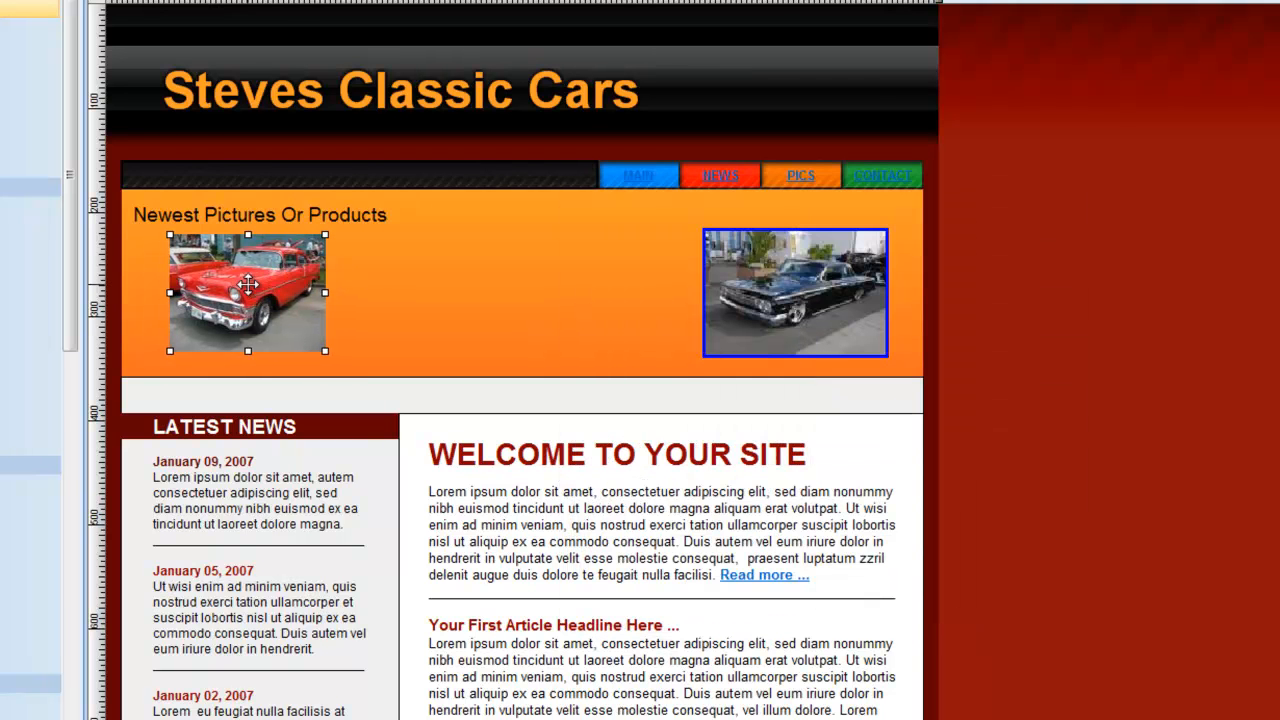
pyautogui.click(808, 424)
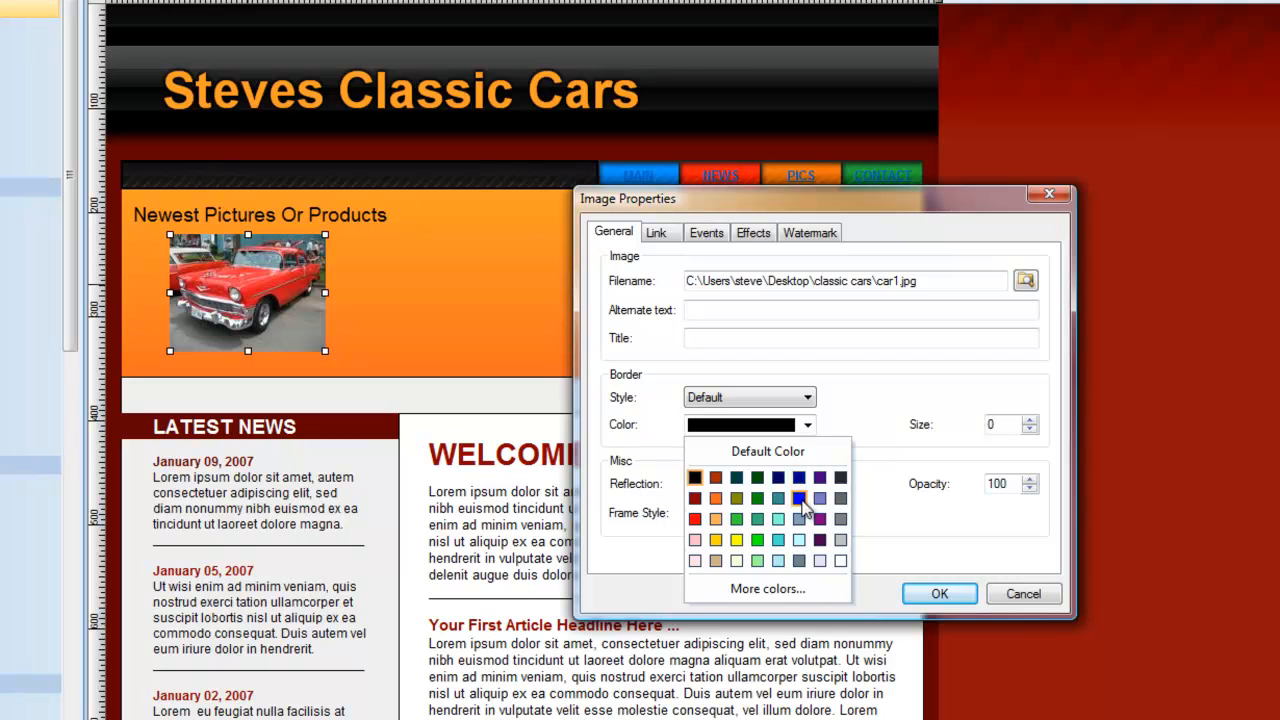
pyautogui.click(798, 498)
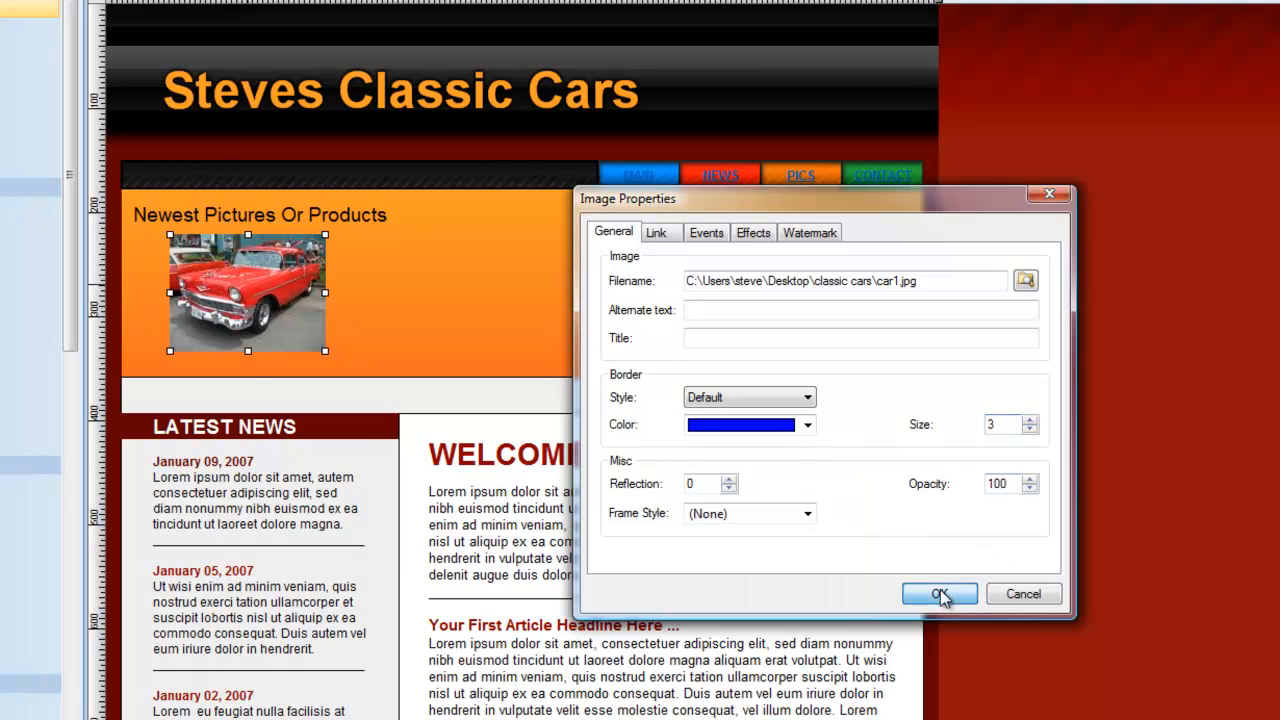
pyautogui.click(938, 593)
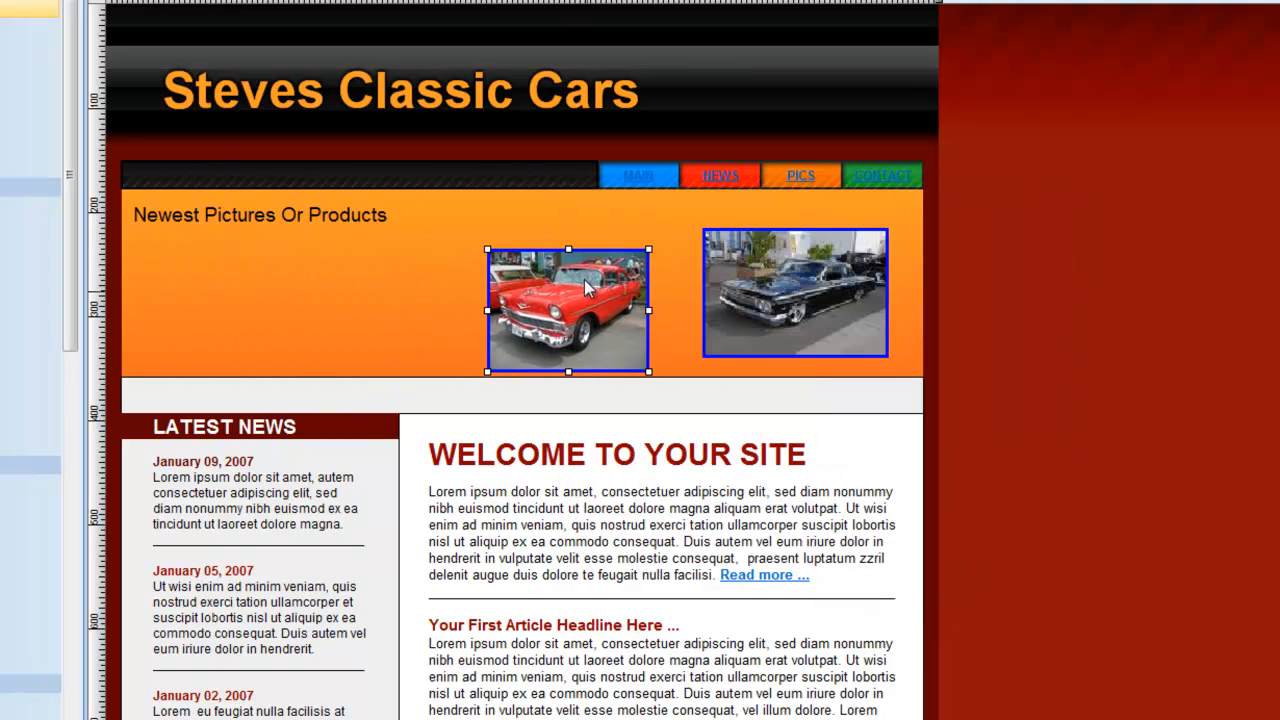
pyautogui.moveTo(568, 310); pyautogui.dragTo(580, 300)
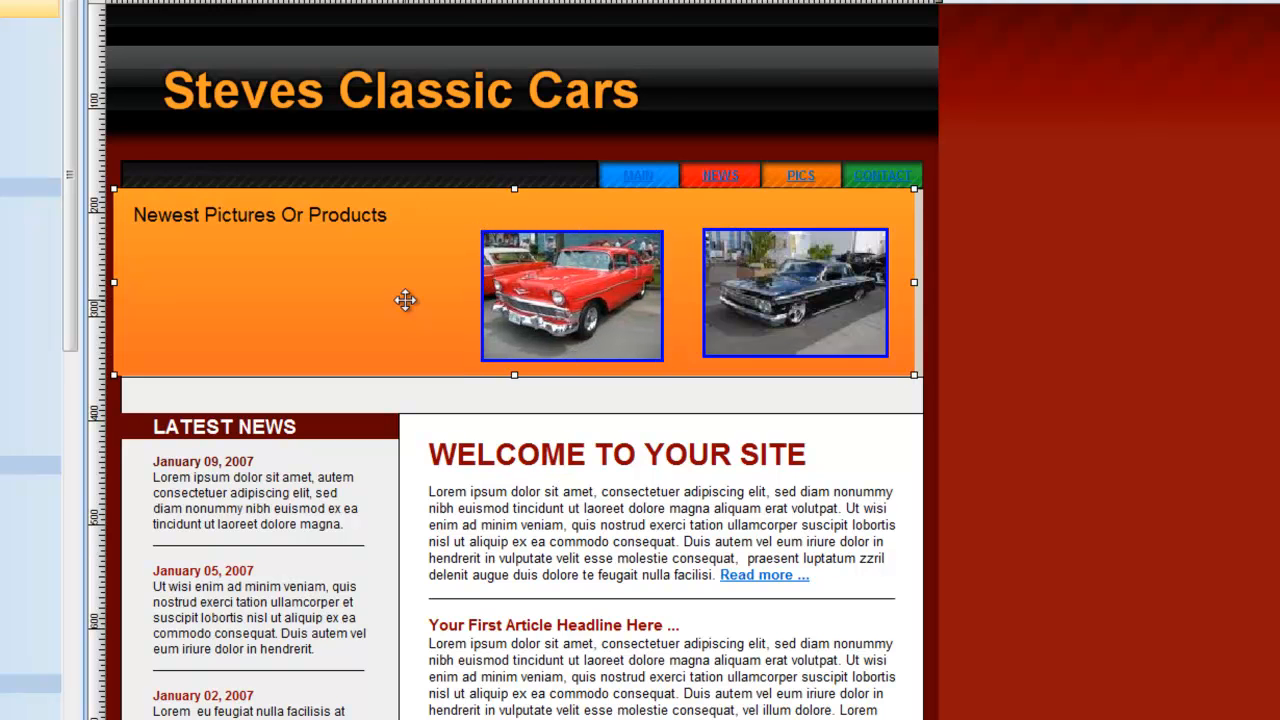
# Step: Replace the 'Newest Pictures Or Products' heading with 'Steves Classic Cars'
pyautogui.click(260, 214)
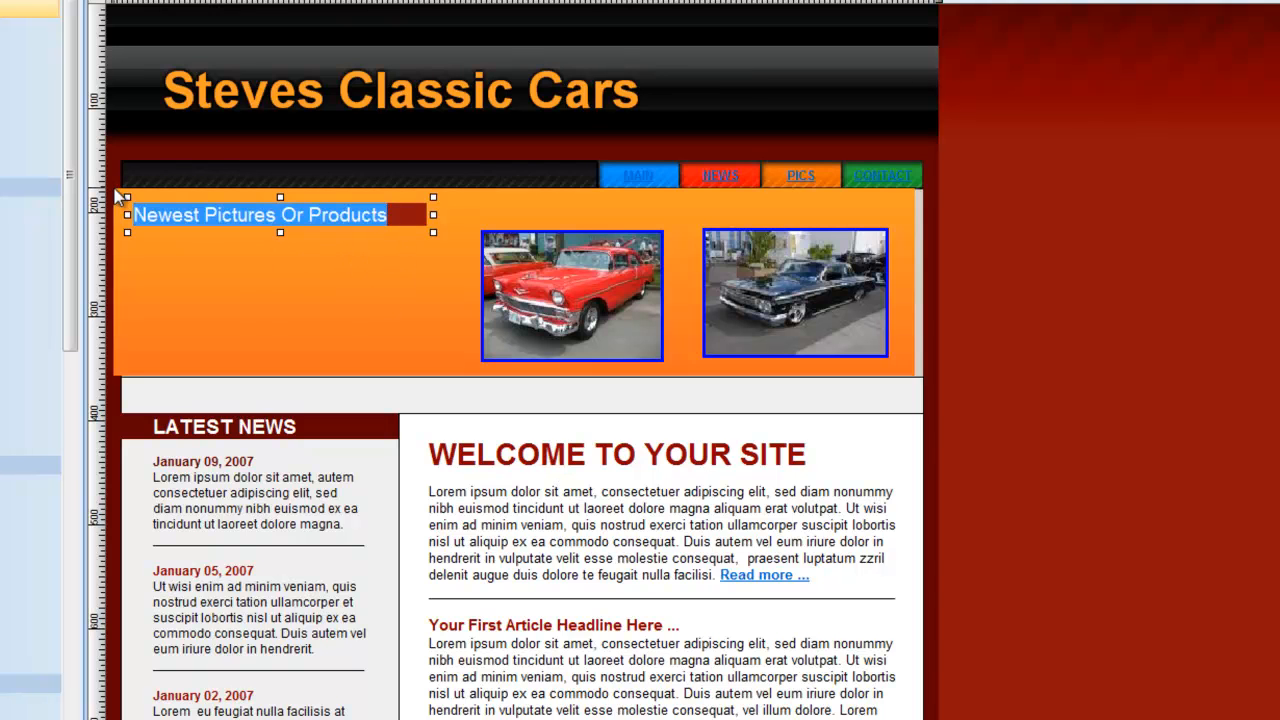
pyautogui.write('Stevs')
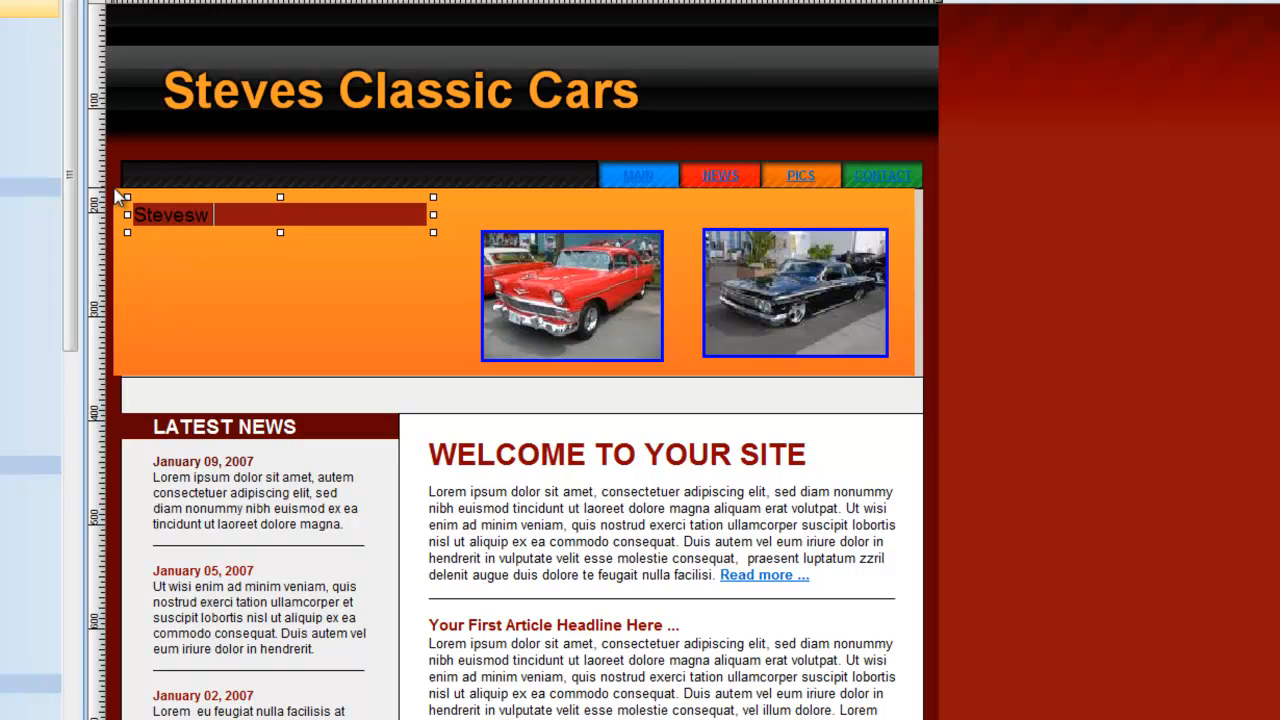
pyautogui.write('Classic Cars')
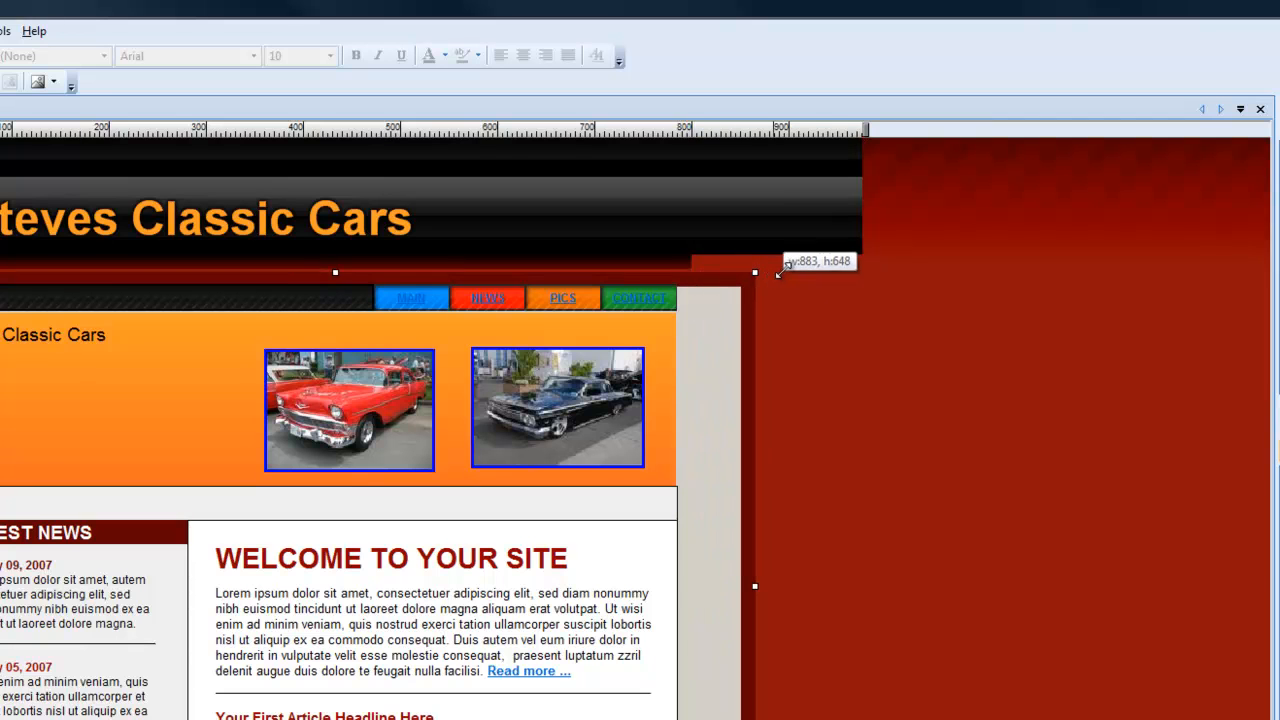
# Step: Stretch the grey backdrop panel rightward to about 962 px wide
pyautogui.moveTo(780, 272); pyautogui.dragTo(843, 284)
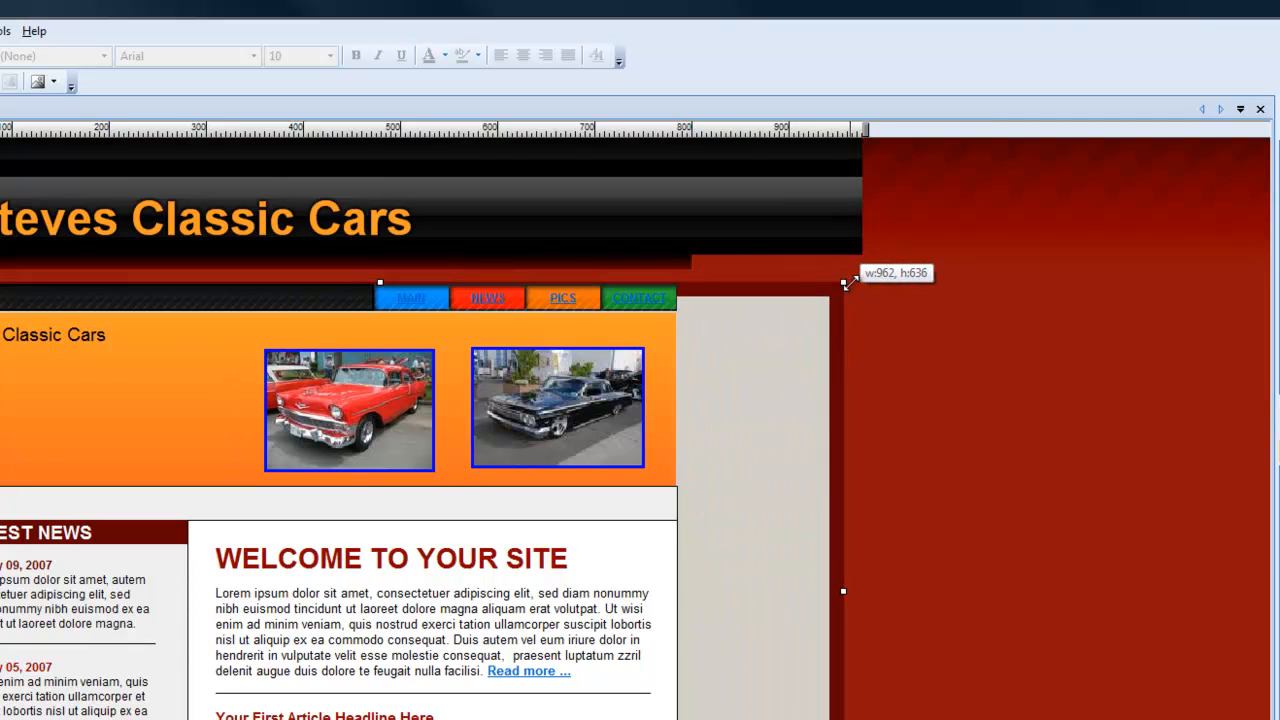
pyautogui.moveTo(845, 285); pyautogui.dragTo(858, 285)
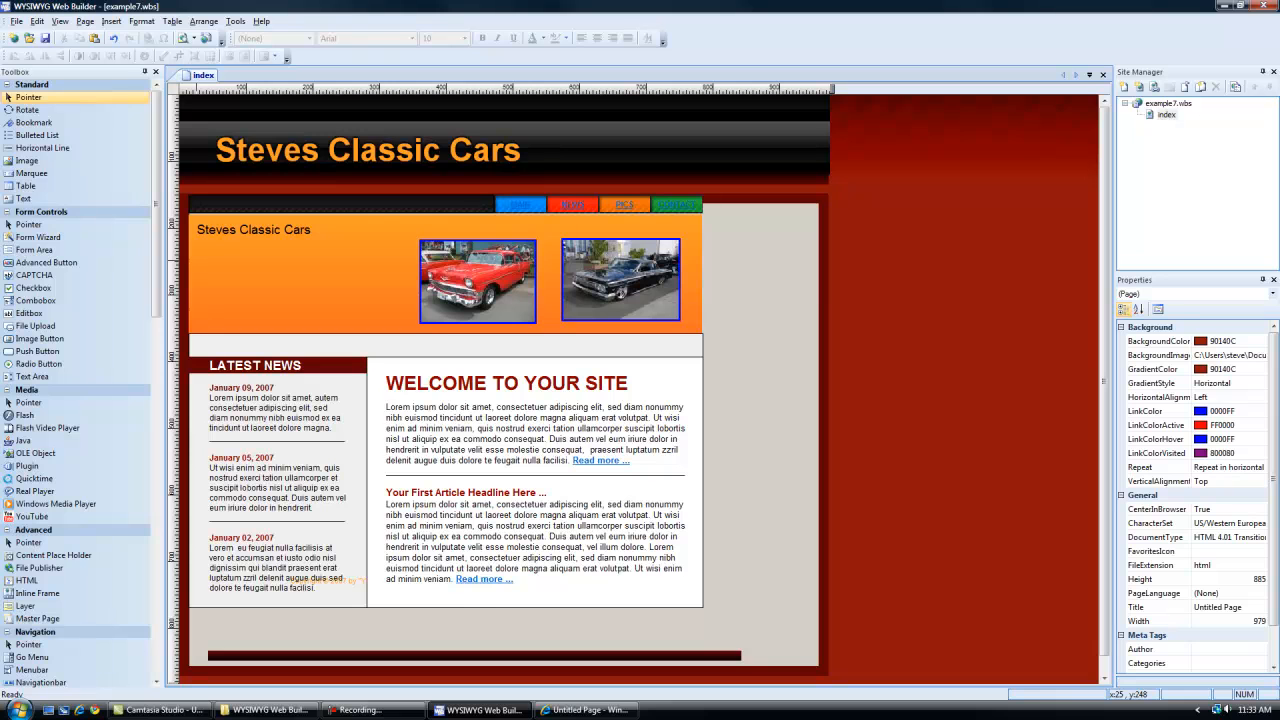
pyautogui.moveTo(560, 267)
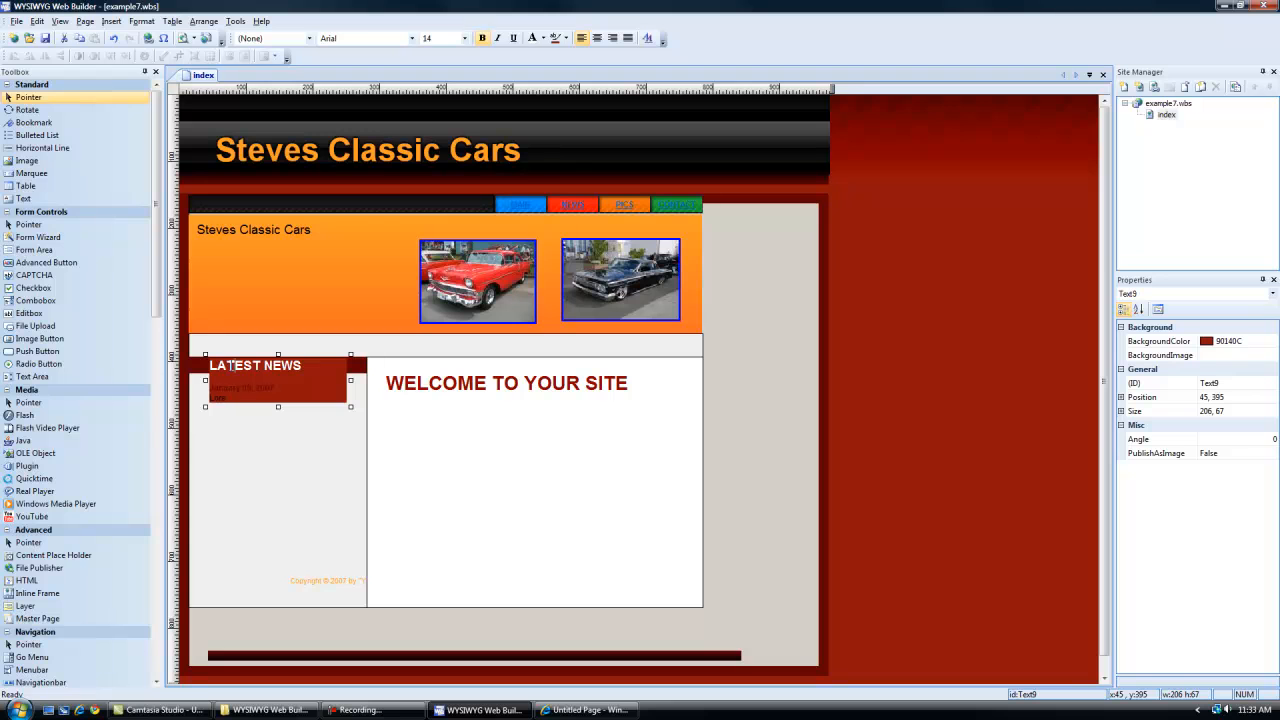
# Step: Rename the LATEST NEWS heading to 'Old Cars' and widen the orange banner
pyautogui.tripleClick(255, 365)
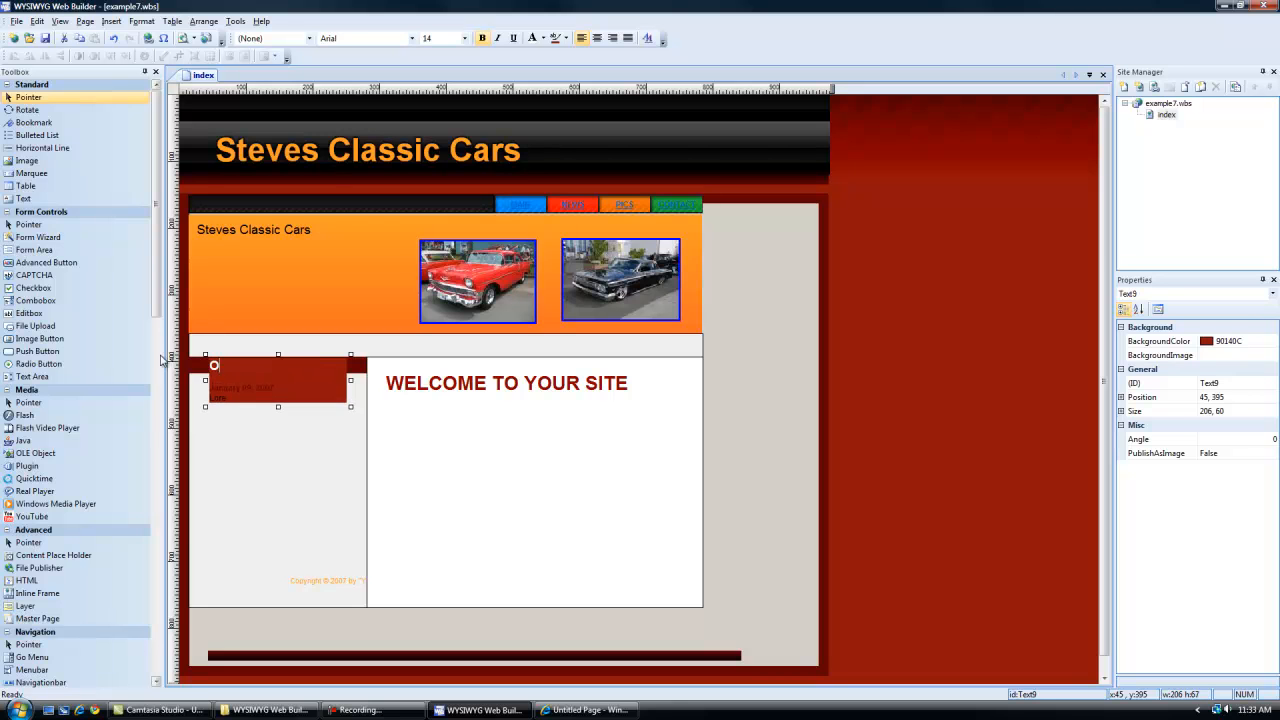
pyautogui.write('Old Cras')
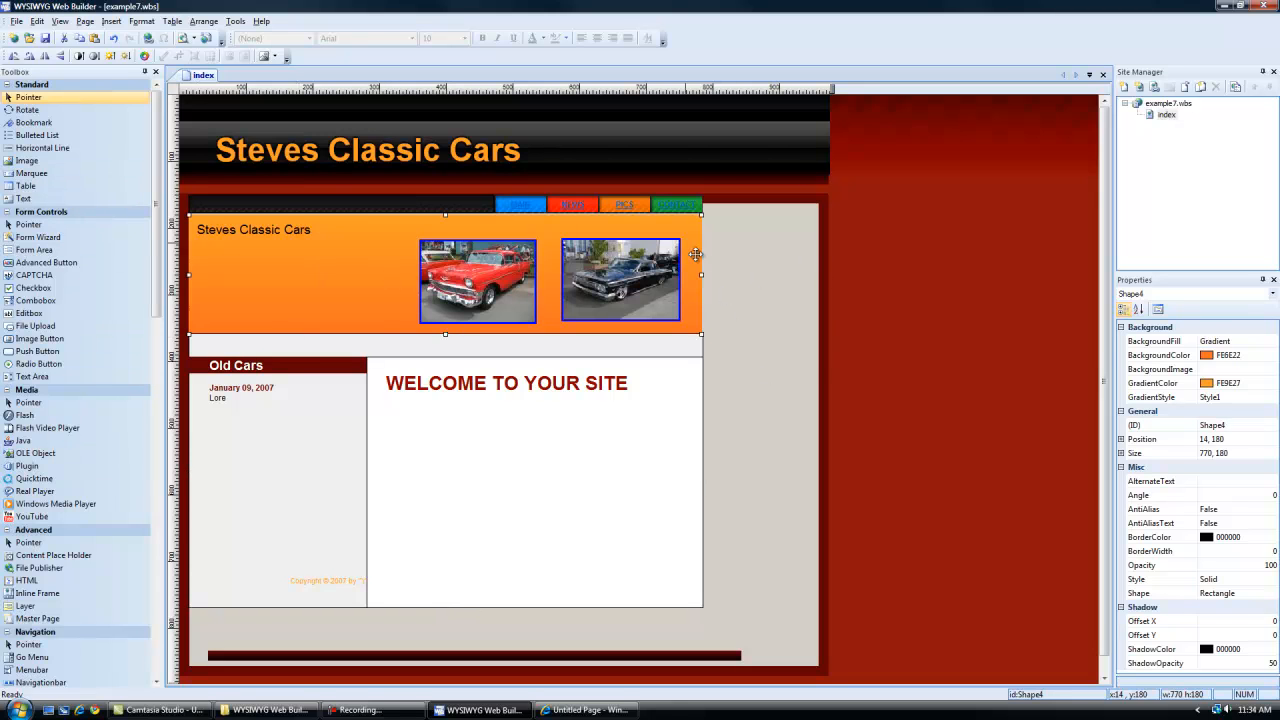
pyautogui.moveTo(700, 253); pyautogui.dragTo(797, 268)
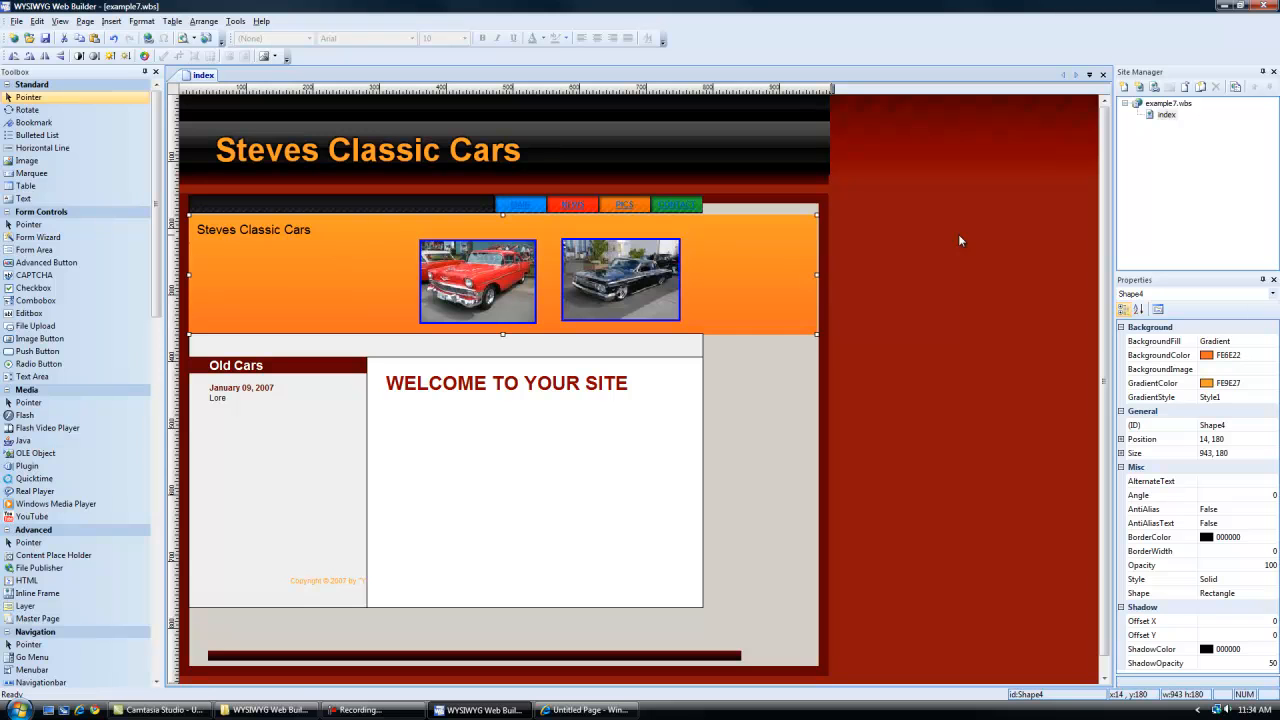
pyautogui.moveTo(938, 263)
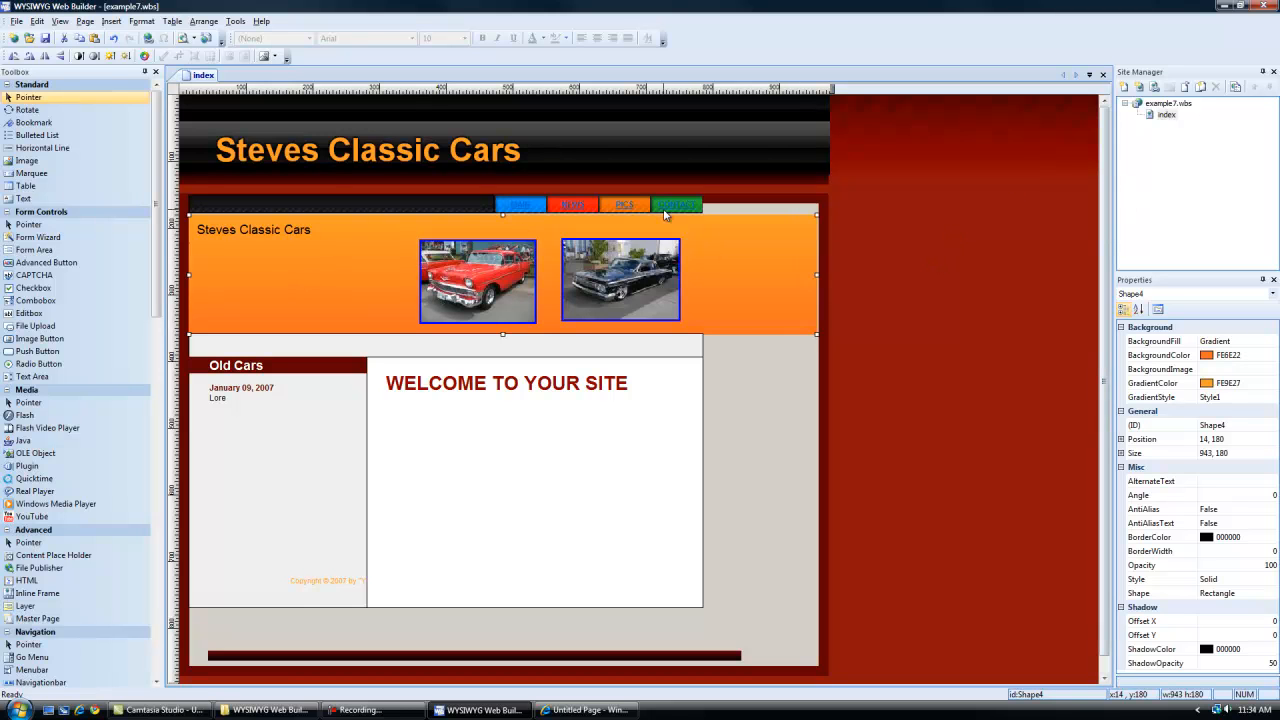
pyautogui.moveTo(765, 300)
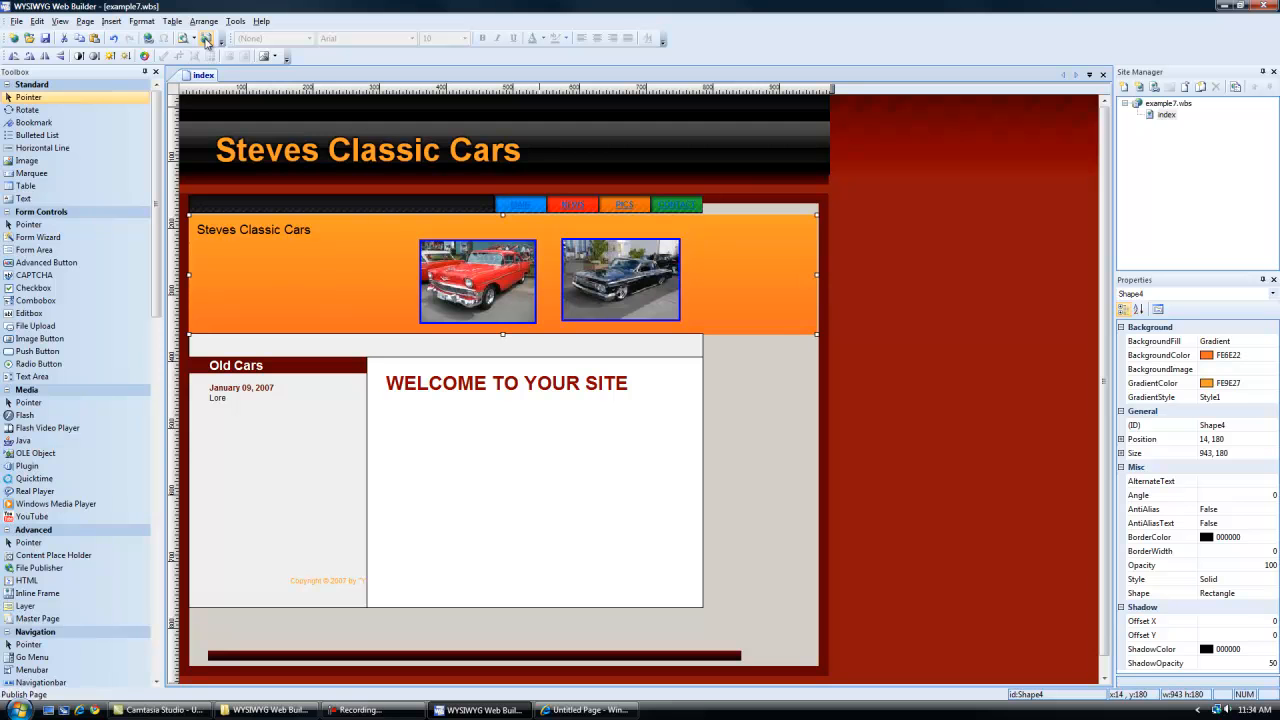
pyautogui.moveTo(207, 40)
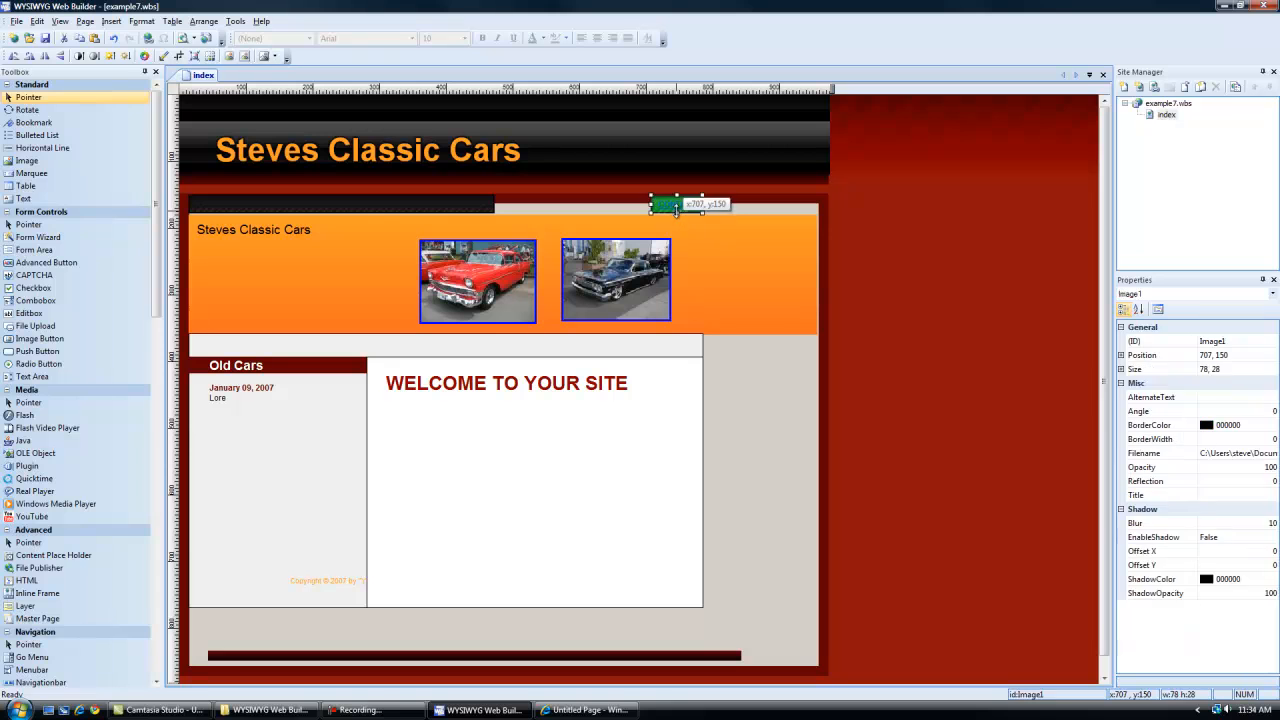
# Step: Swap the old tabs for a four-button navigation bar and open its properties
pyautogui.click(497, 212)
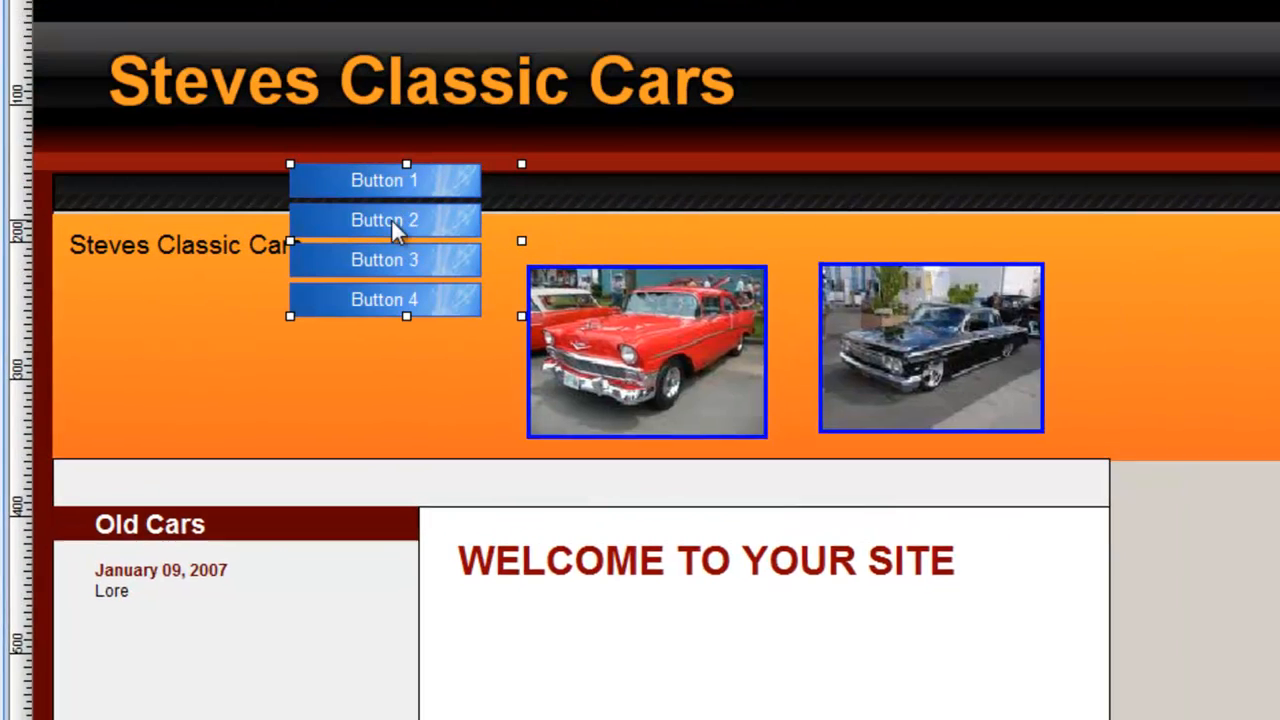
pyautogui.doubleClick(385, 220)
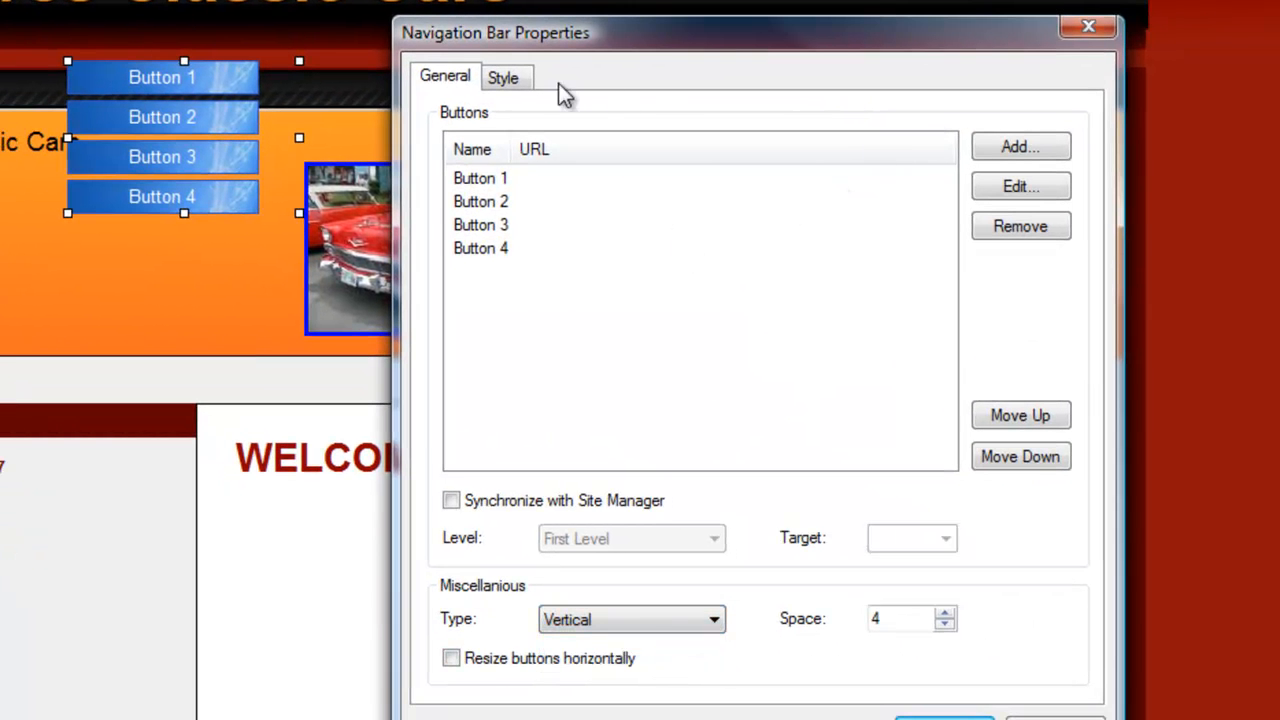
# Step: Colorize the navigation buttons dark red for the normal state and teal for hover
pyautogui.click(502, 77)
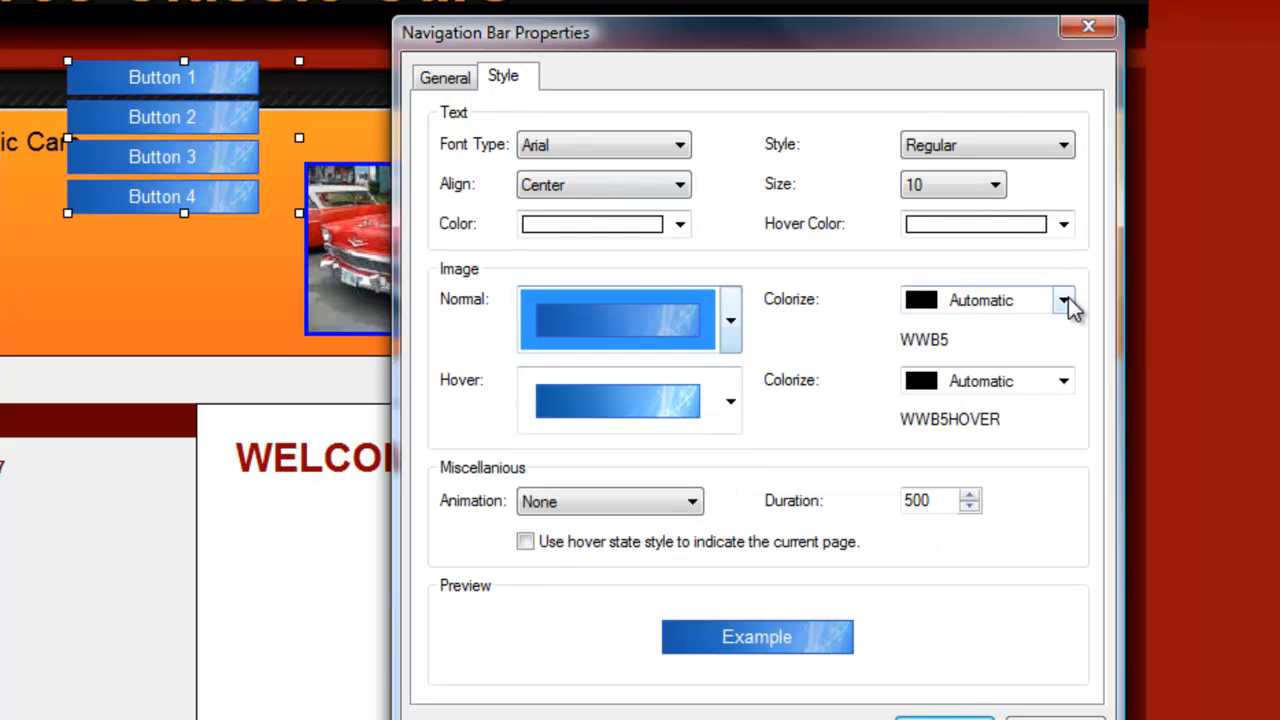
pyautogui.click(1063, 300)
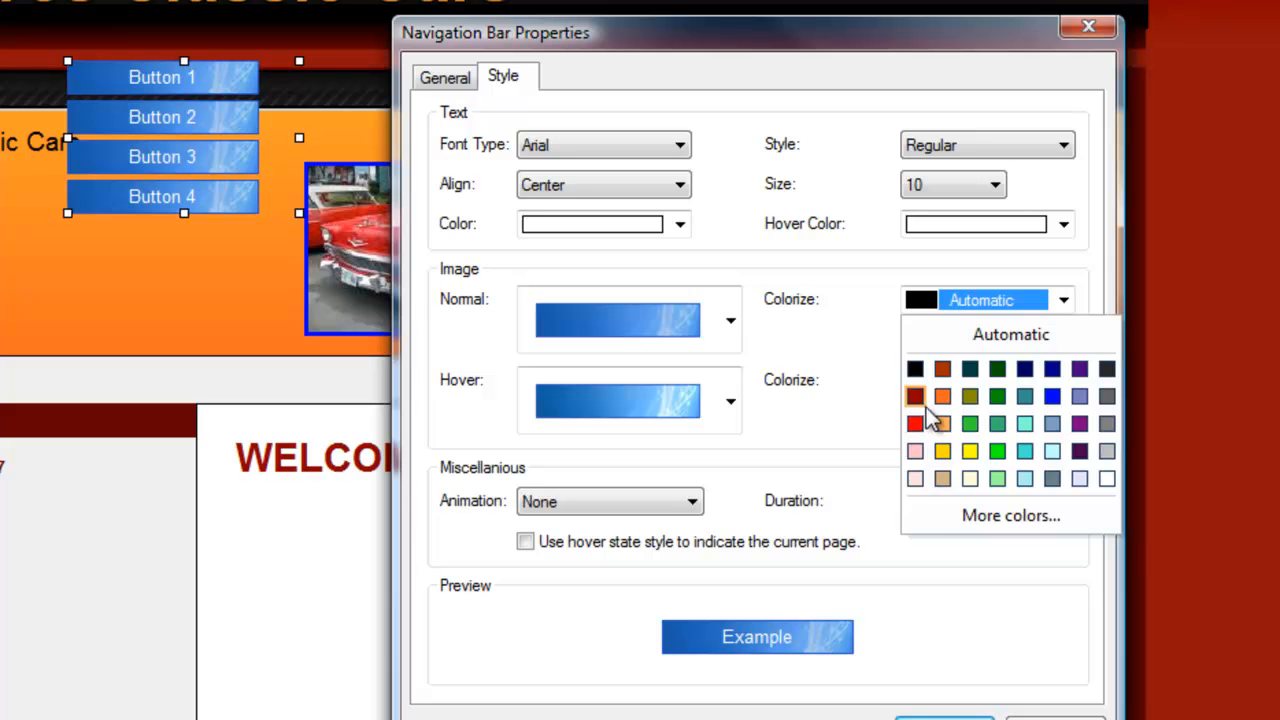
pyautogui.click(915, 395)
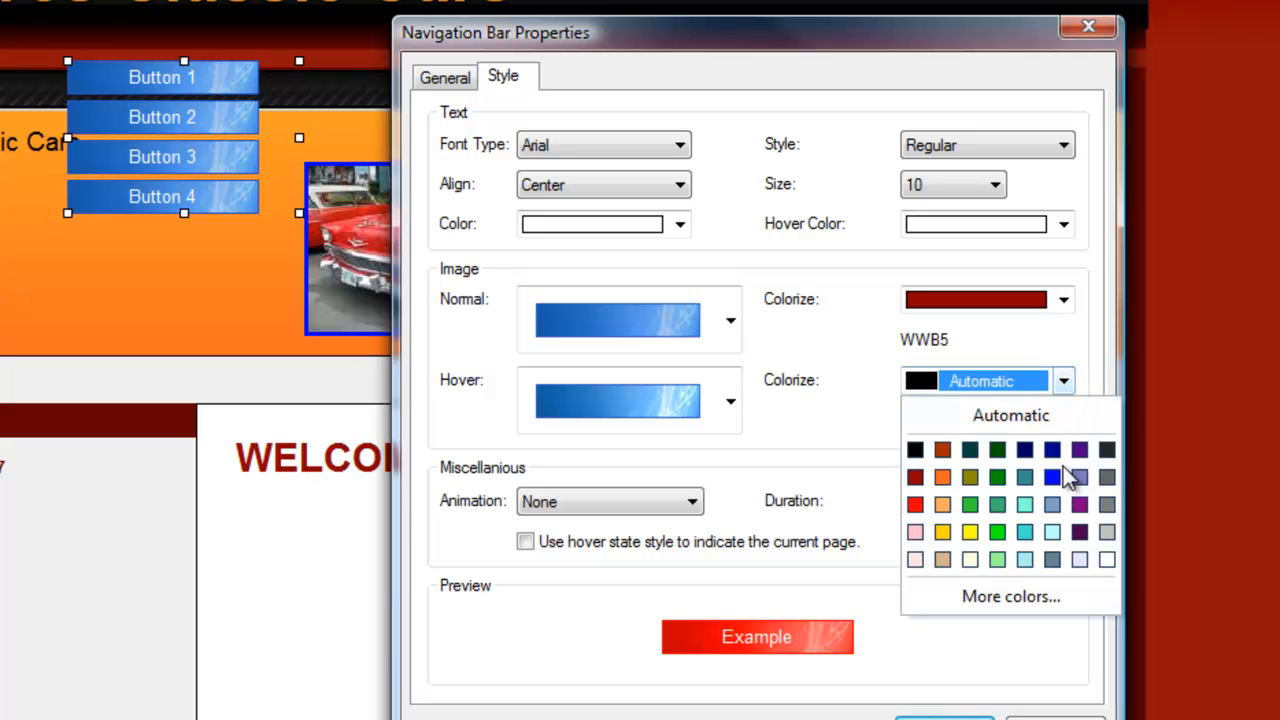
pyautogui.click(1024, 504)
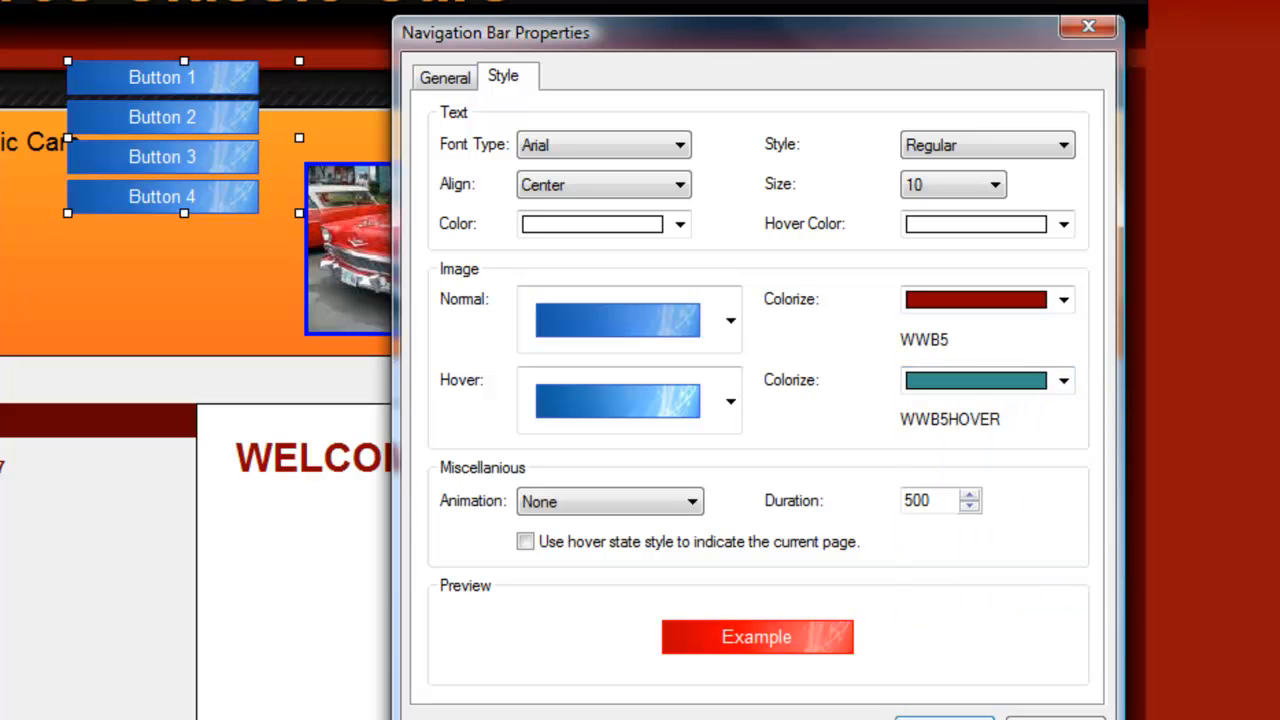
pyautogui.click(445, 77)
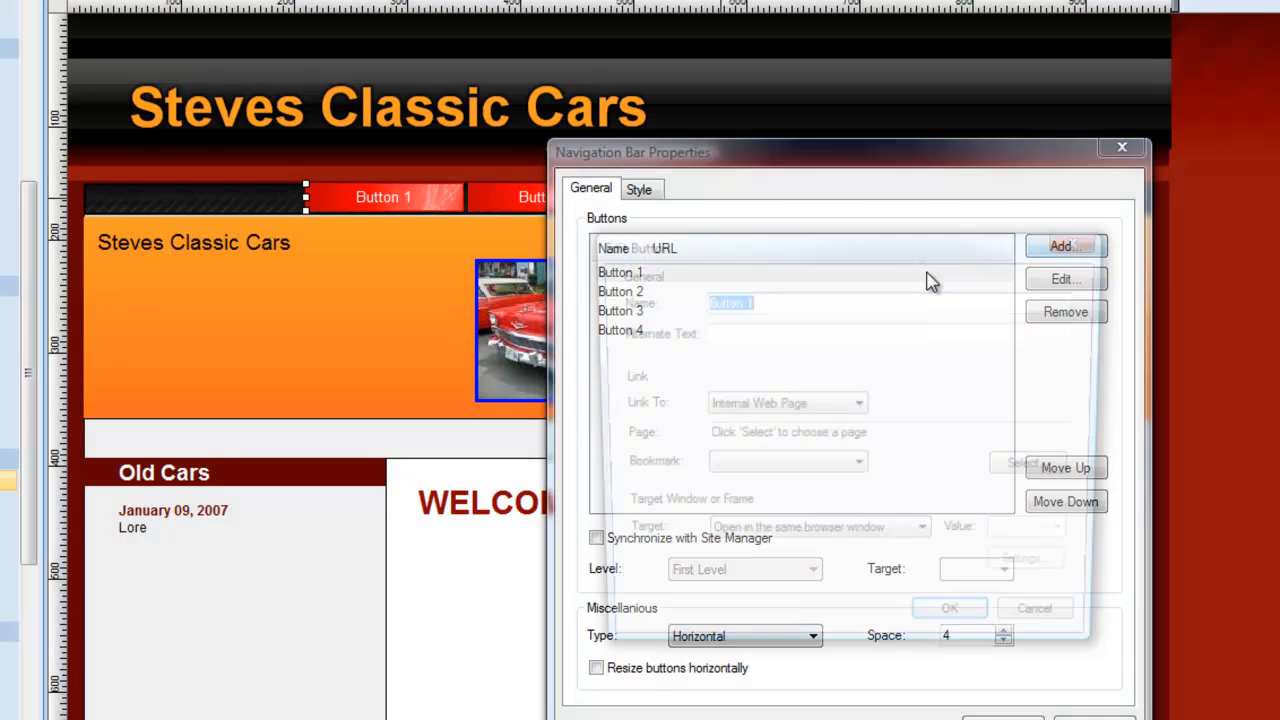
# Step: Rename the first three navigation buttons to Page 1, Page 2 and Images
pyautogui.click(1065, 278)
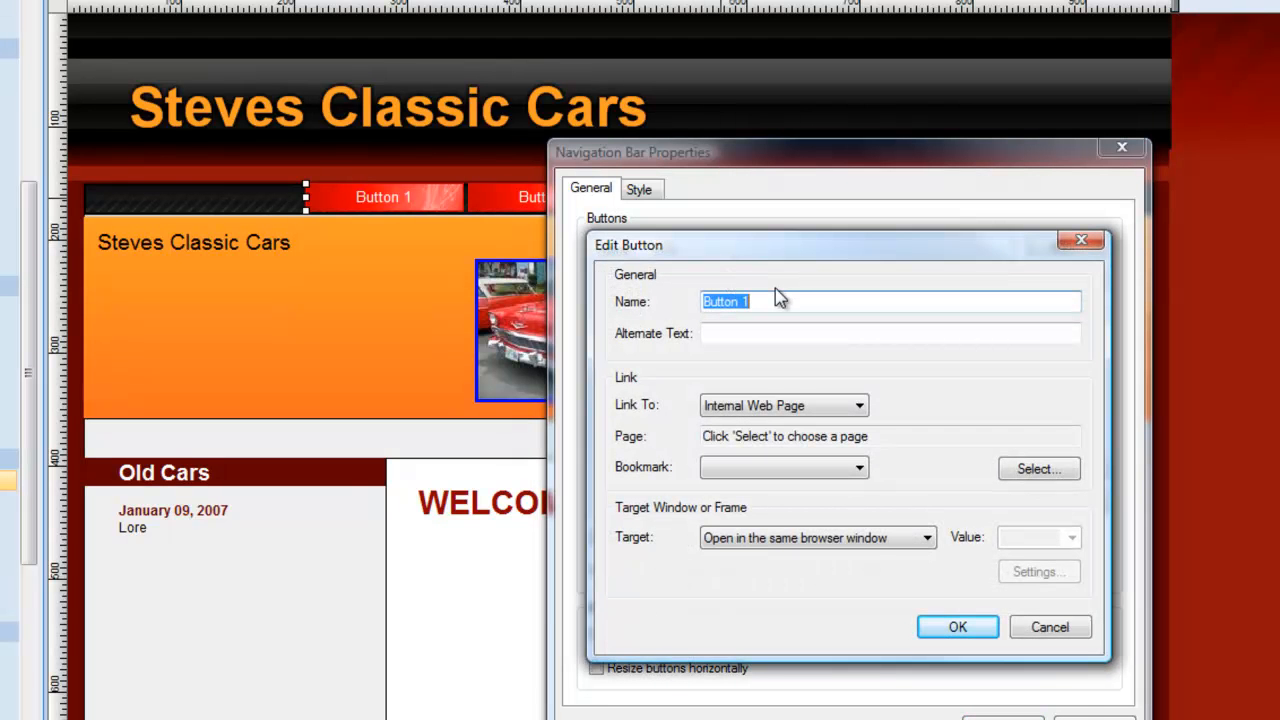
pyautogui.write('Page 1')
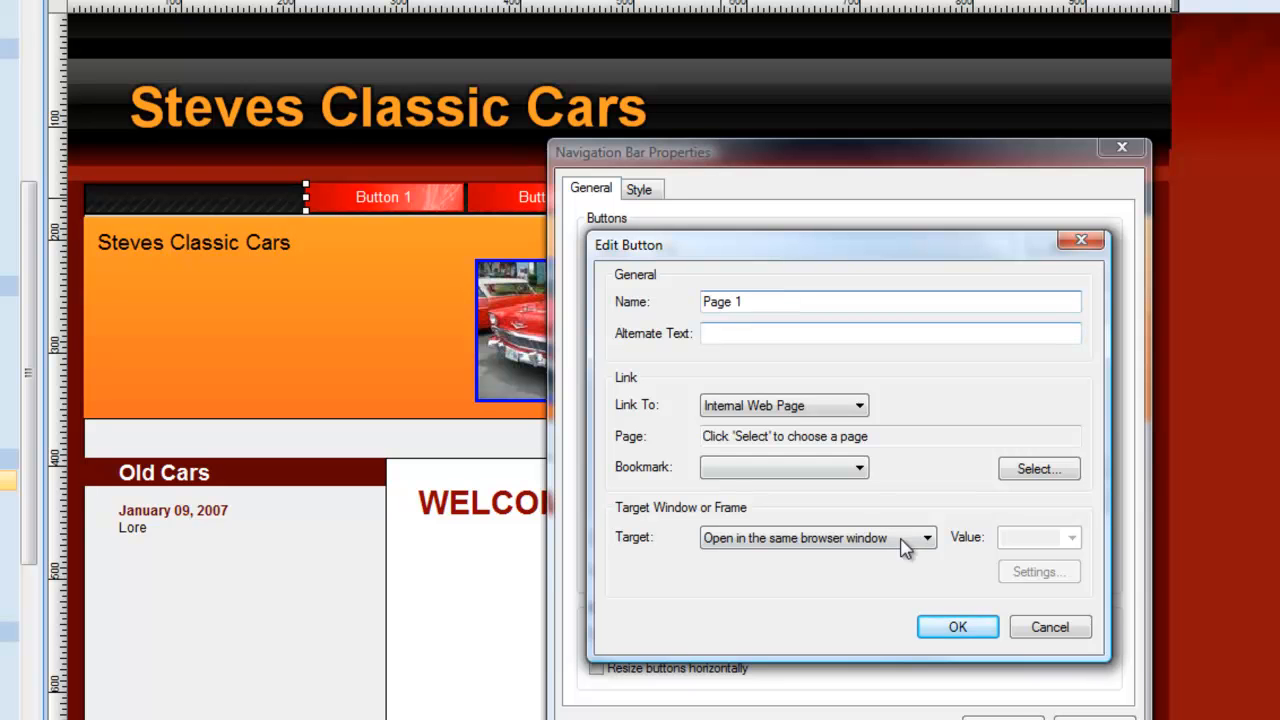
pyautogui.click(956, 627)
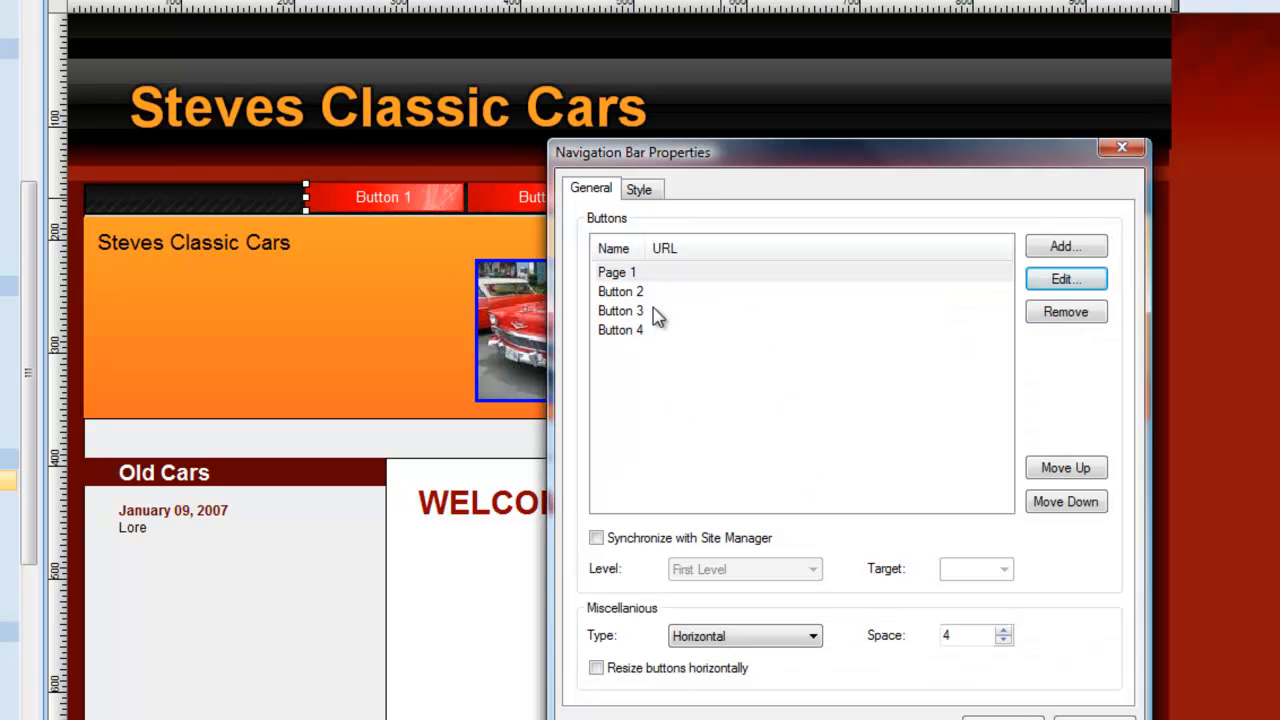
pyautogui.click(1065, 279)
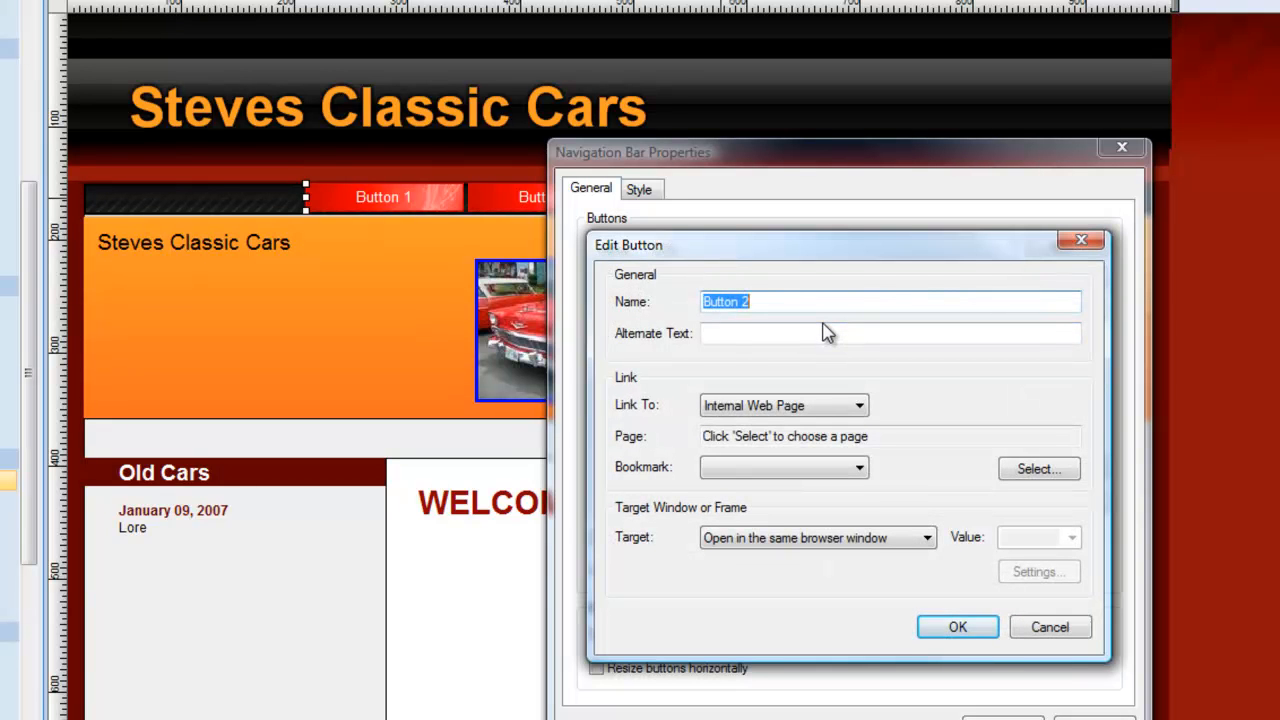
pyautogui.write('Page 2')
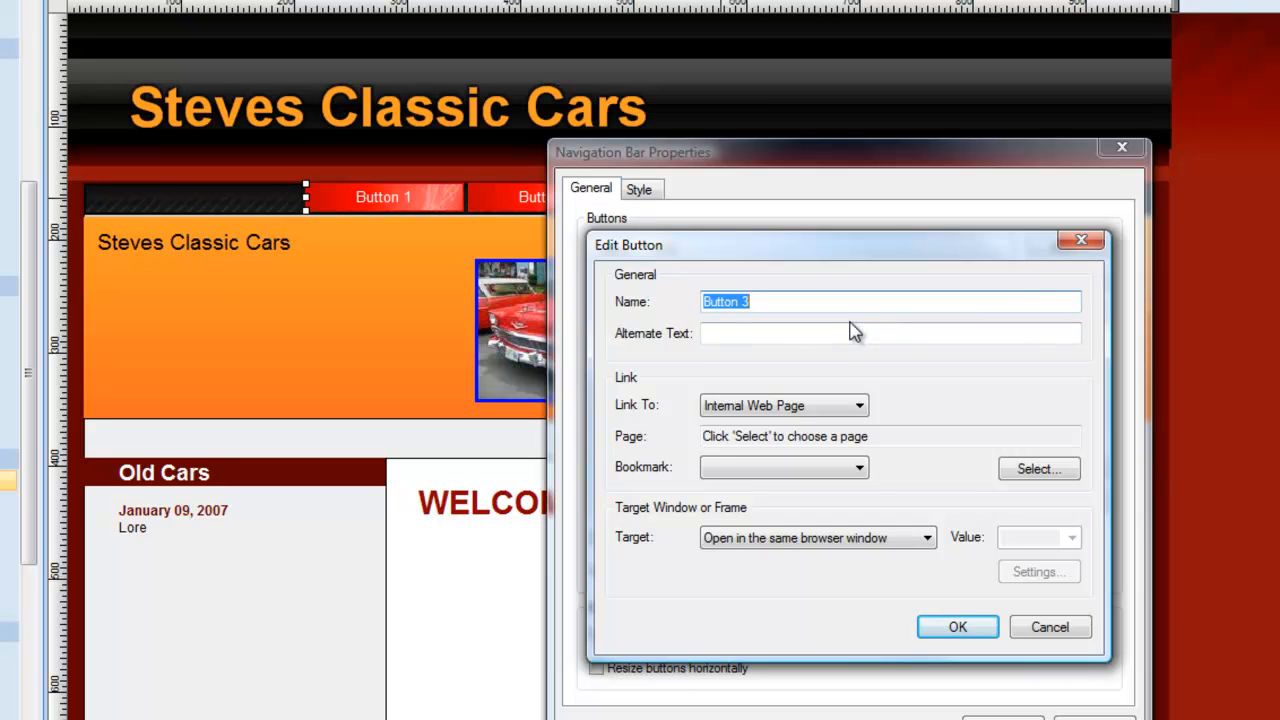
pyautogui.write('Images')
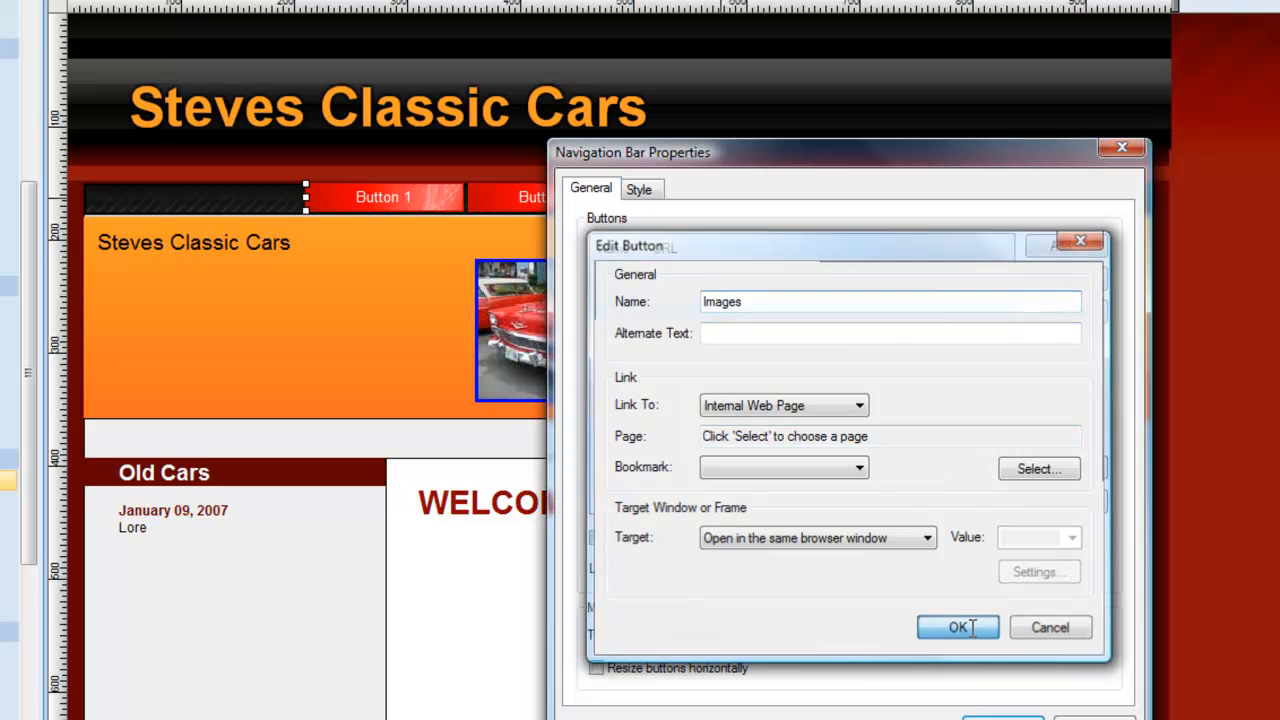
pyautogui.click(957, 627)
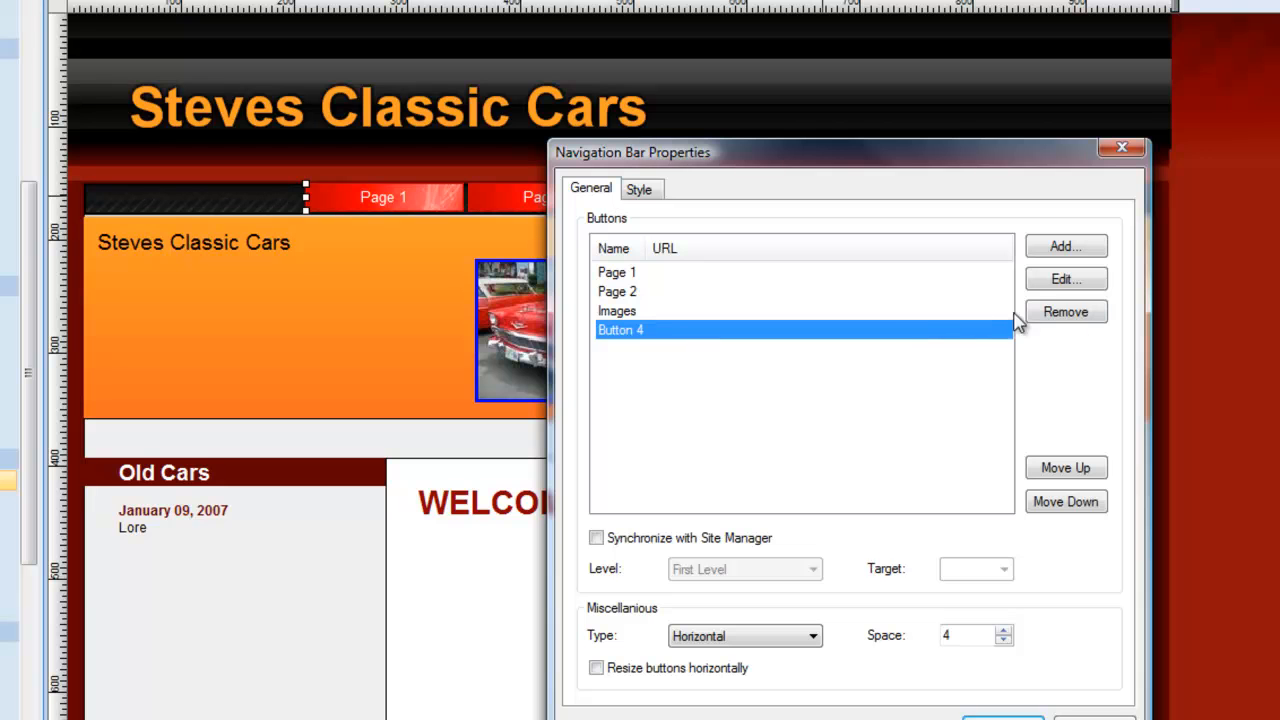
# Step: Remove Button 4, add a Home button, and move Home to the top
pyautogui.click(1065, 311)
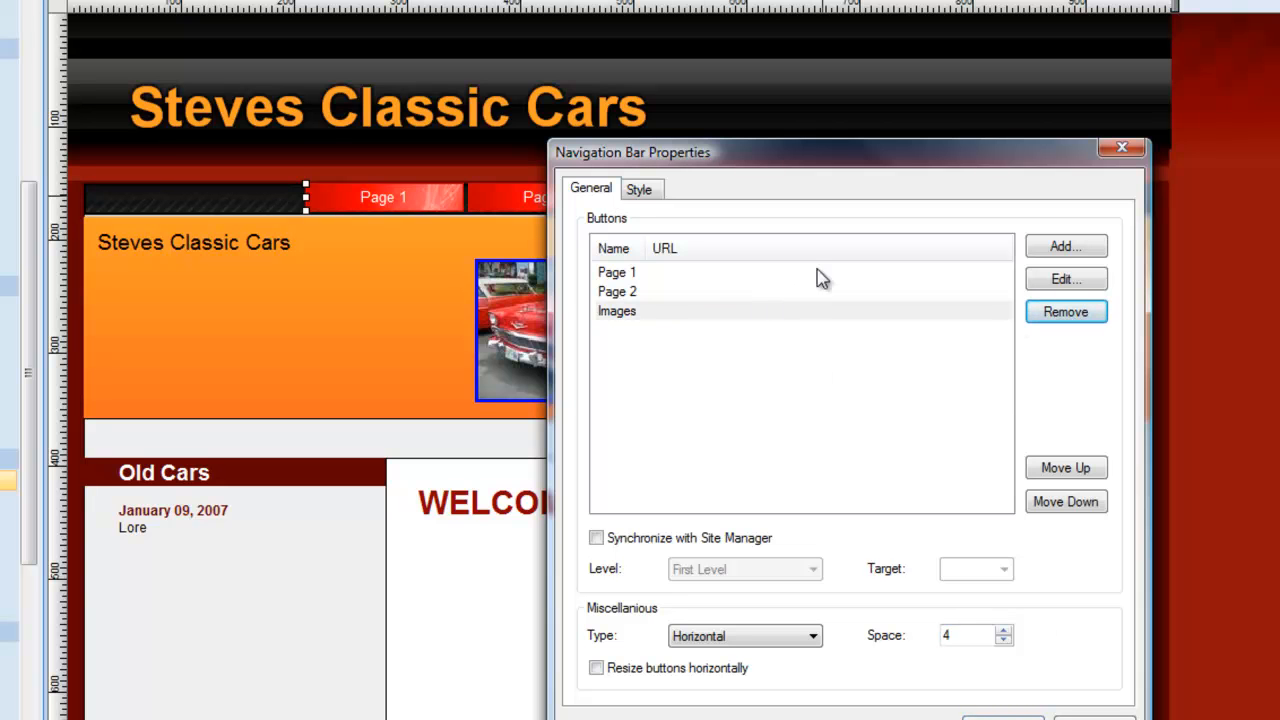
pyautogui.click(1065, 246)
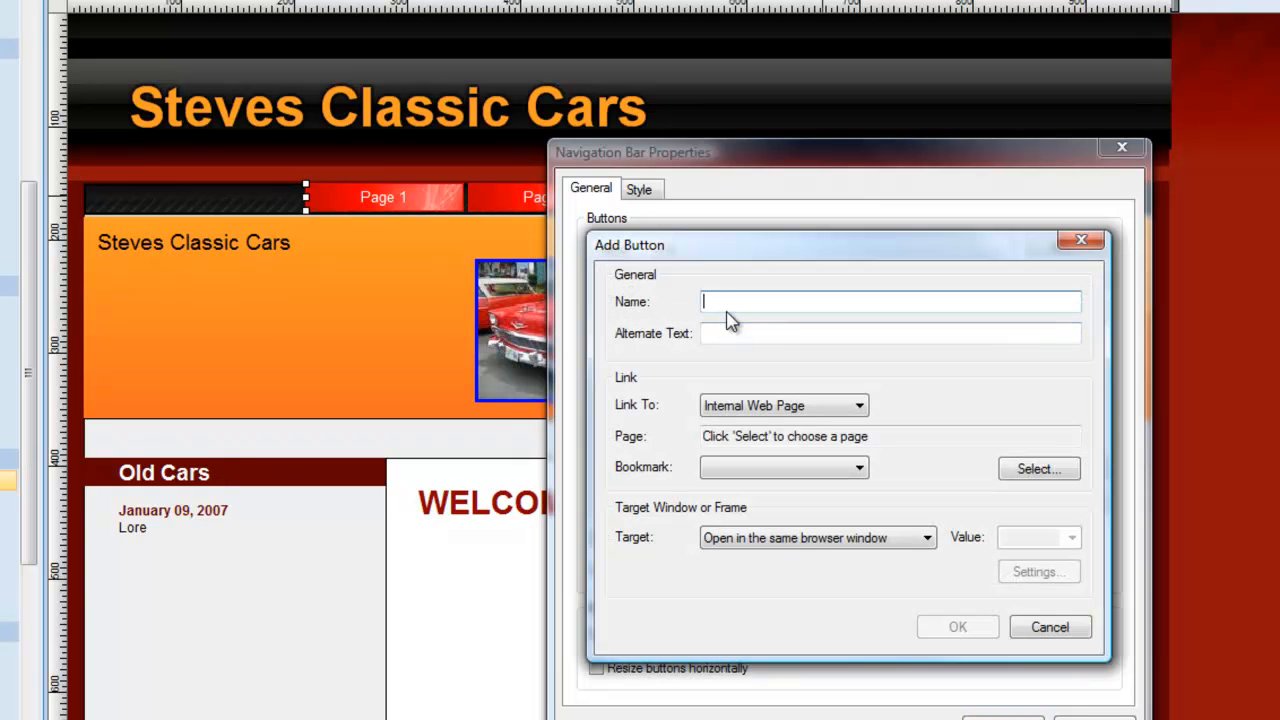
pyautogui.write('Hom')
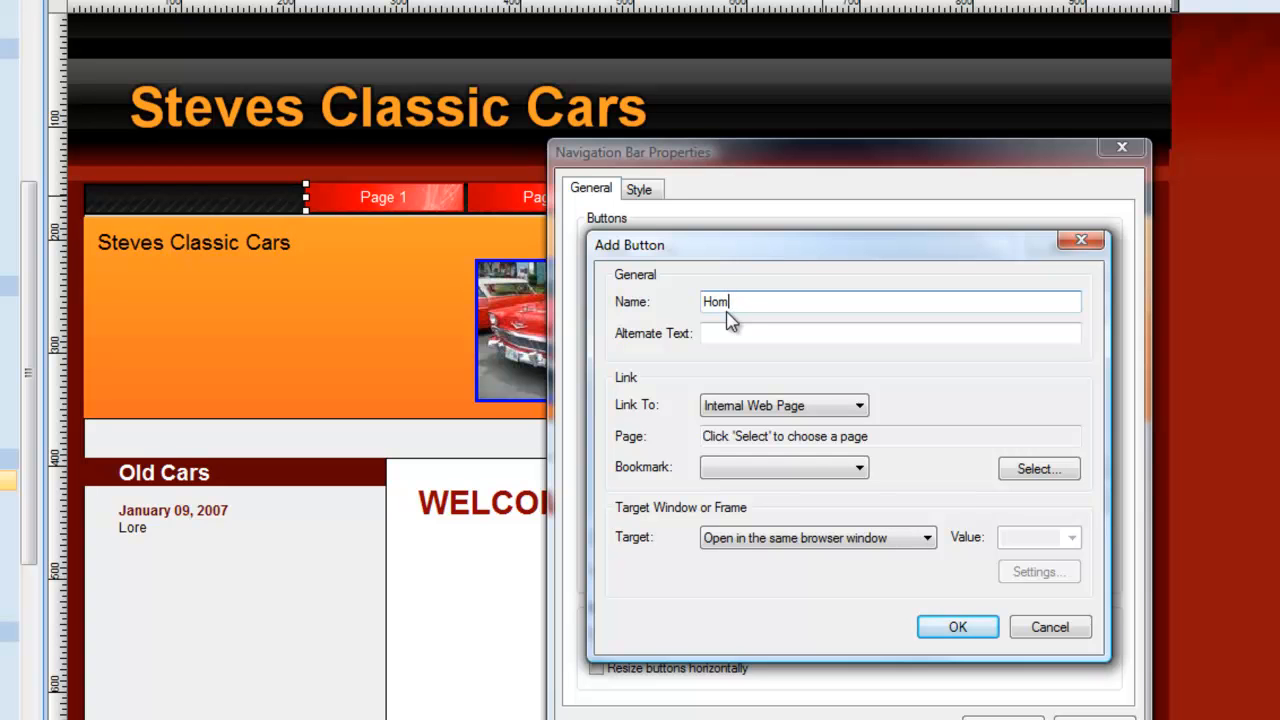
pyautogui.click(956, 627)
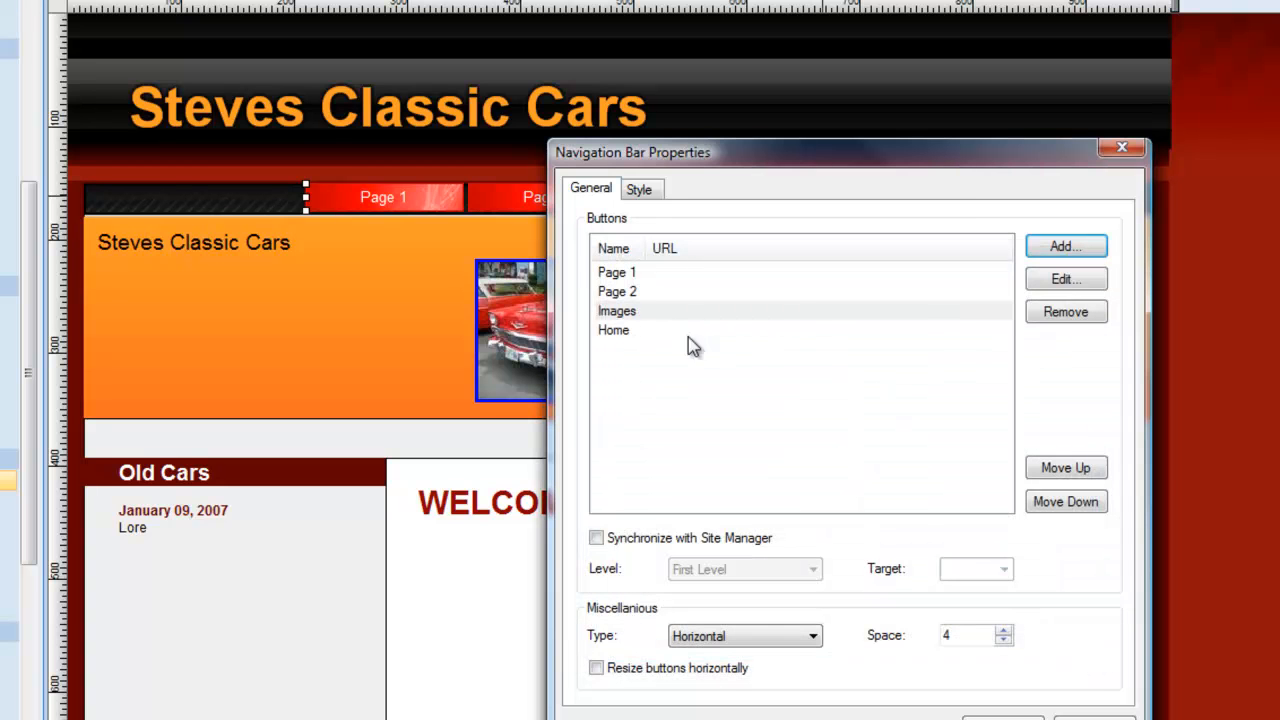
pyautogui.click(613, 330)
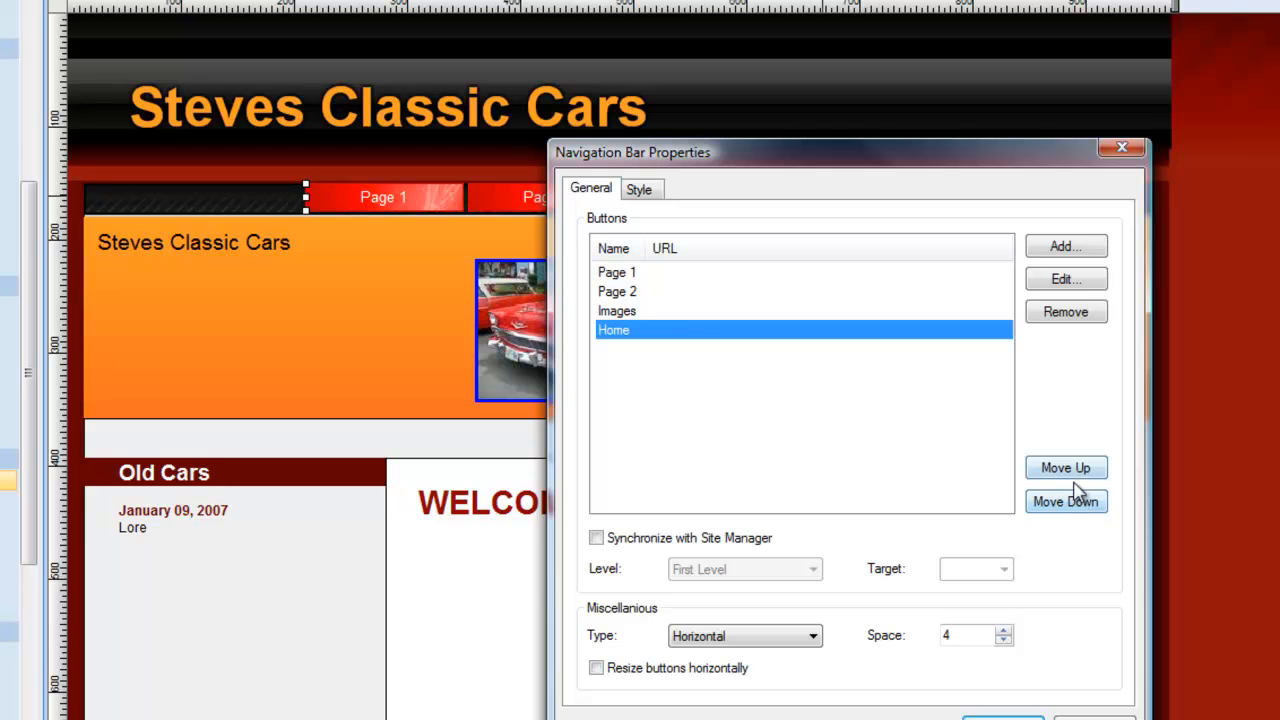
pyautogui.click(1065, 467)
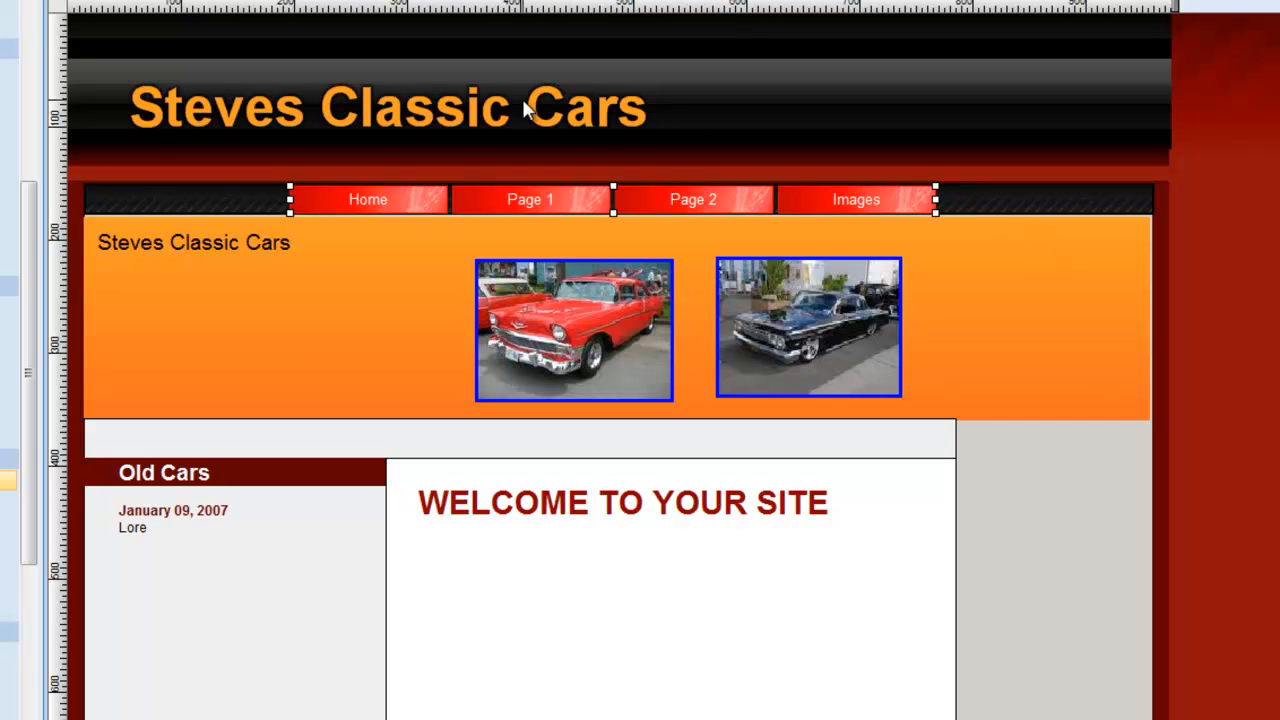
pyautogui.moveTo(838, 550)
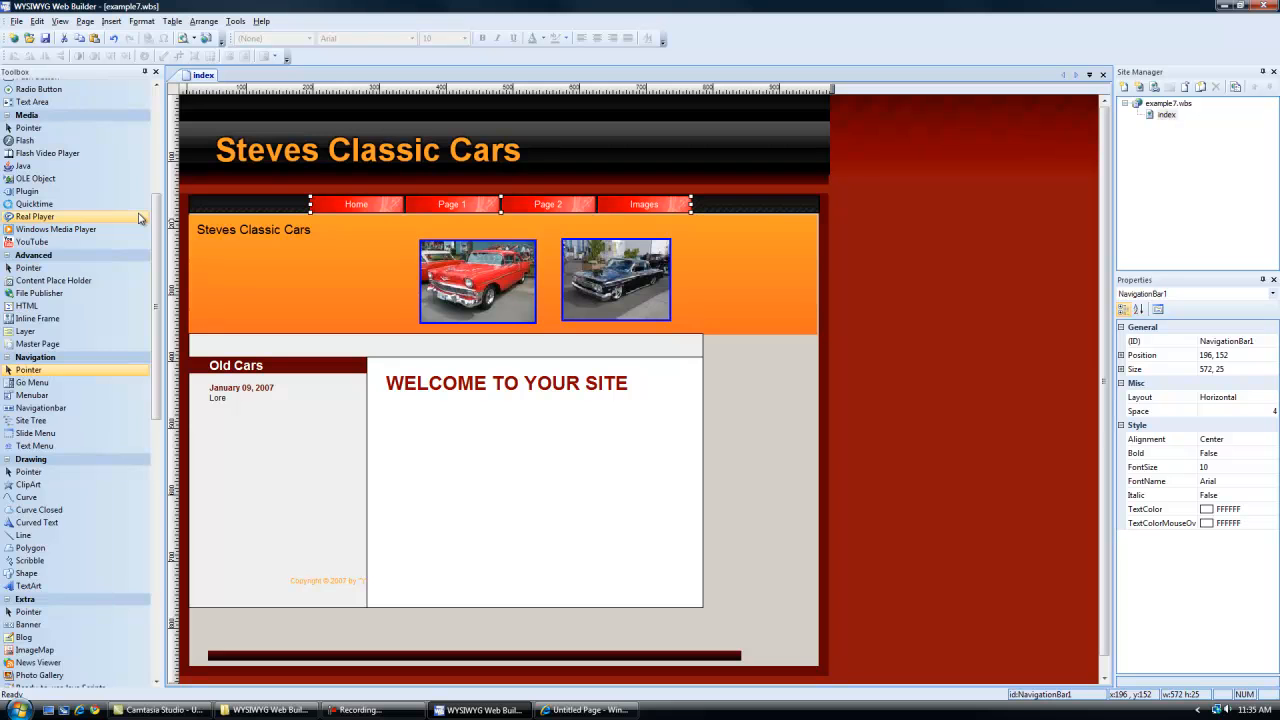
pyautogui.moveTo(35, 242)
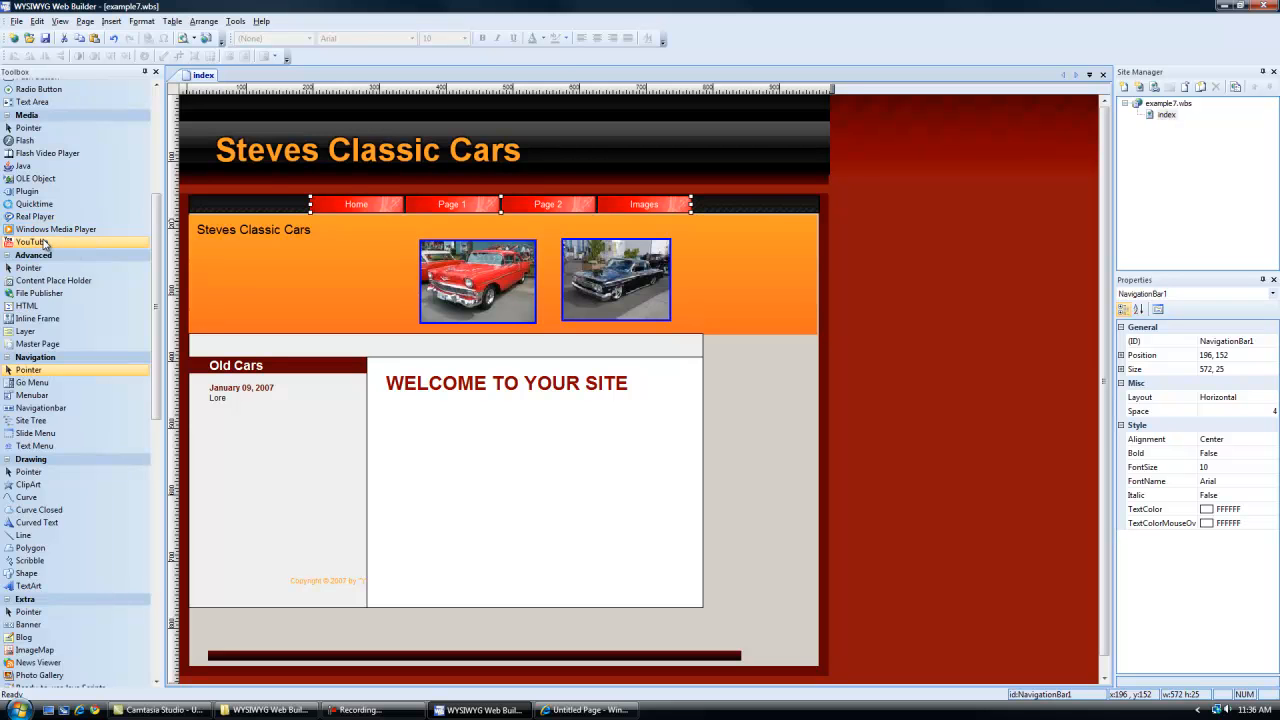
pyautogui.scroll(-3)
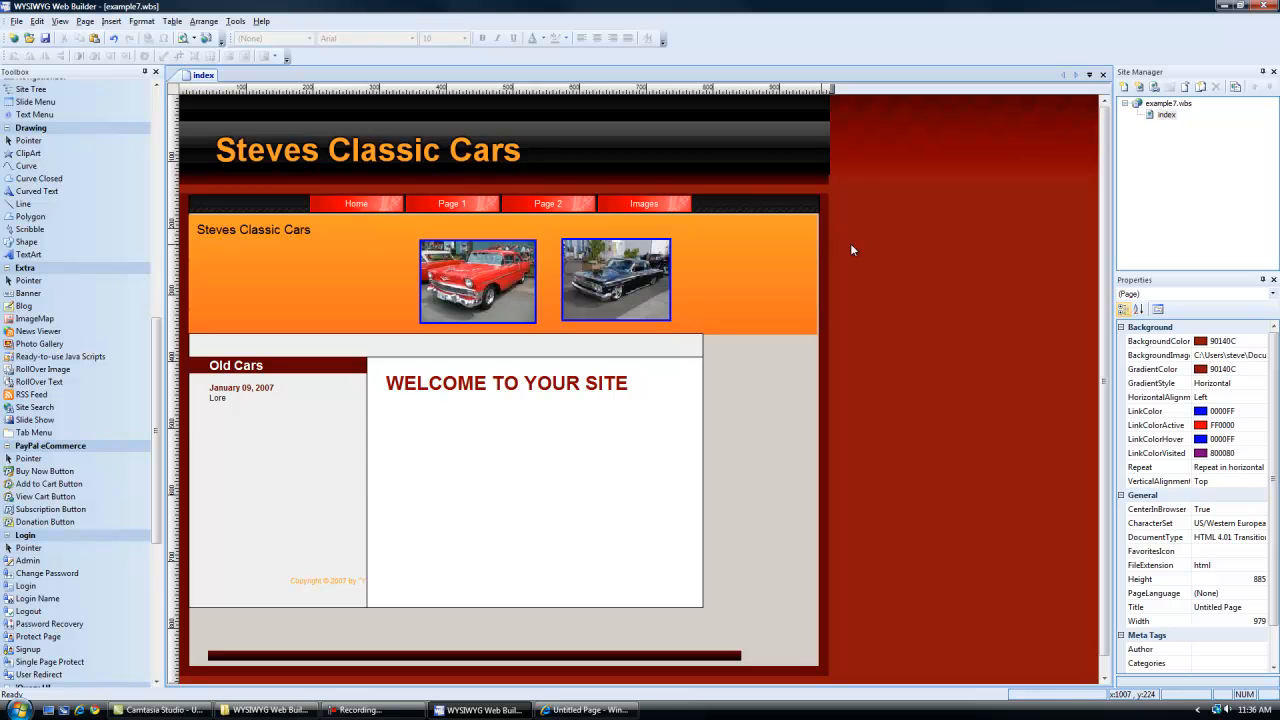
pyautogui.moveTo(593, 218)
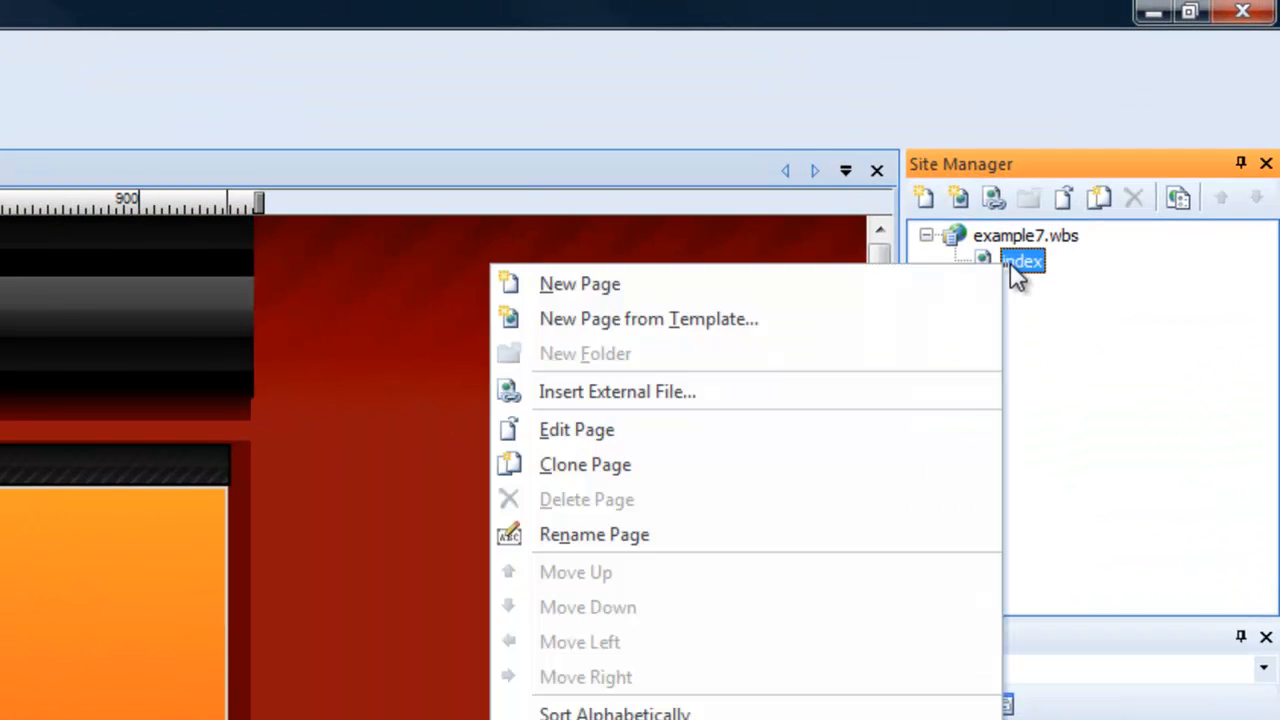
# Step: Add new pages beside index and rename page1 to Page_1 and page3 to Images
pyautogui.click(579, 283)
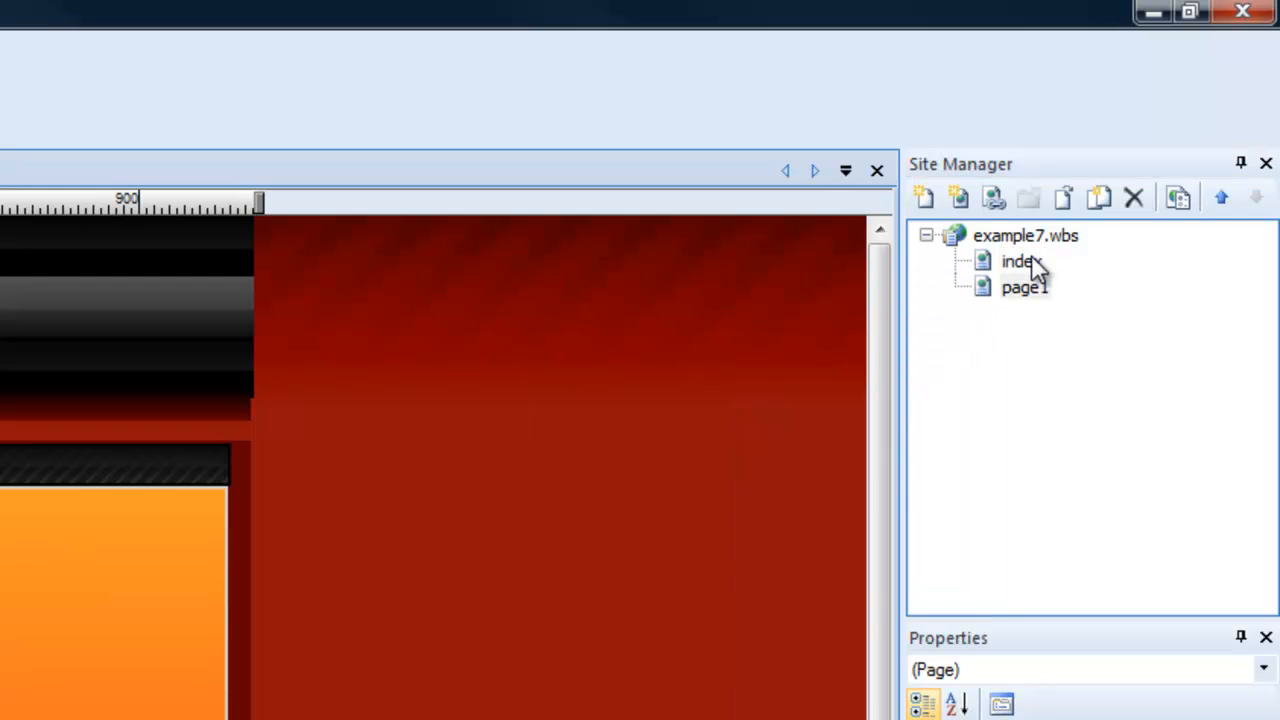
pyautogui.rightClick(1018, 261)
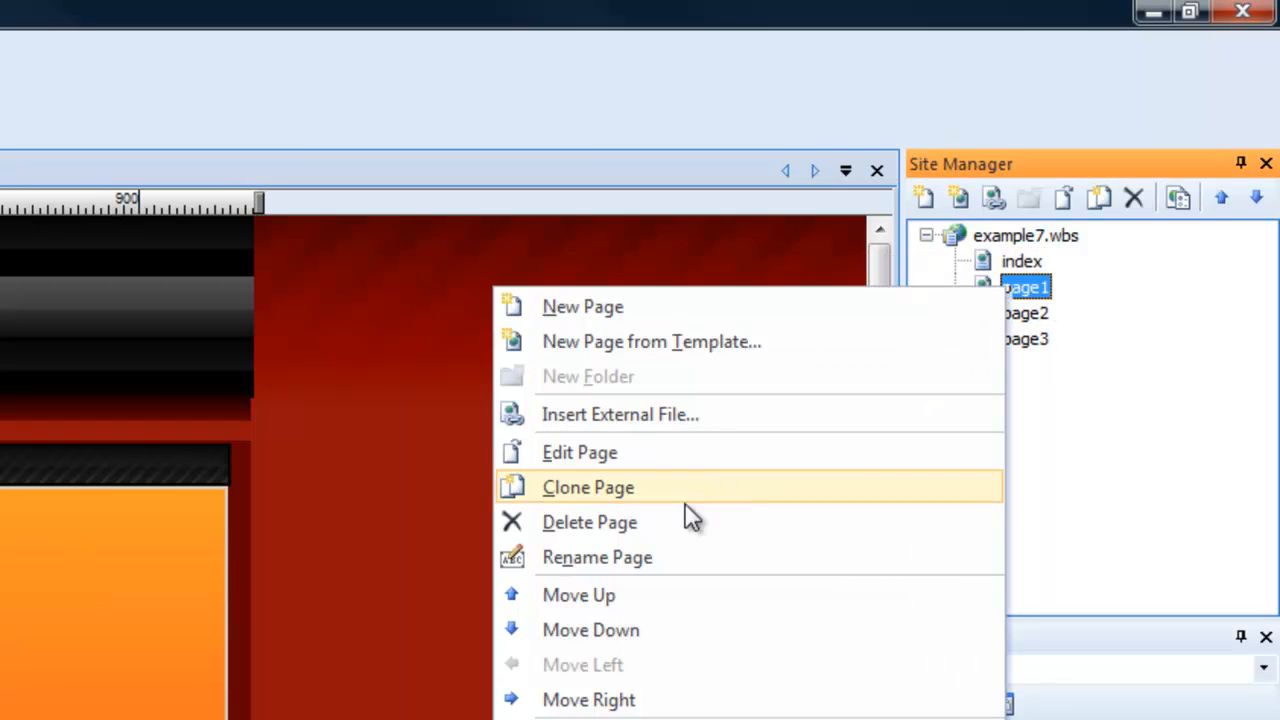
pyautogui.click(597, 557)
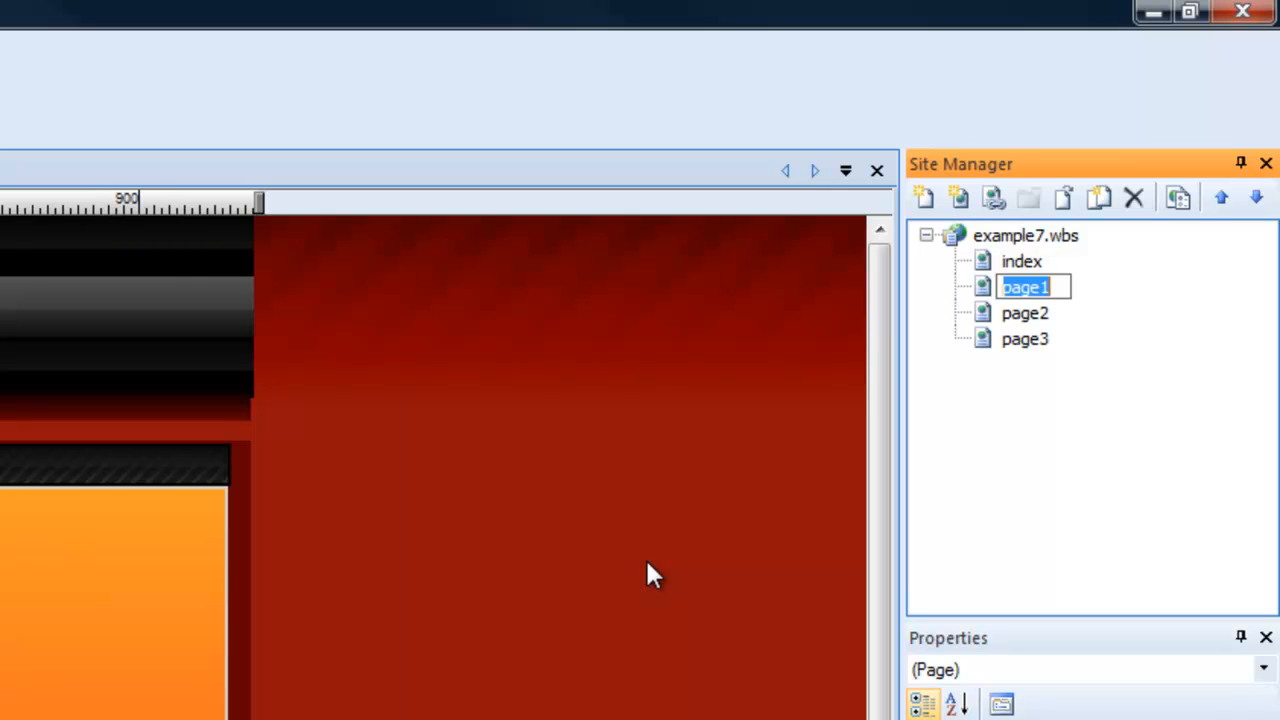
pyautogui.write('Page')
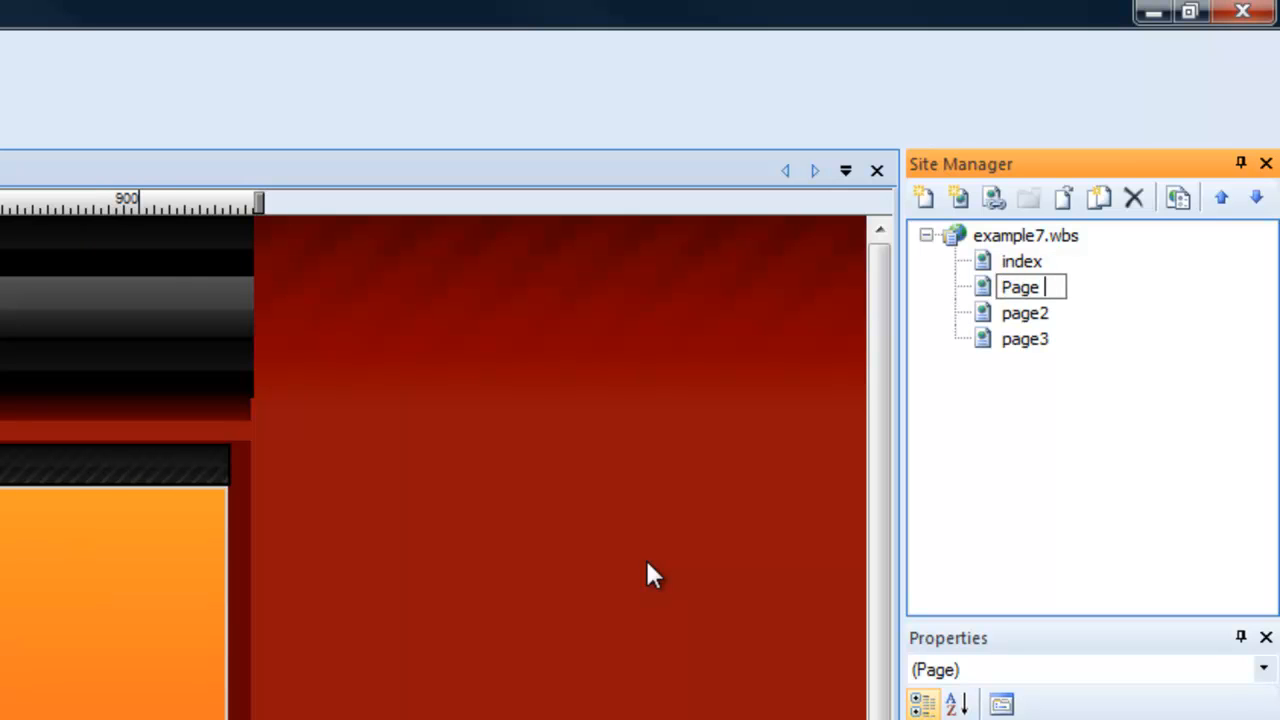
pyautogui.write('1')
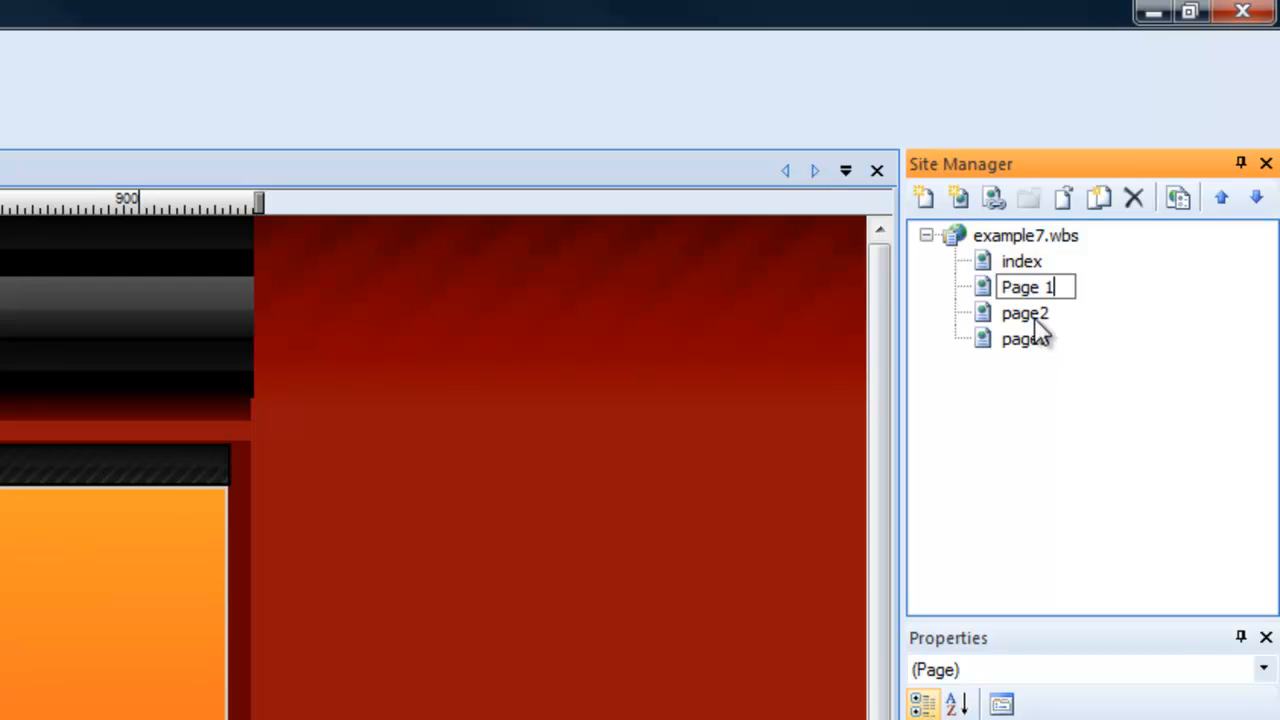
pyautogui.click(1024, 313)
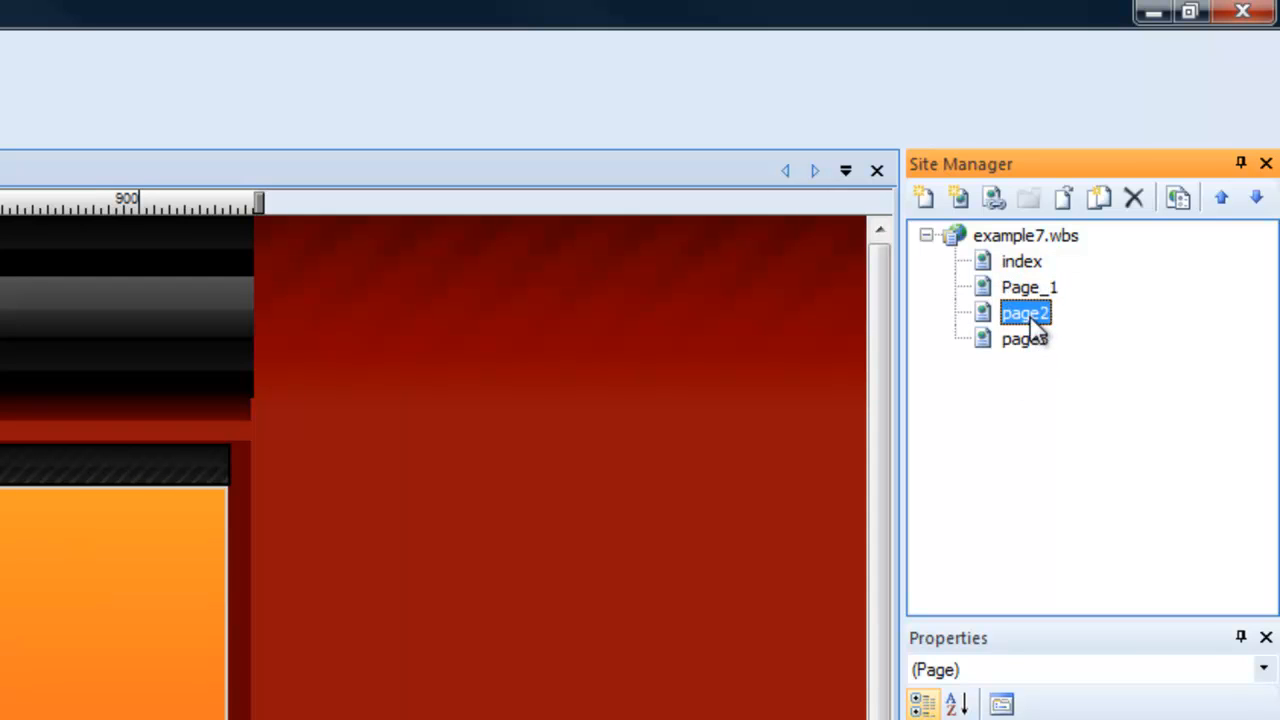
pyautogui.click(1024, 338)
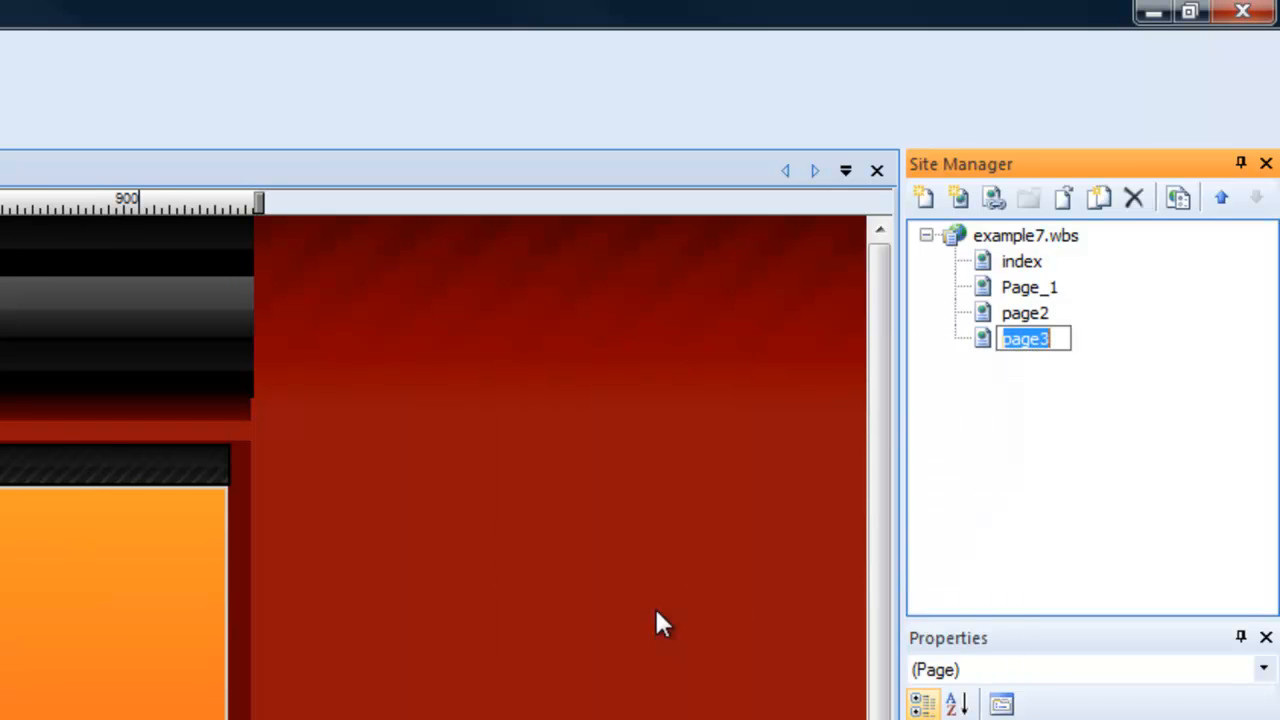
pyautogui.write('Ima')
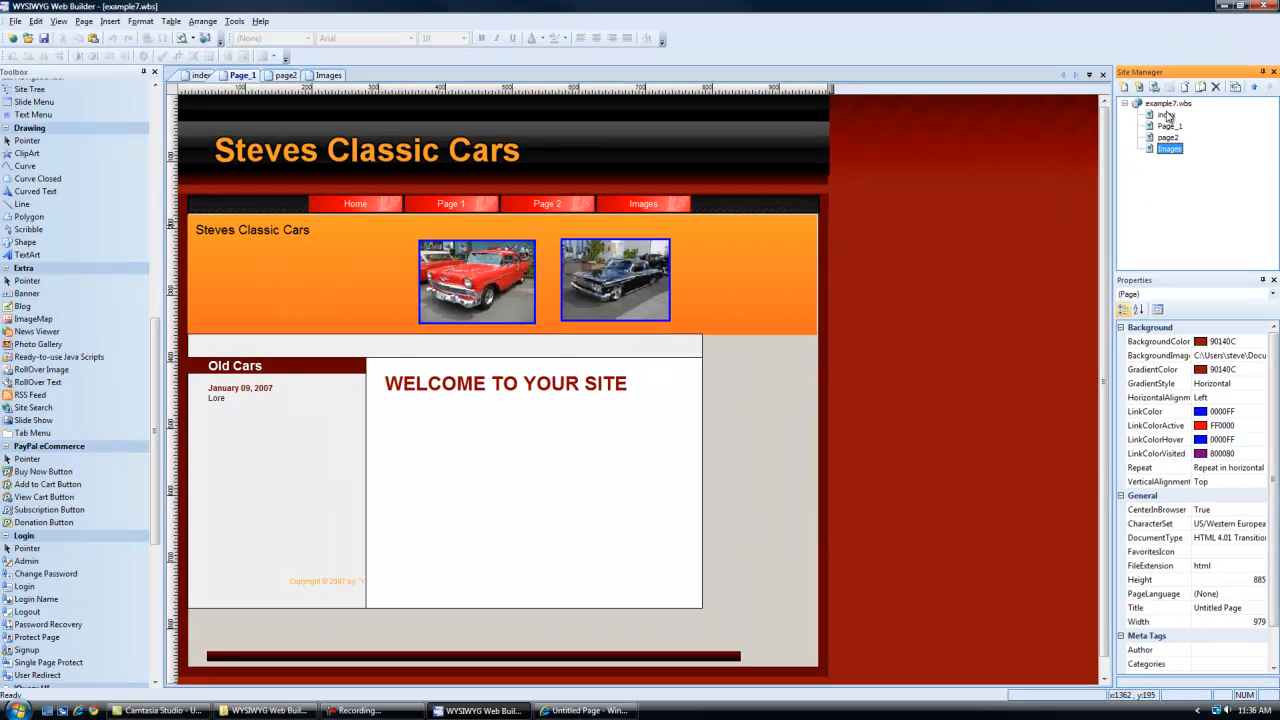
pyautogui.moveTo(535, 221)
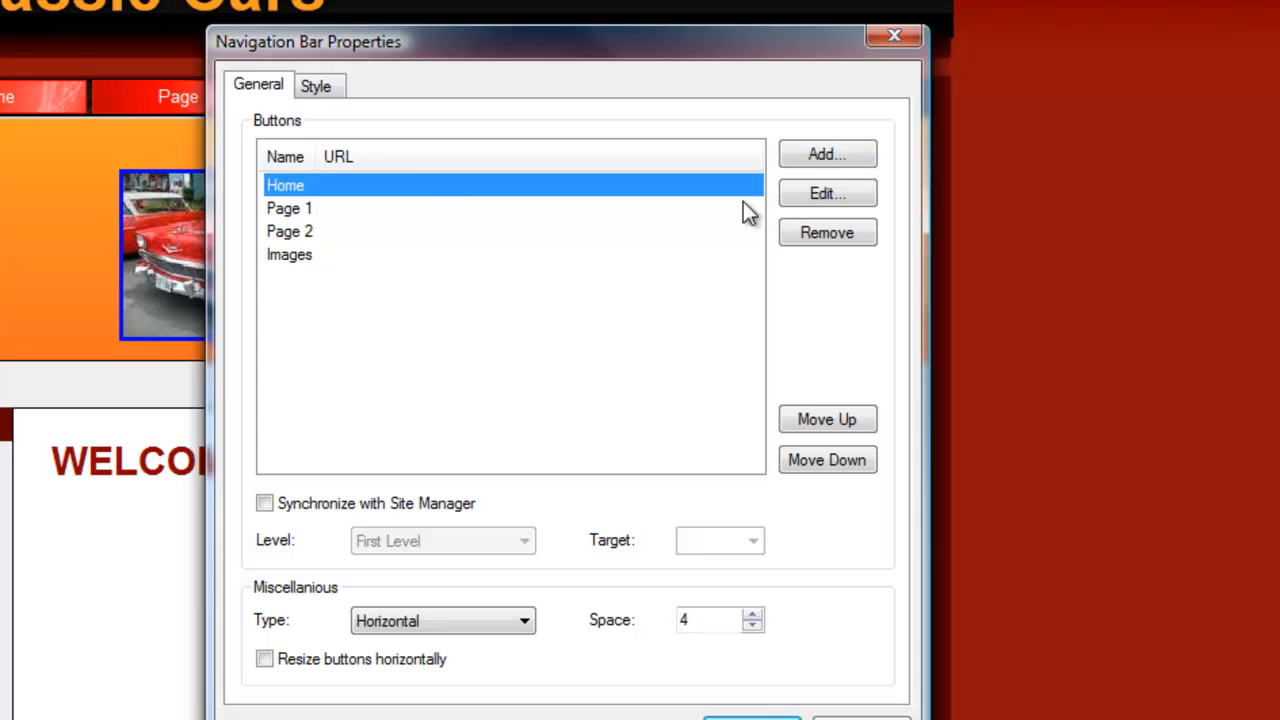
# Step: Link the Home button to index and the Page 1 button to Page_1
pyautogui.click(826, 193)
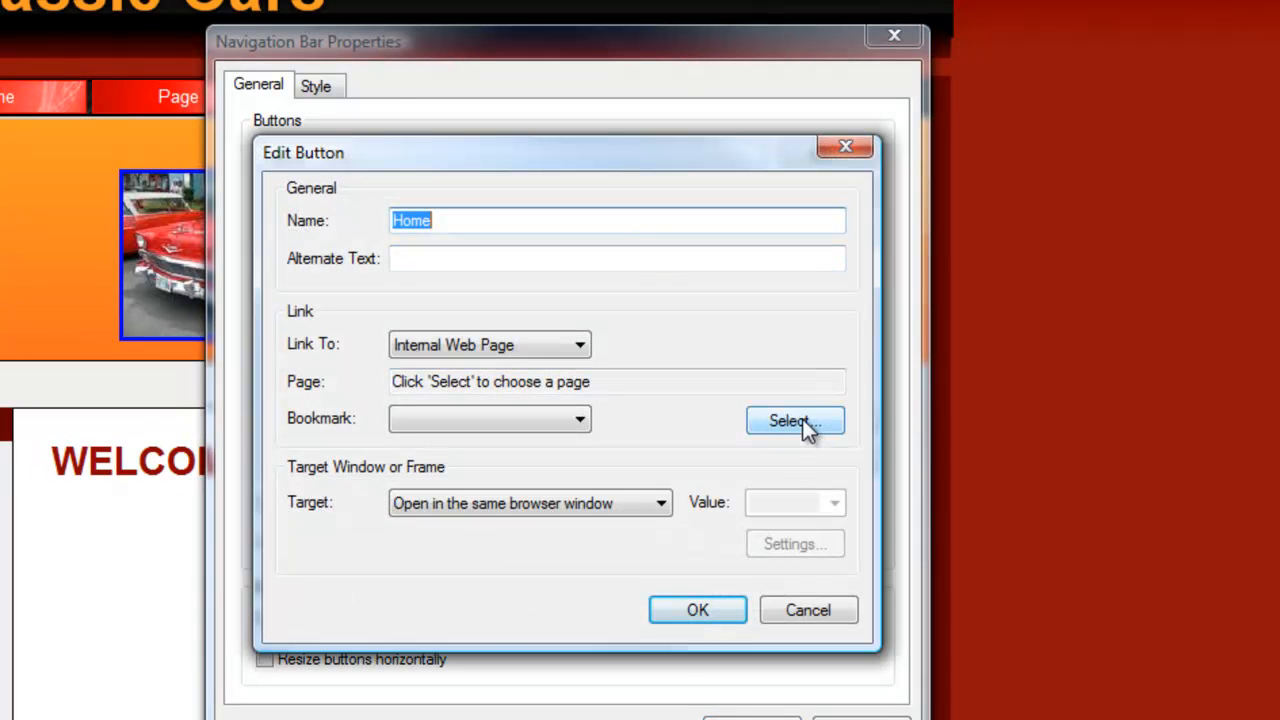
pyautogui.click(794, 420)
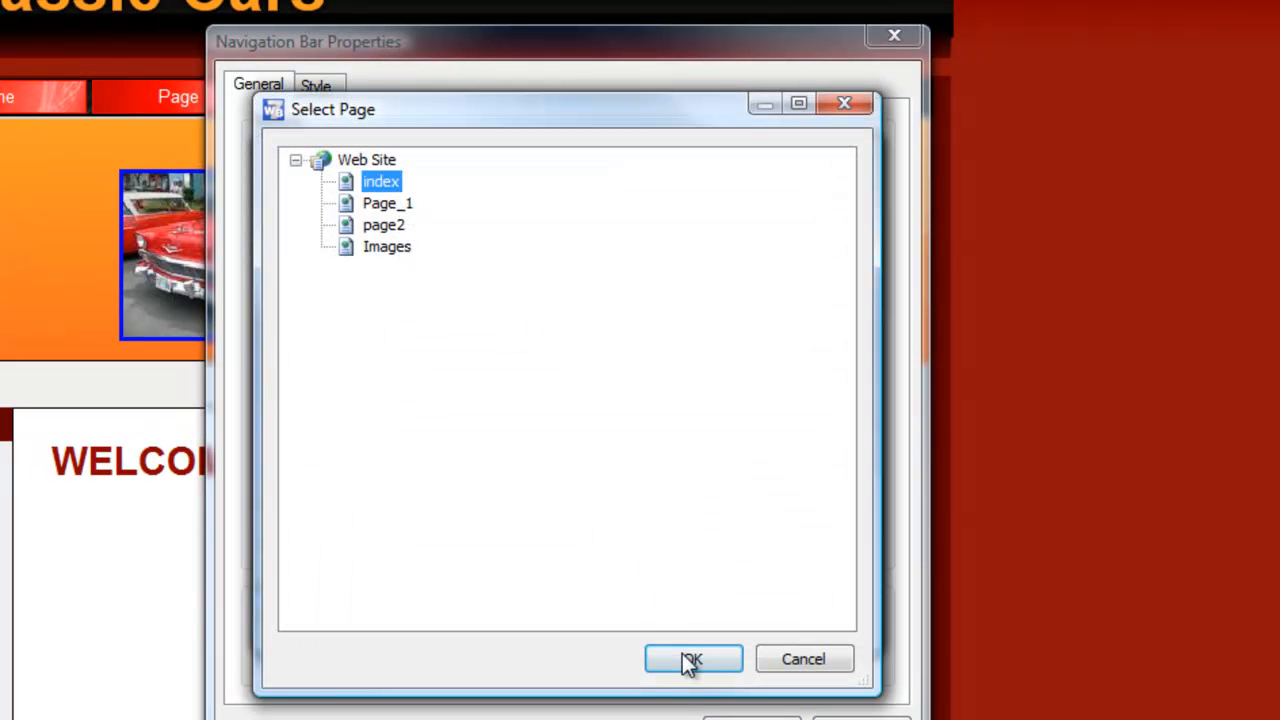
pyautogui.click(692, 658)
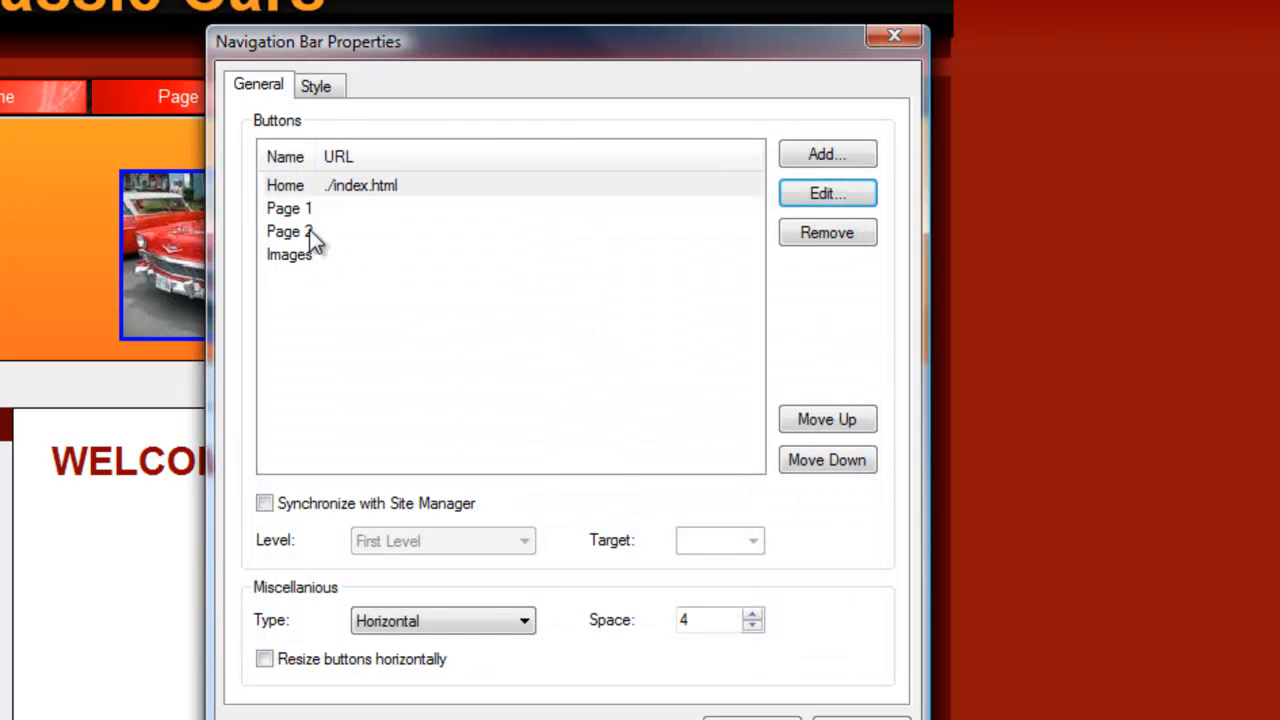
pyautogui.click(826, 193)
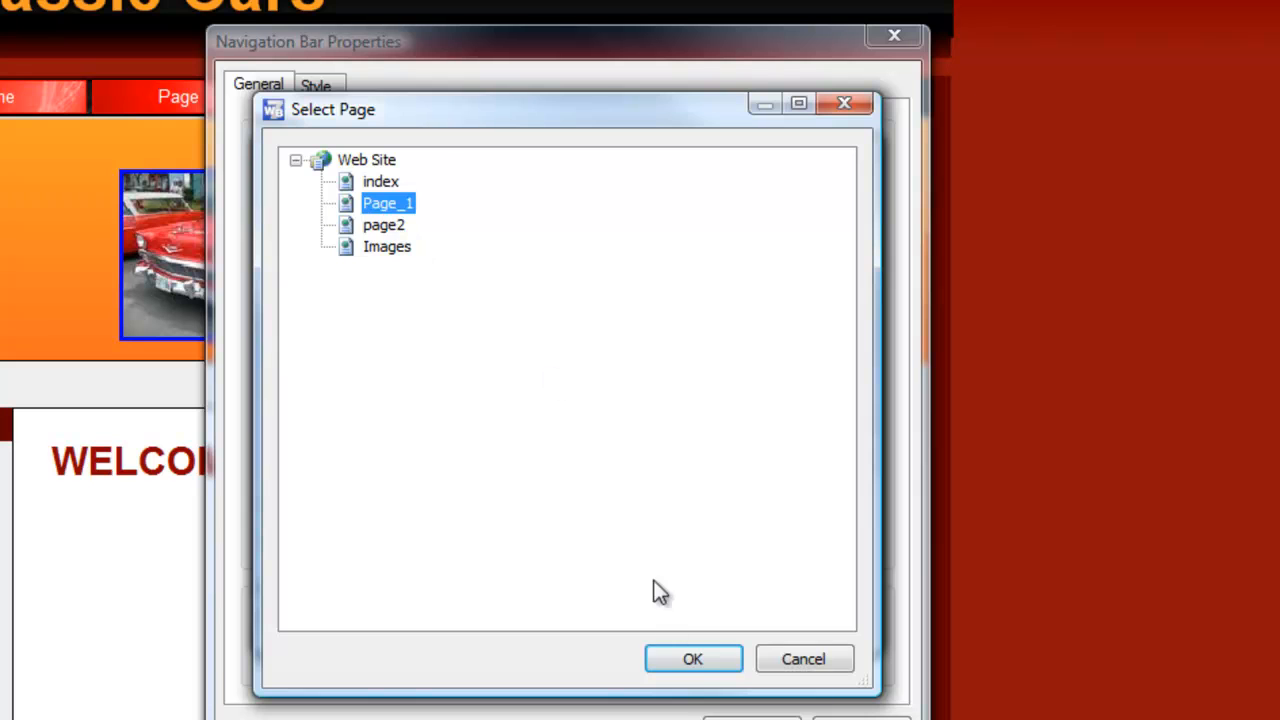
pyautogui.click(692, 658)
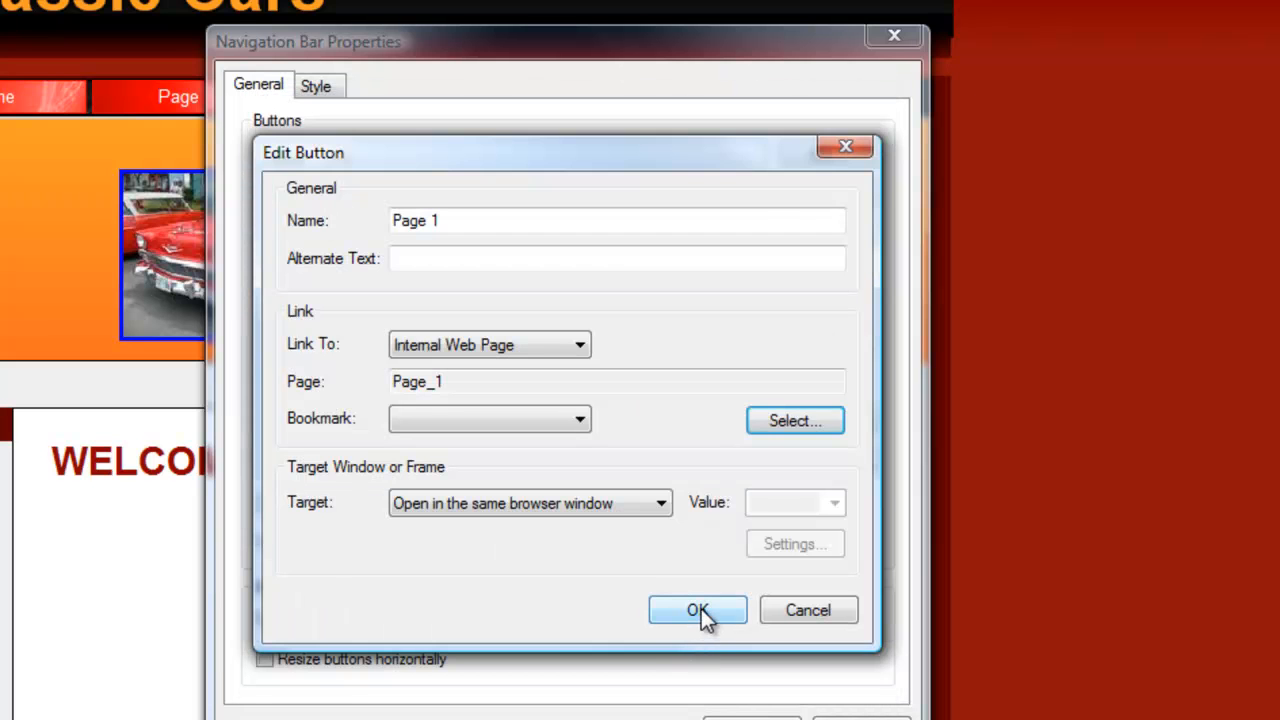
pyautogui.click(697, 610)
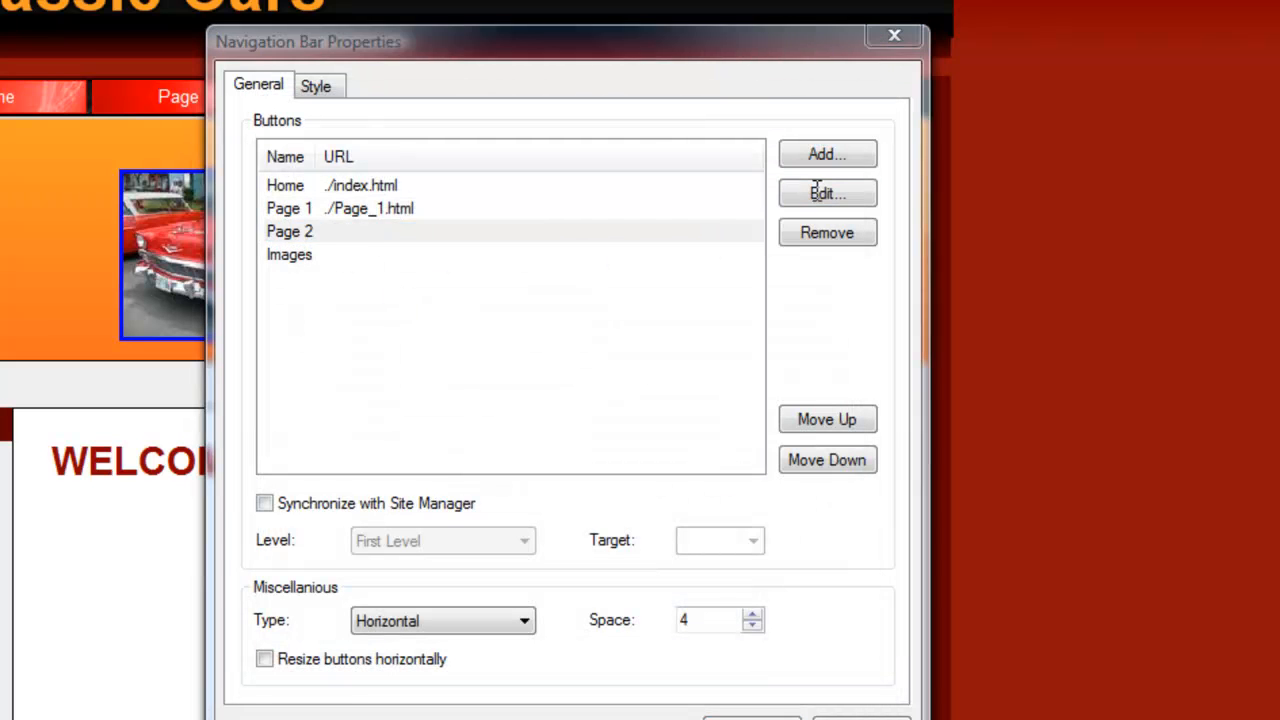
# Step: Link Page 2 to page2 and Images to the Images page, then apply the changes
pyautogui.click(826, 193)
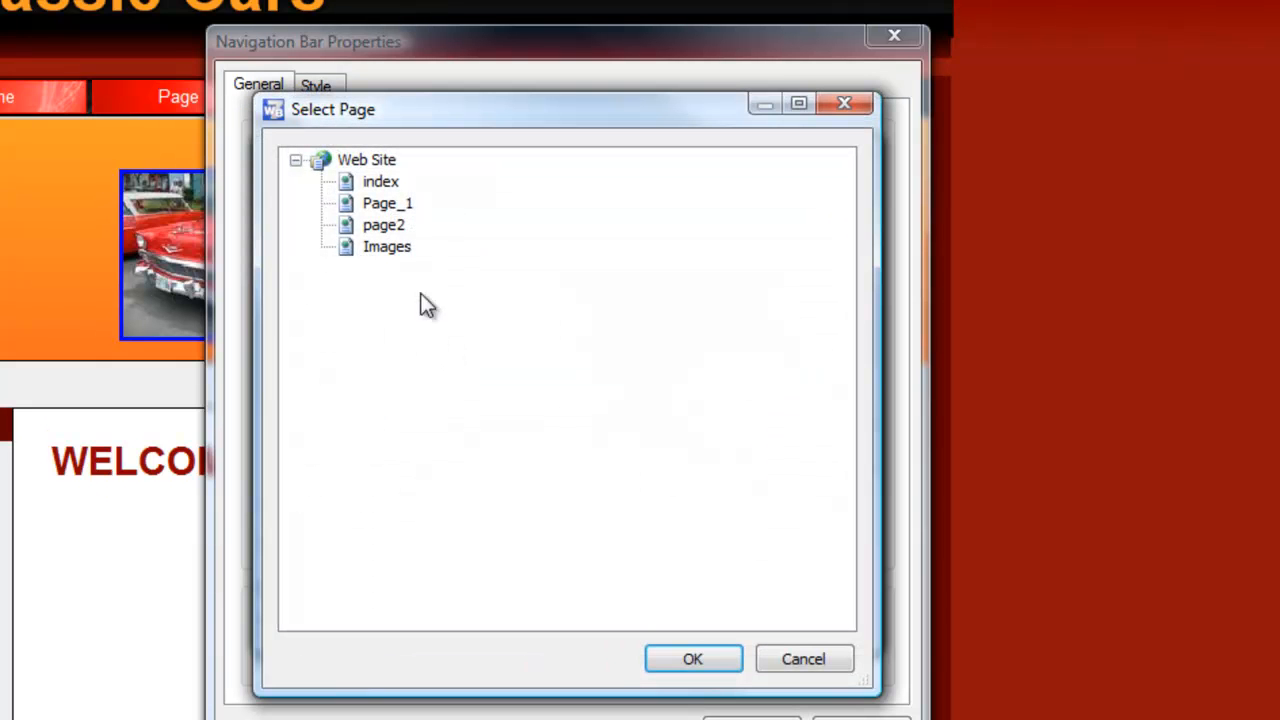
pyautogui.click(384, 224)
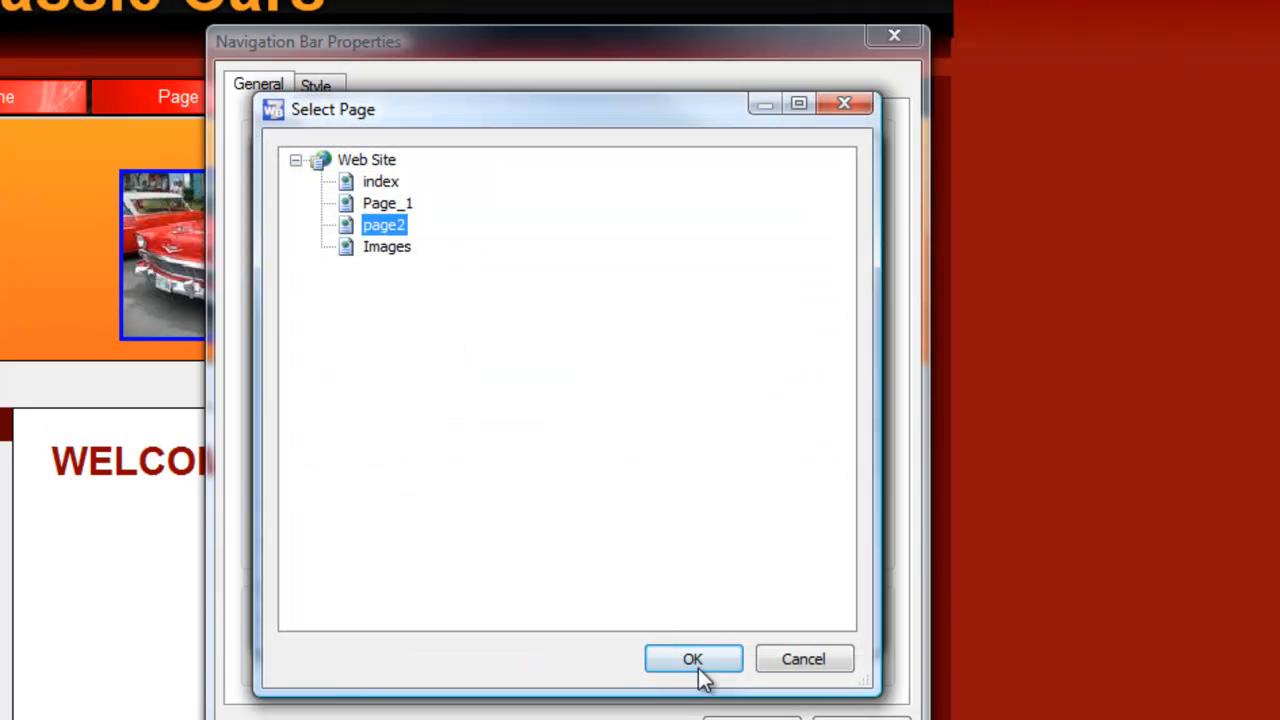
pyautogui.click(693, 658)
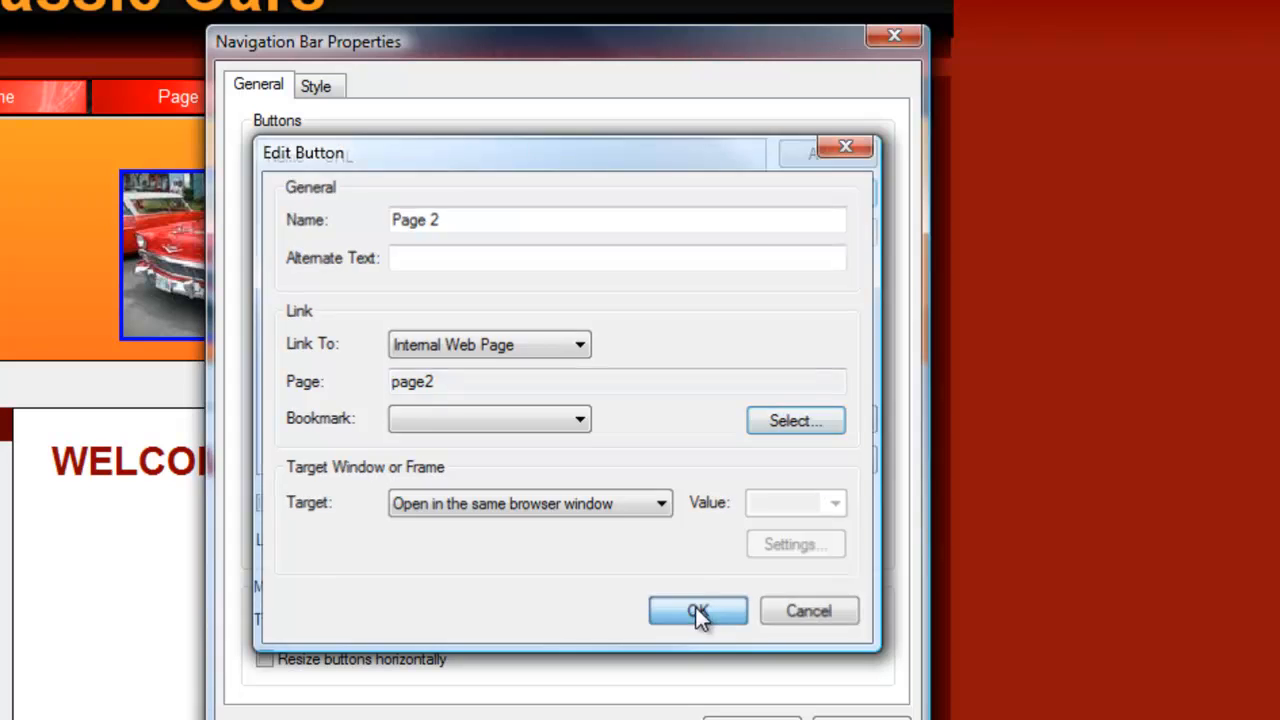
pyautogui.click(697, 611)
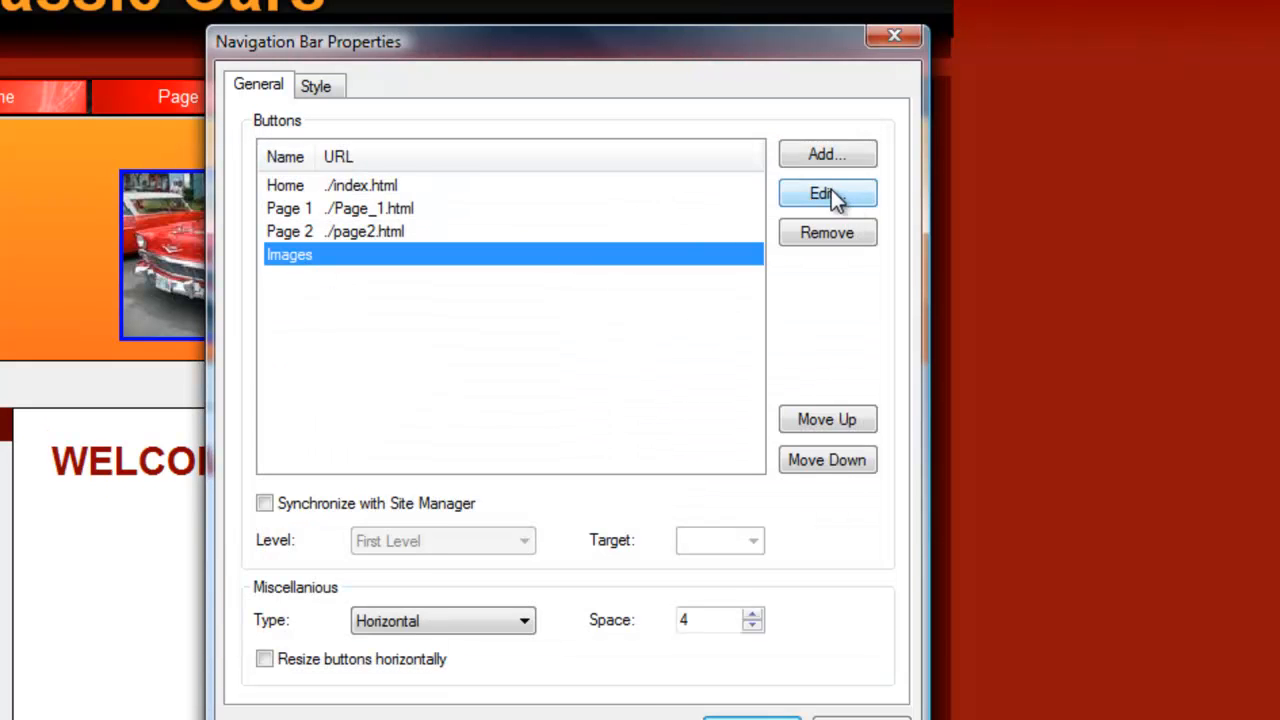
pyautogui.click(826, 193)
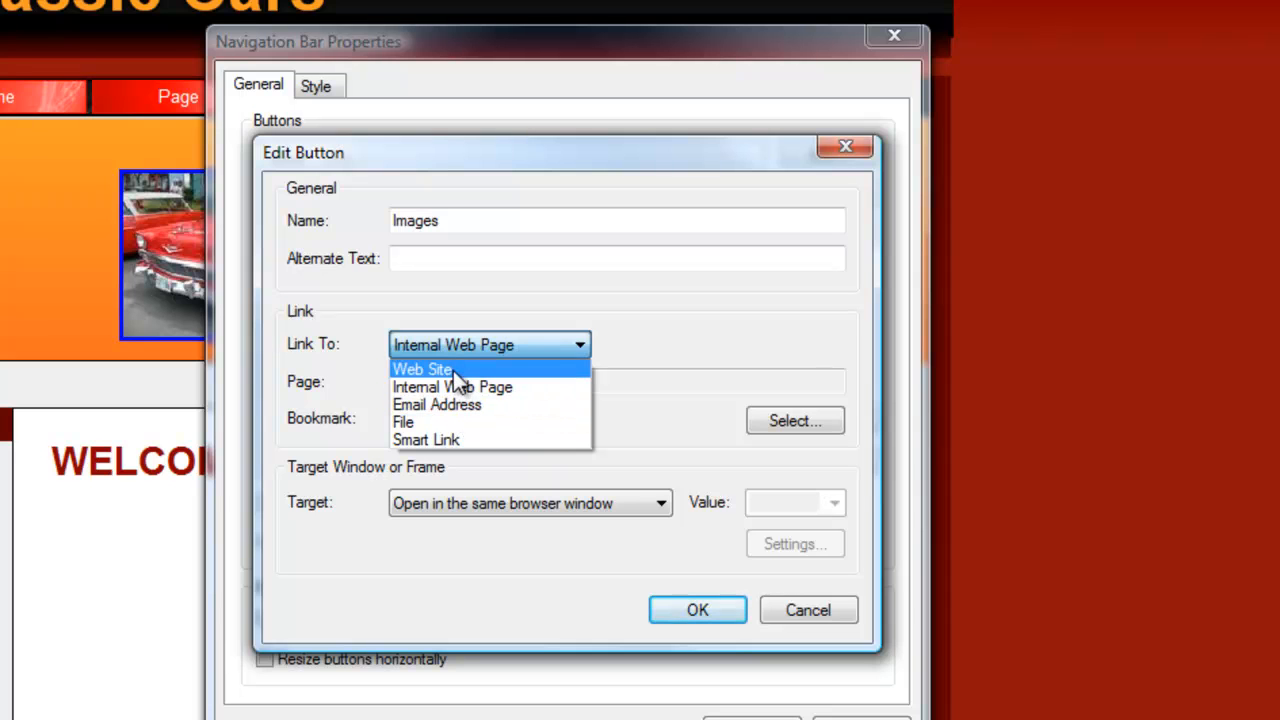
pyautogui.moveTo(462, 378)
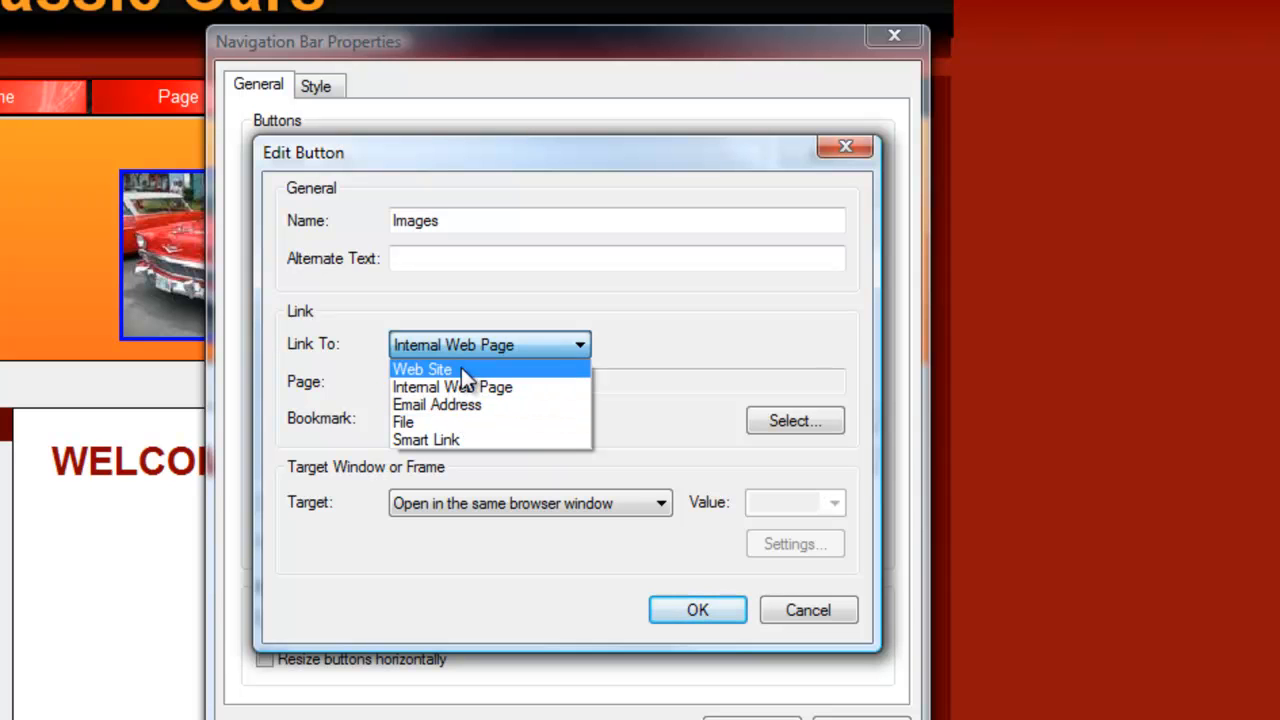
pyautogui.moveTo(458, 421)
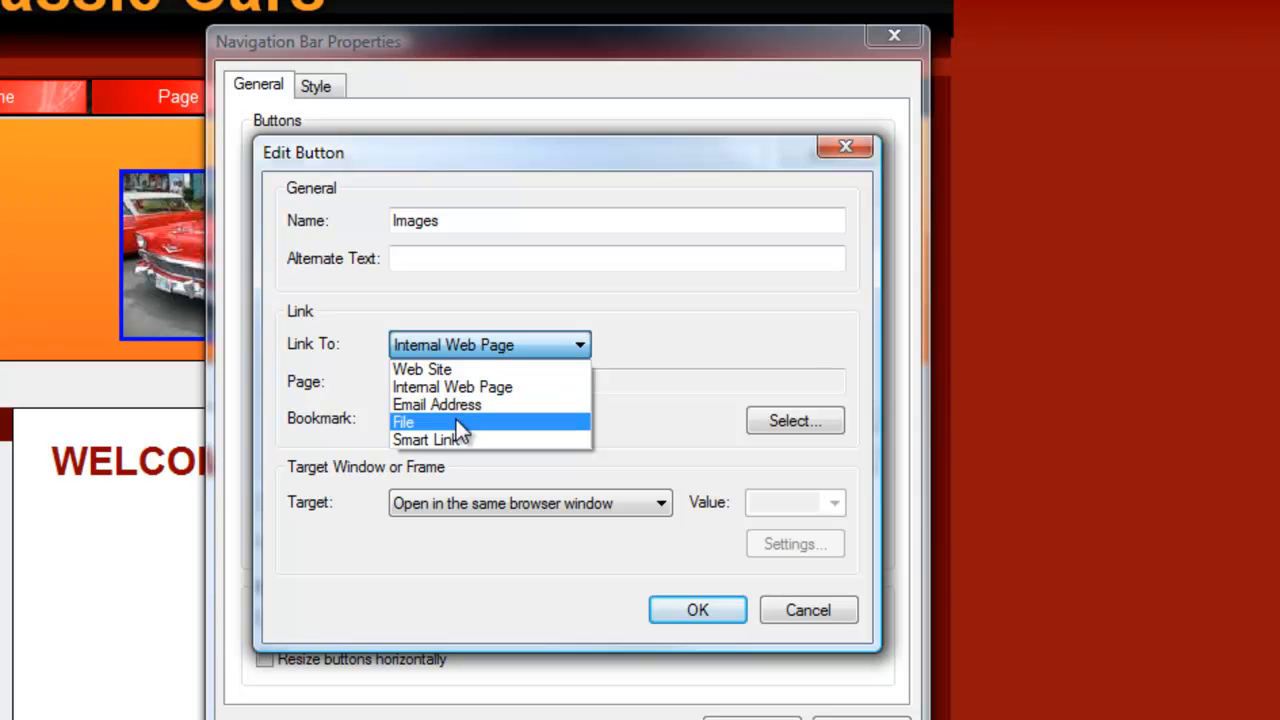
pyautogui.click(452, 387)
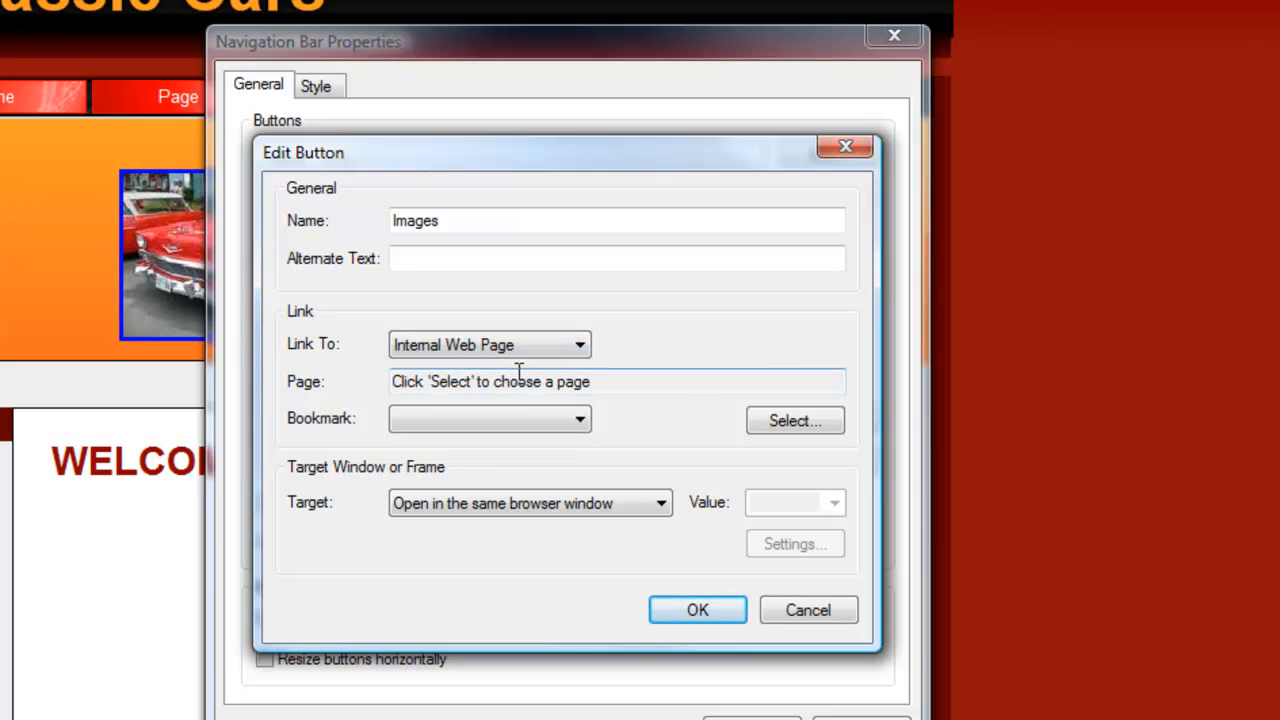
pyautogui.click(794, 420)
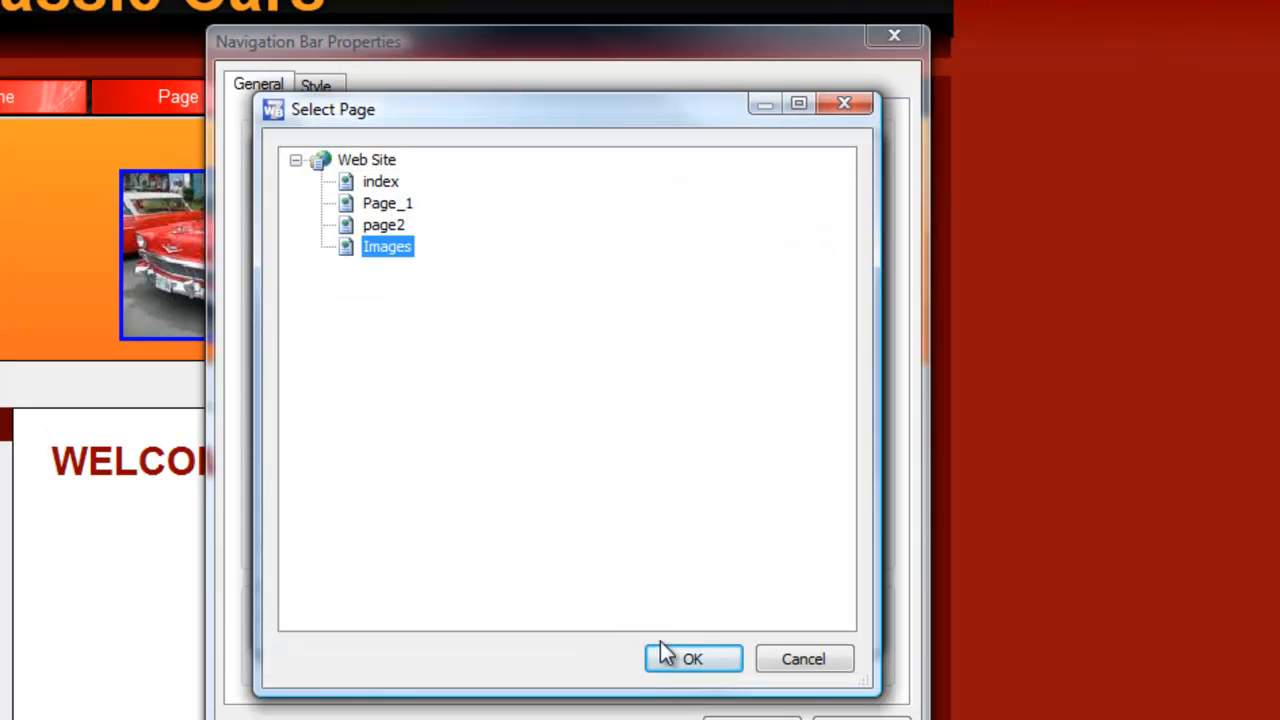
pyautogui.click(693, 658)
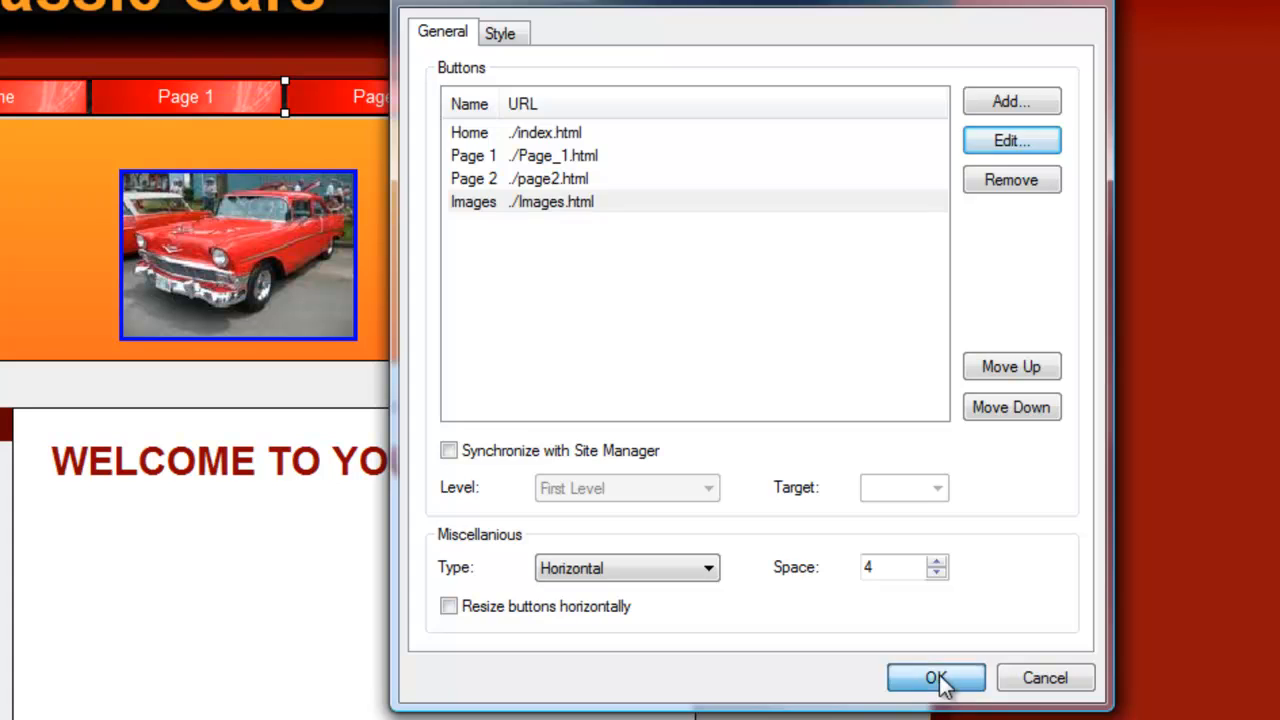
pyautogui.click(935, 678)
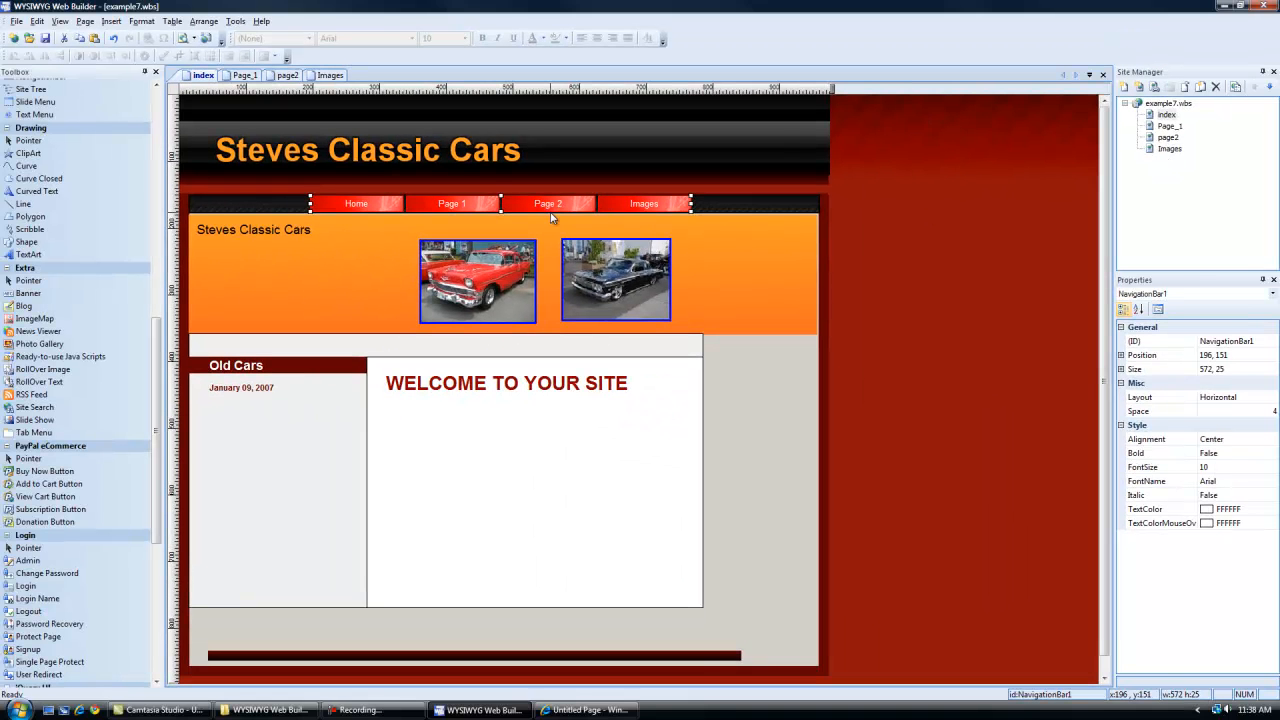
# Step: Copy the navigation bar from index and paste it onto Page_1, page2 and Images
pyautogui.rightClick(550, 218)
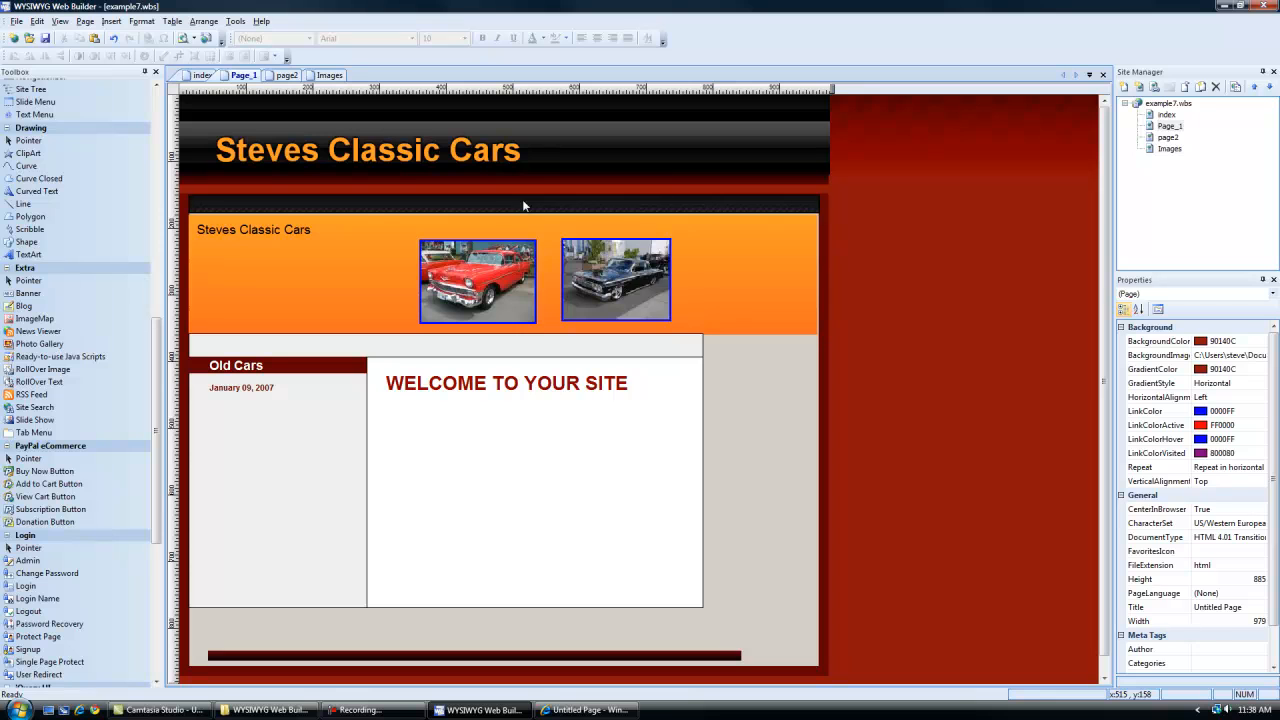
pyautogui.click(500, 211)
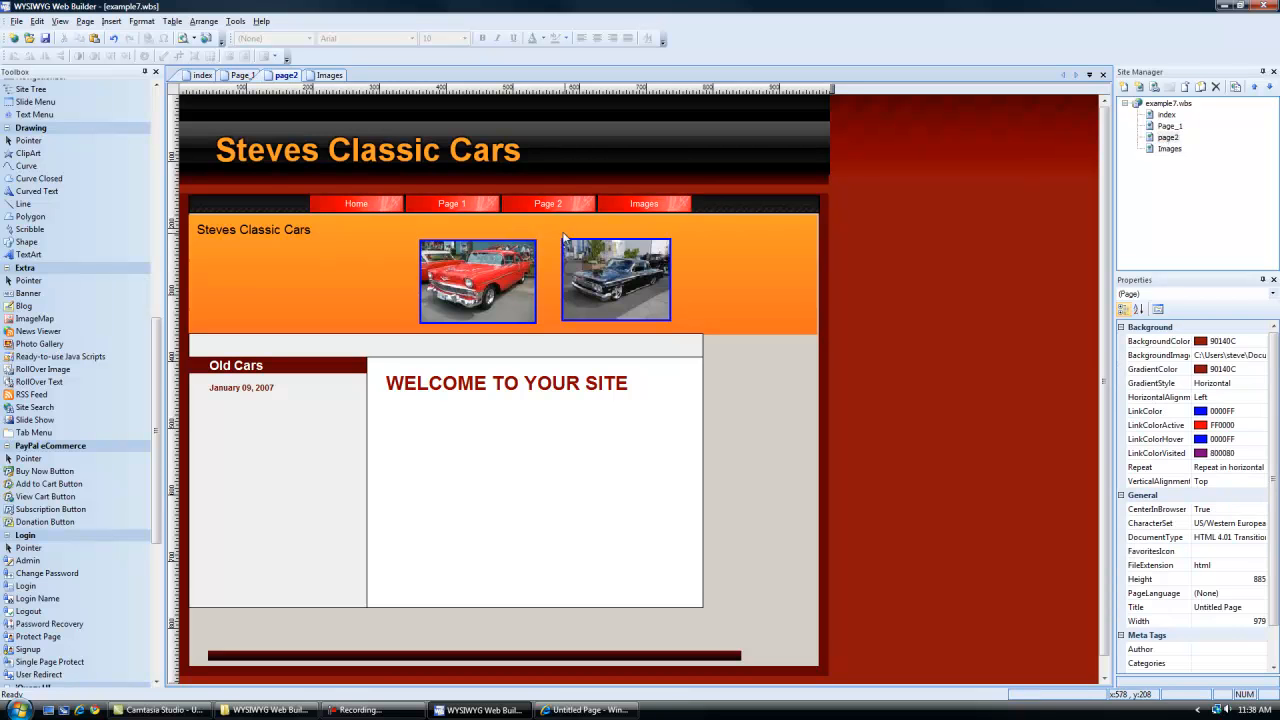
pyautogui.rightClick(615, 280)
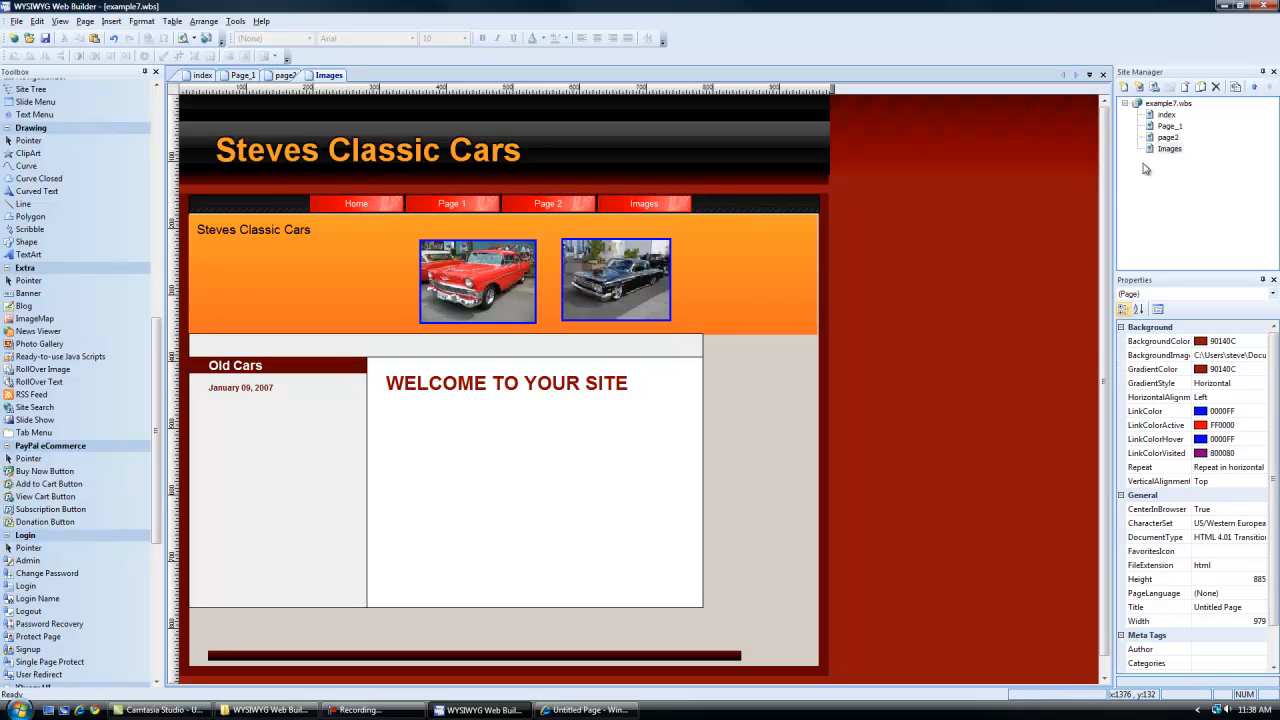
pyautogui.rightClick(480, 280)
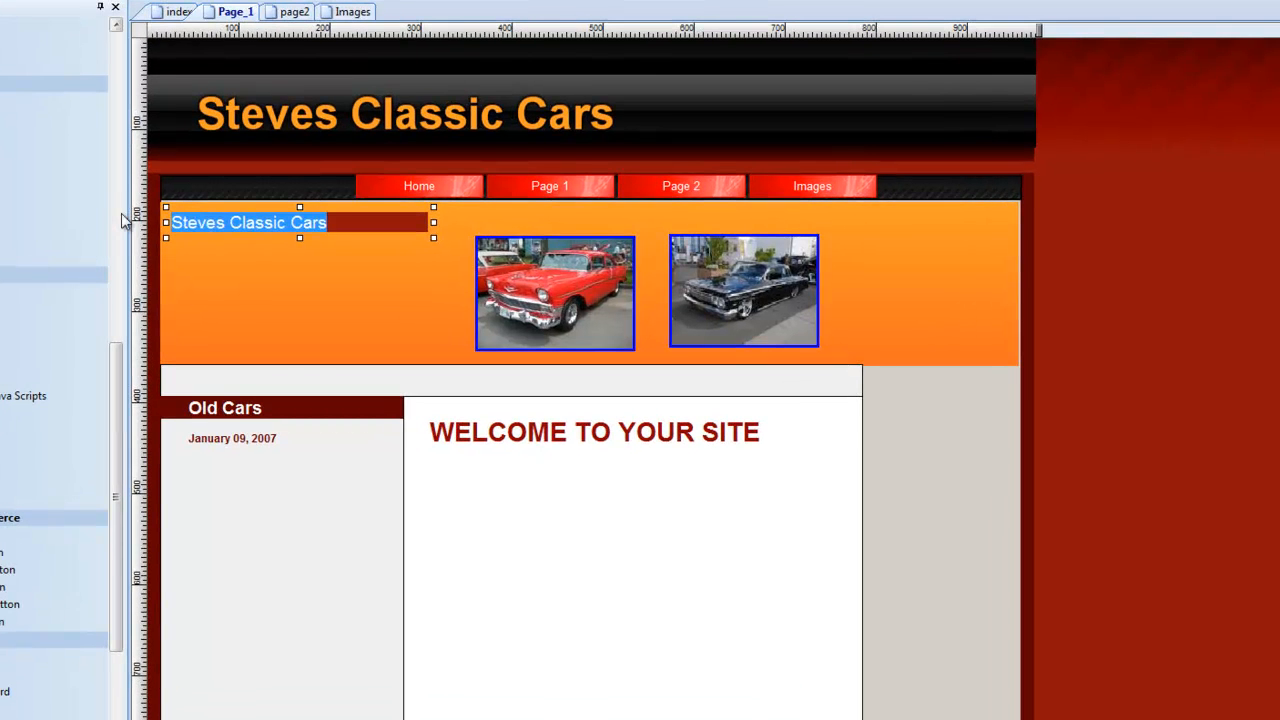
# Step: Replace the 'Steves Classic Cars' header with 'Page 1' on Page_1 and 'Pur Pics' on Images
pyautogui.write('Page 1')
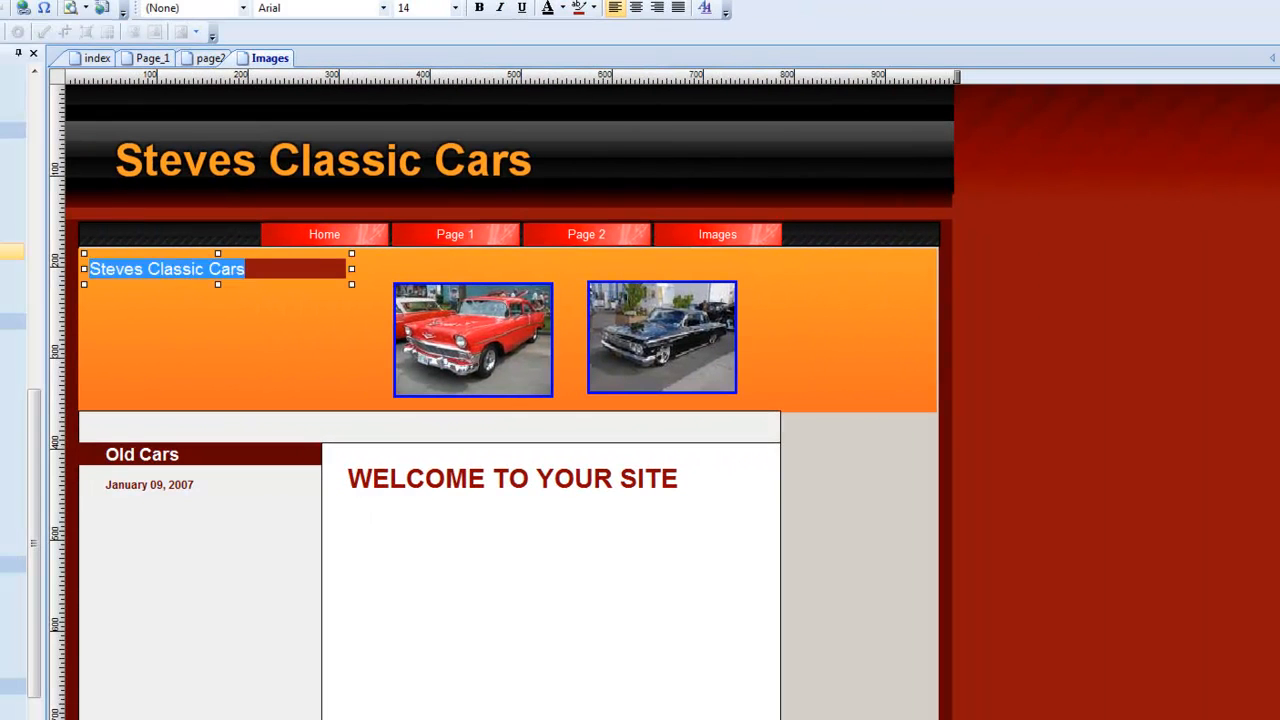
pyautogui.write('Pur Pics')
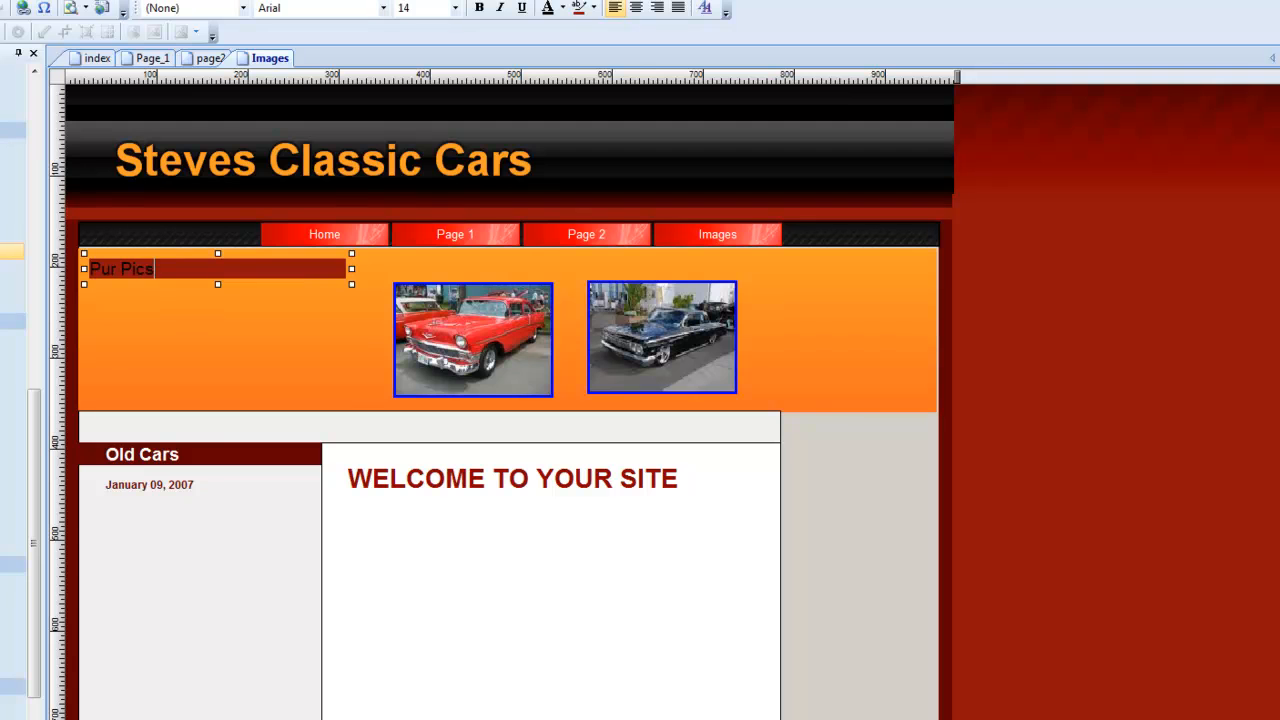
pyautogui.click(511, 478)
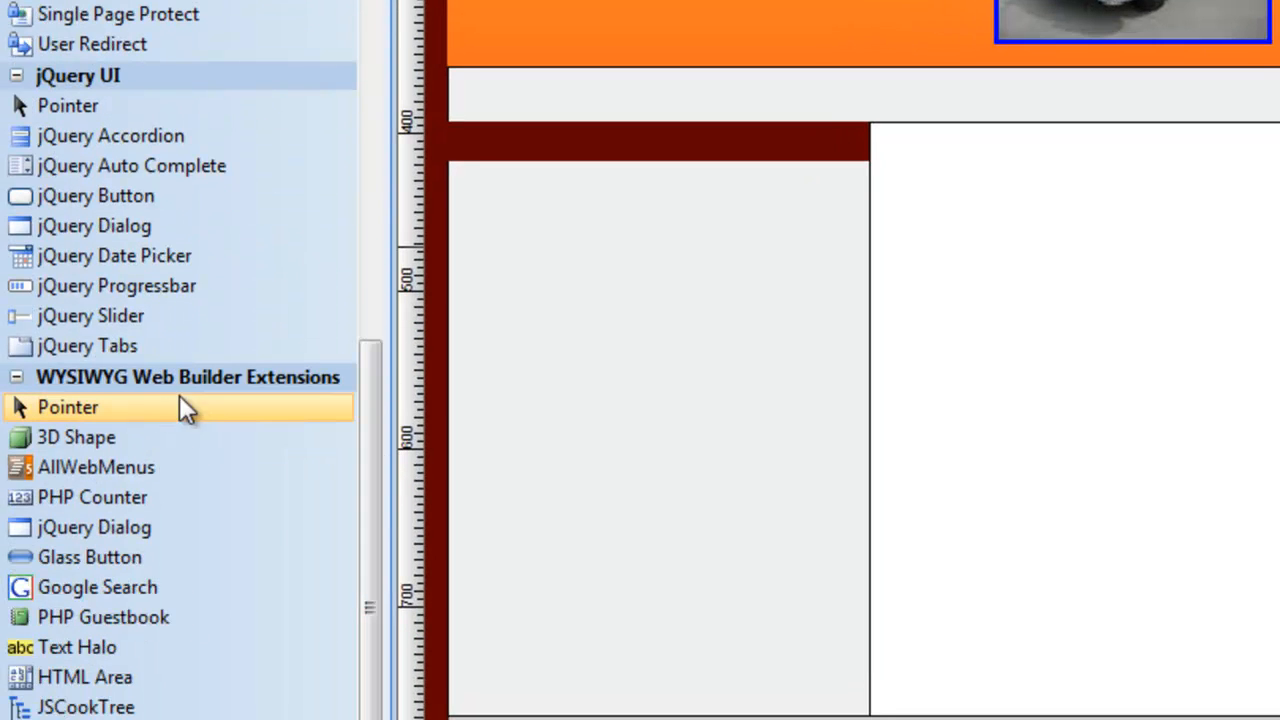
# Step: Scroll the Toolbox down to the Web Builder Extensions to find the Photo Album
pyautogui.scroll(-3)
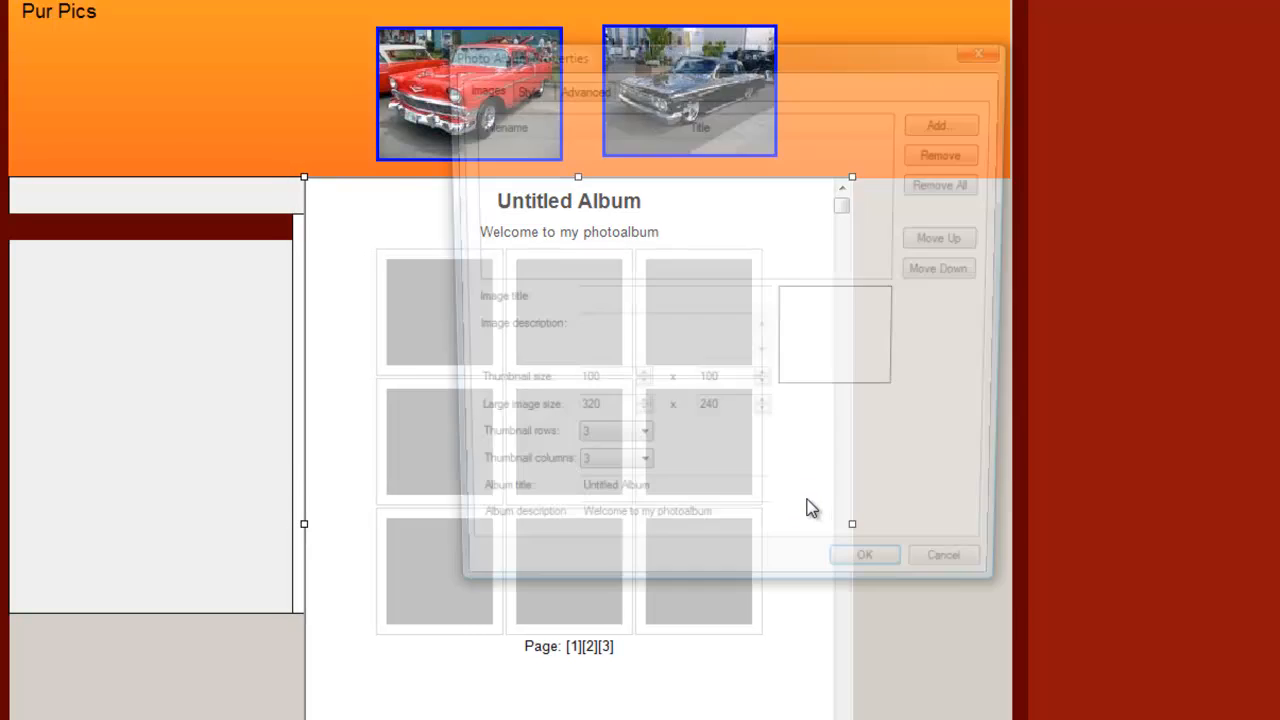
# Step: Set the photo album's background colour to Lime and its title to 'Classic Cars'
pyautogui.click(937, 123)
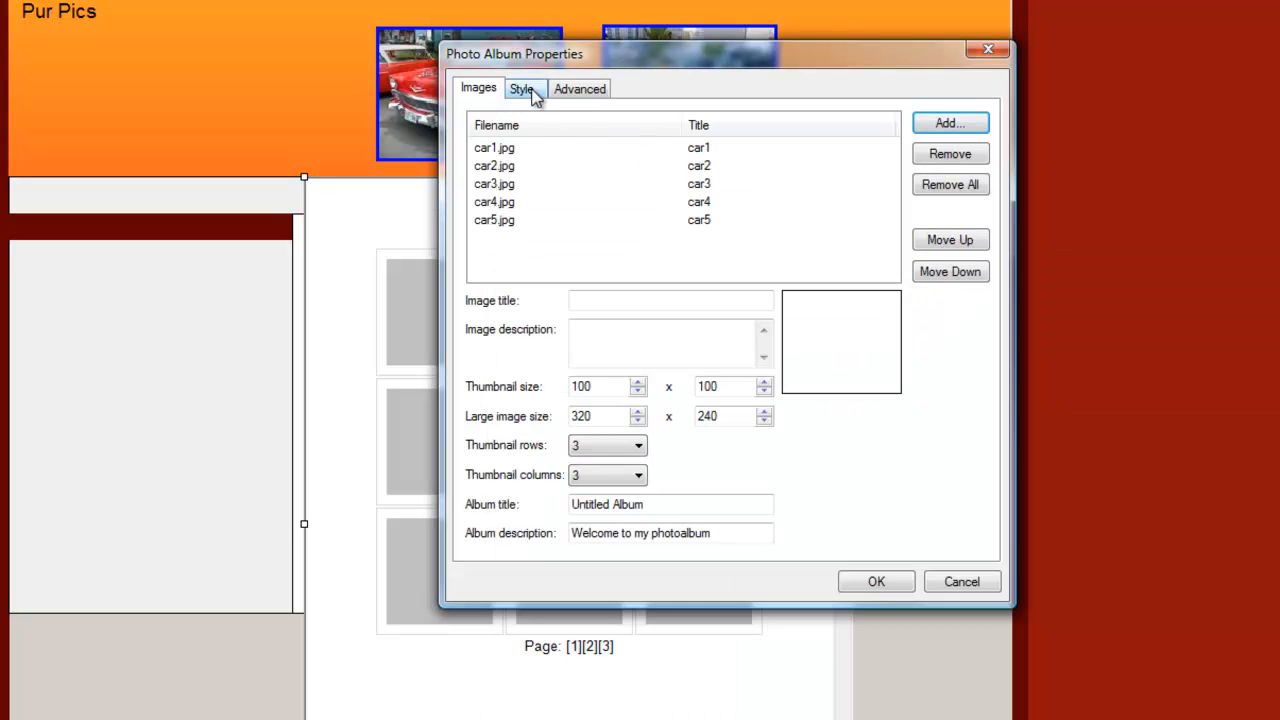
pyautogui.click(521, 88)
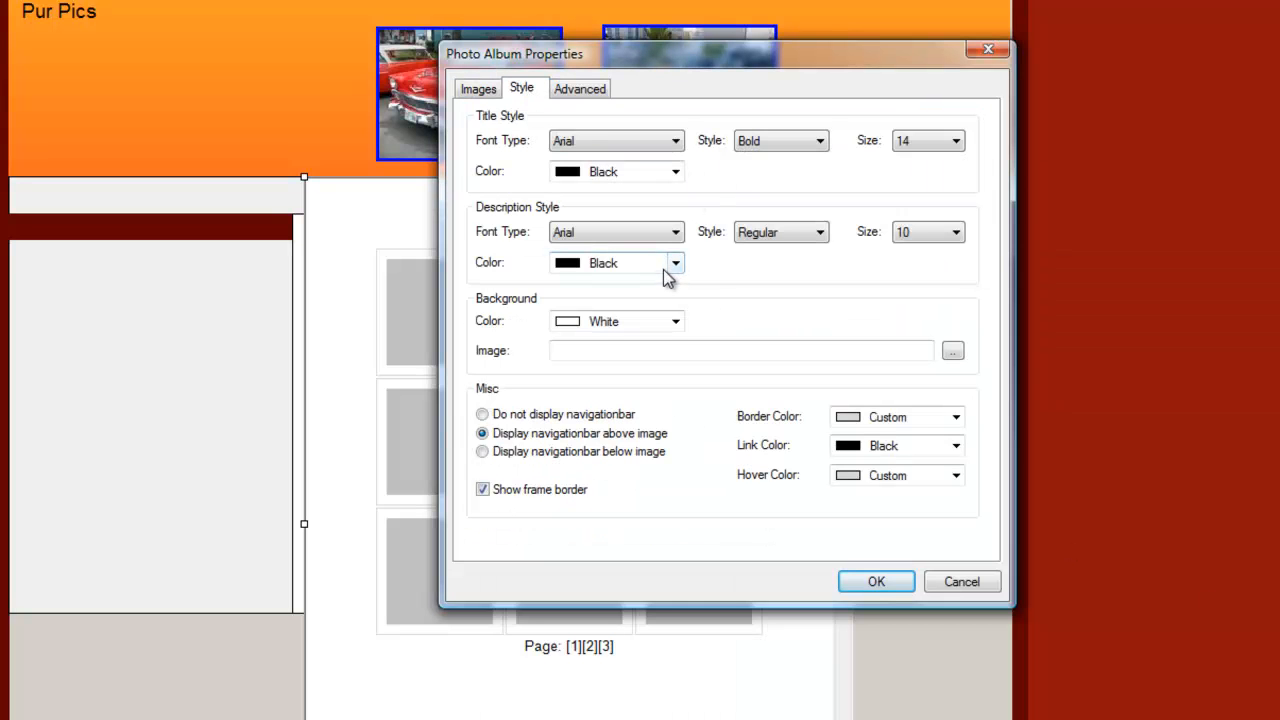
pyautogui.click(676, 321)
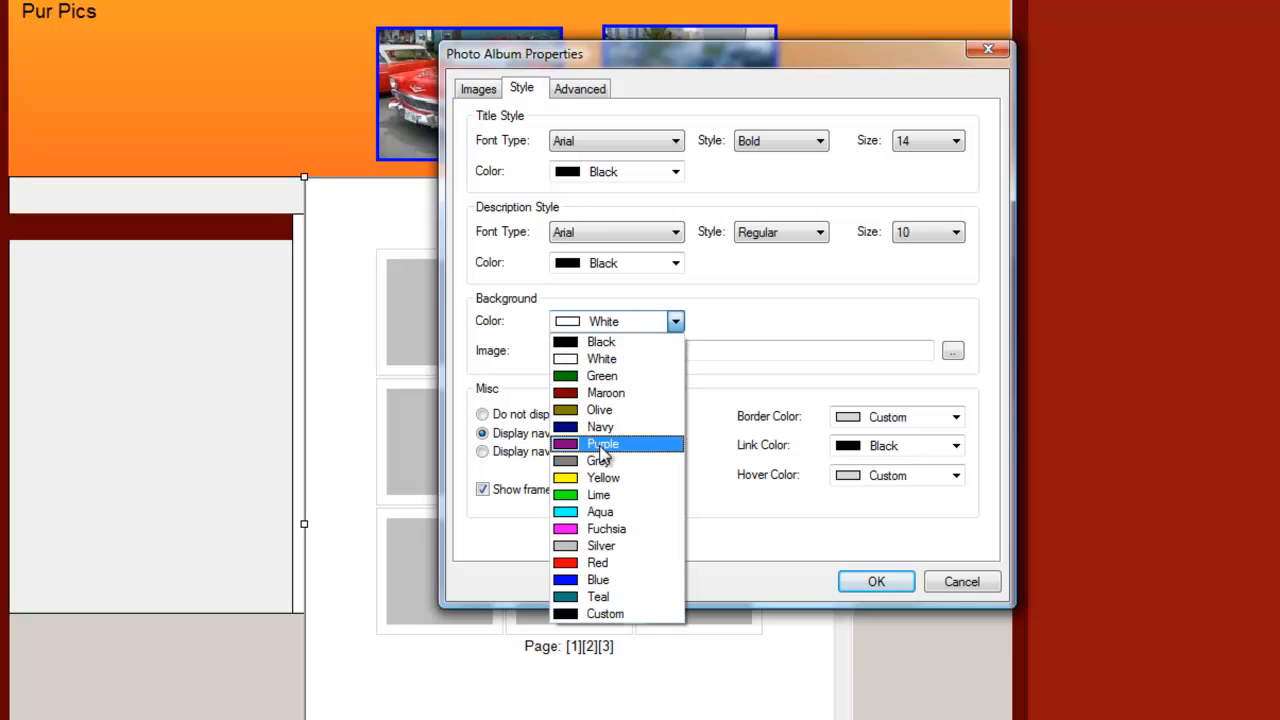
pyautogui.moveTo(612, 495)
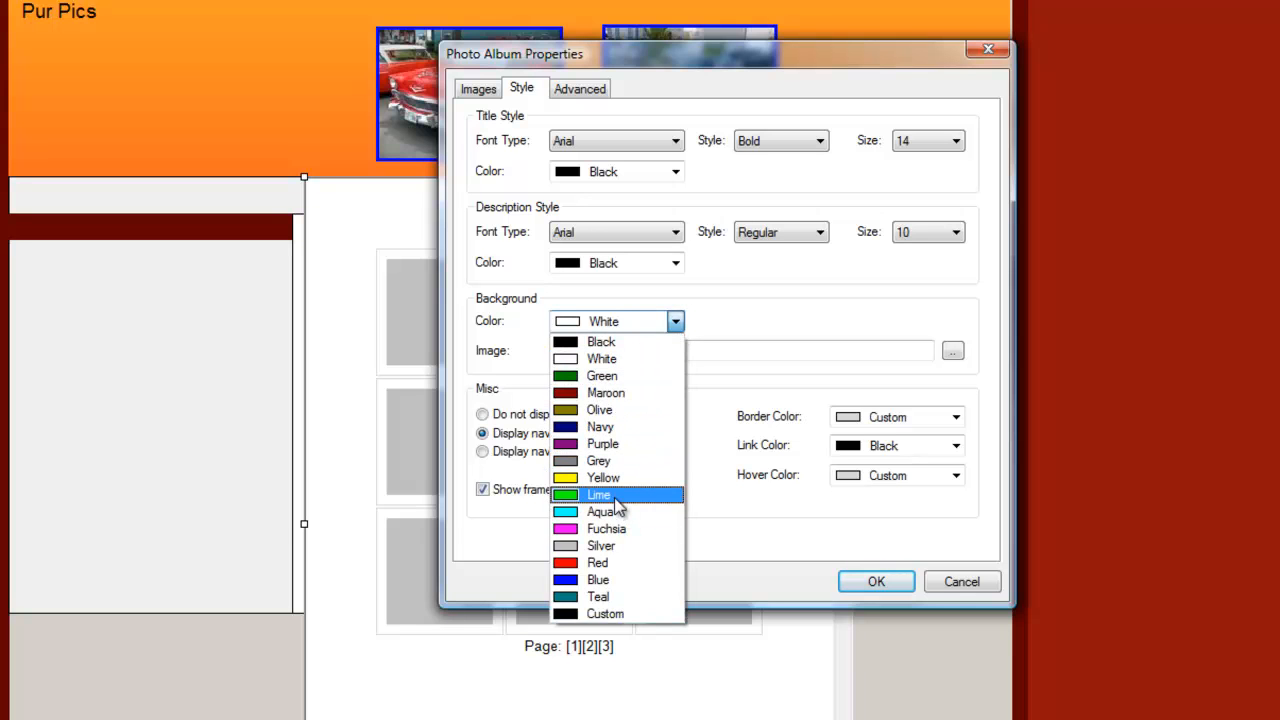
pyautogui.click(598, 495)
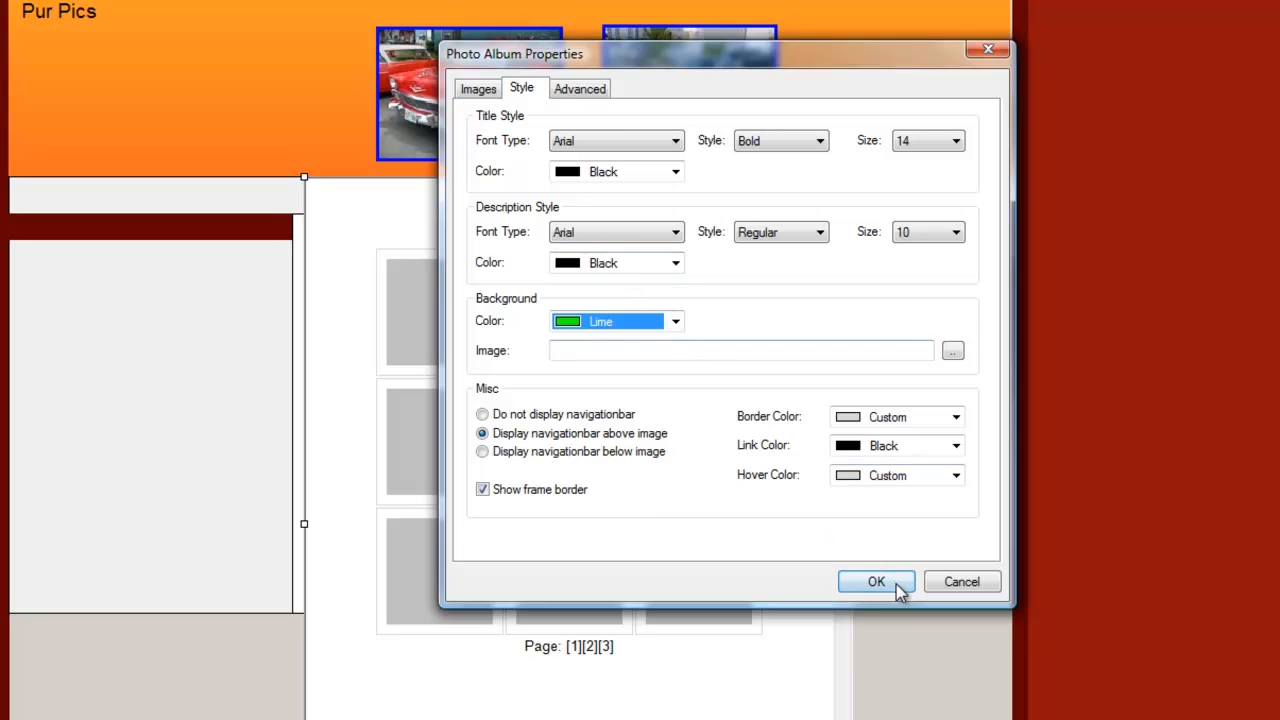
pyautogui.click(875, 581)
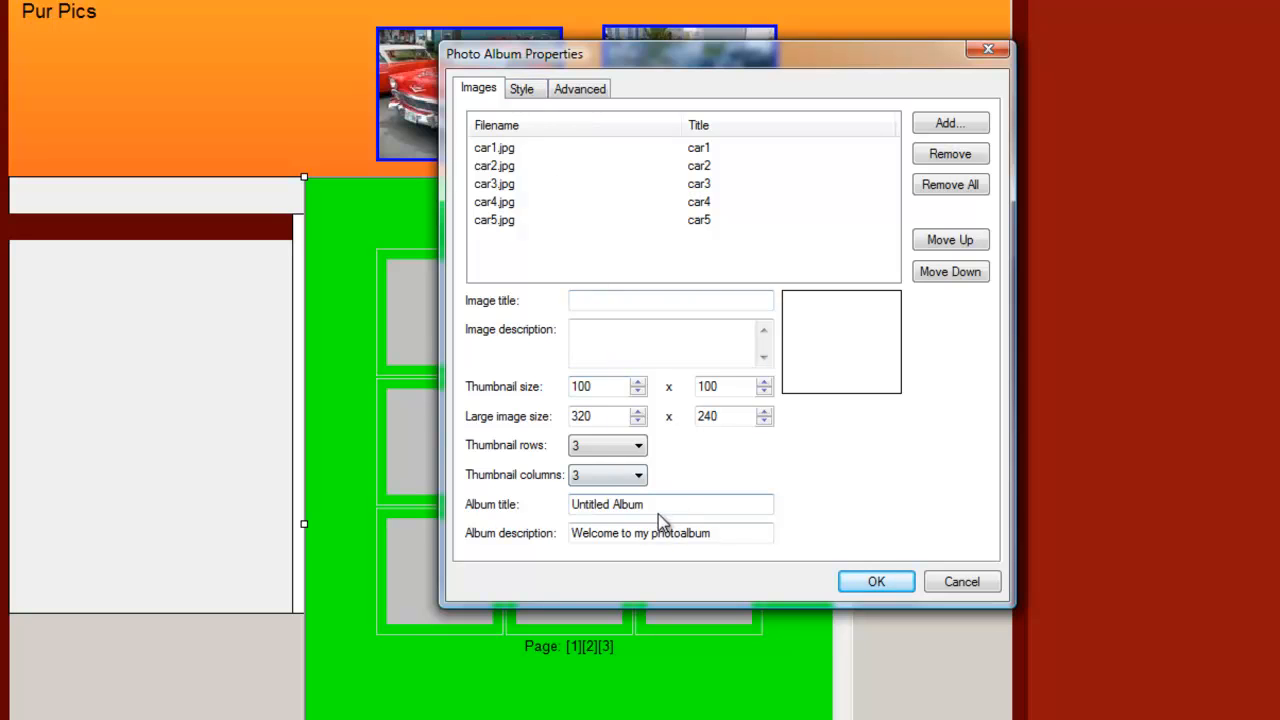
pyautogui.write('Classic Cars')
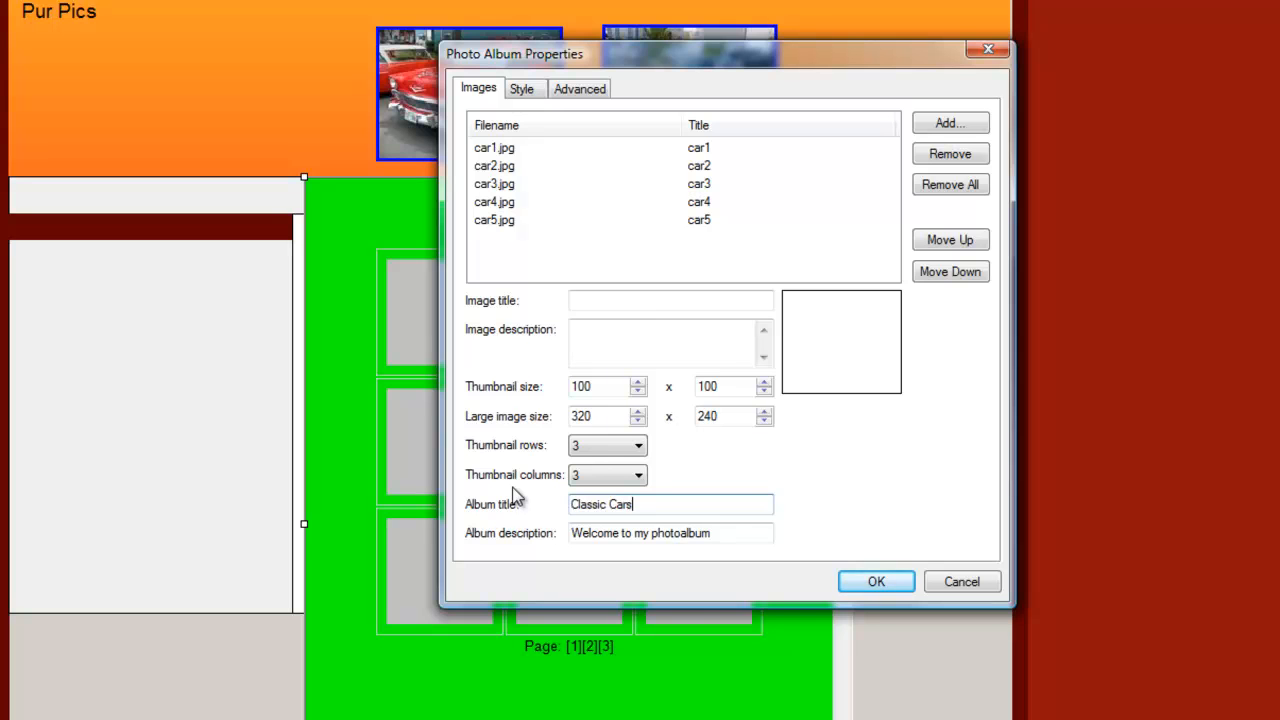
pyautogui.click(876, 581)
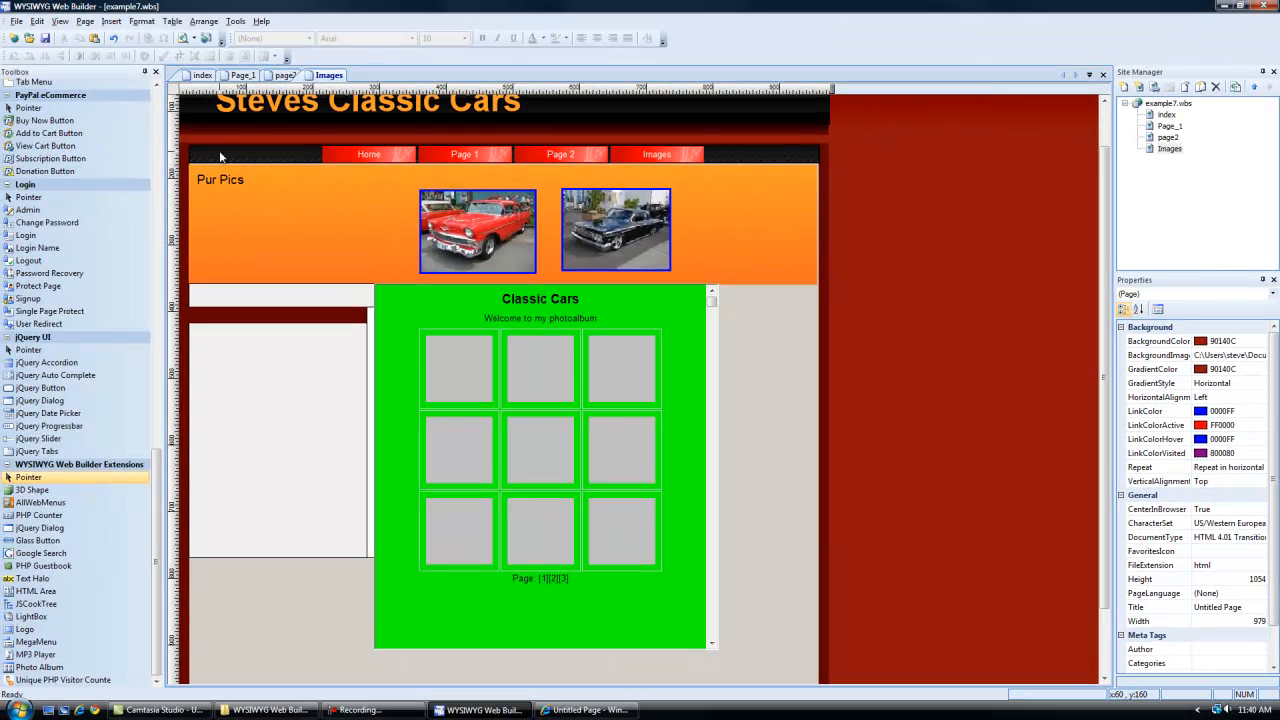
pyautogui.click(16, 20)
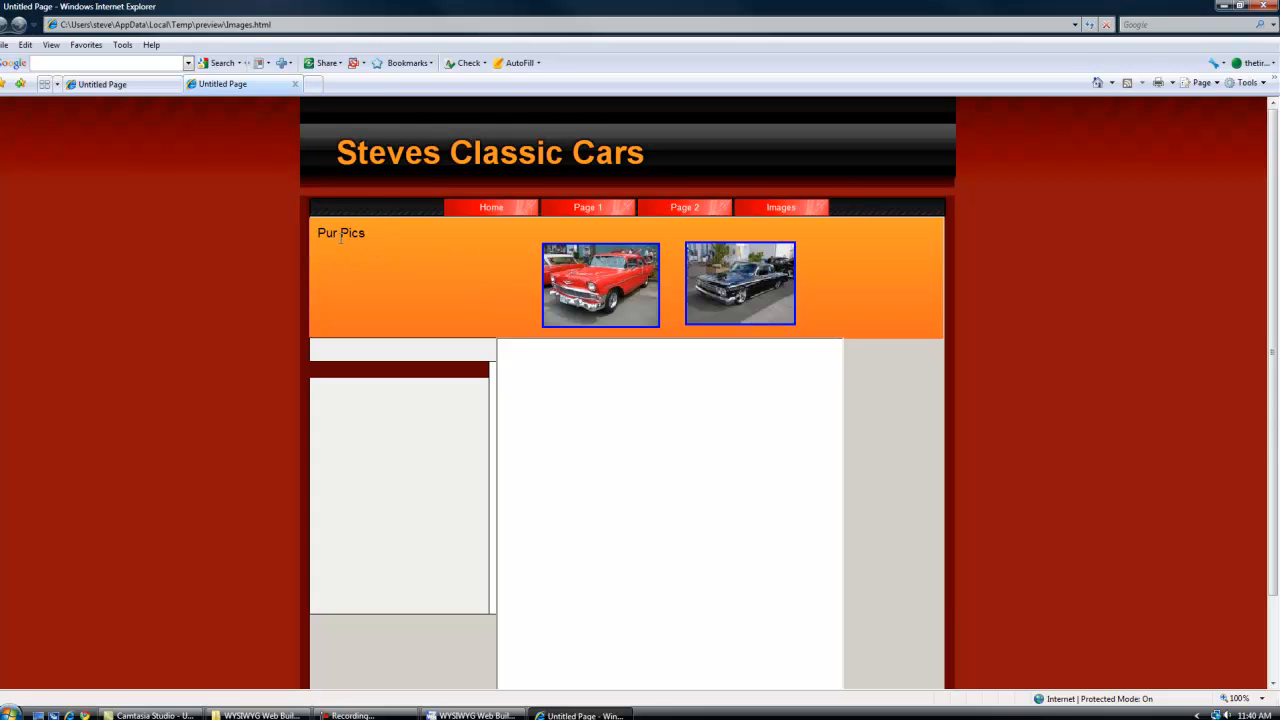
# Step: Click Home, Page 1, Page 2 and Images in the preview to confirm each page opens
pyautogui.click(491, 207)
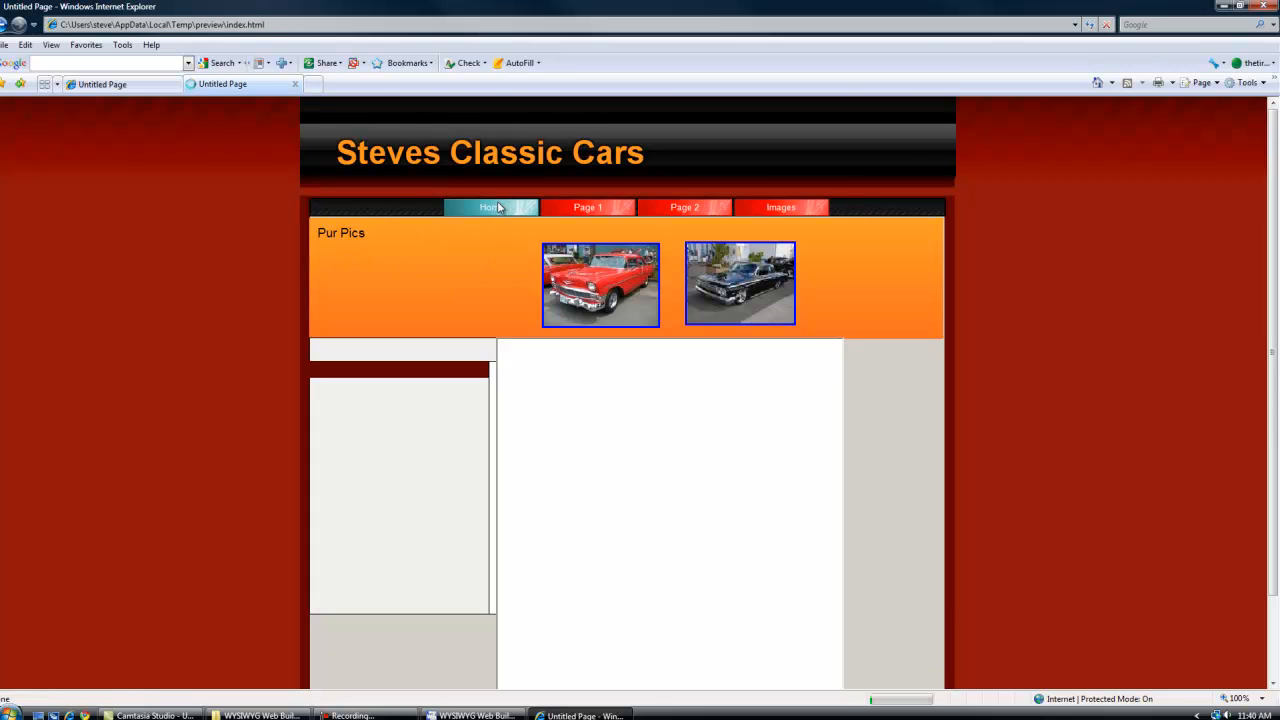
pyautogui.click(489, 207)
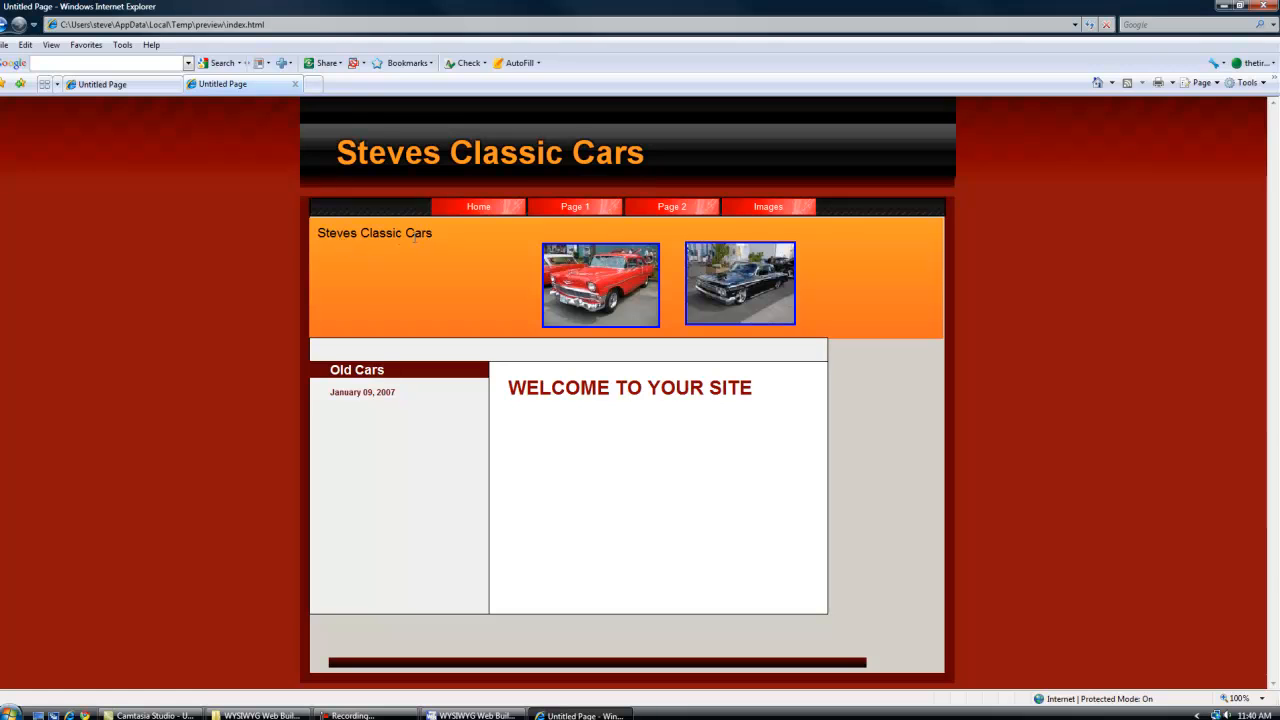
pyautogui.click(574, 207)
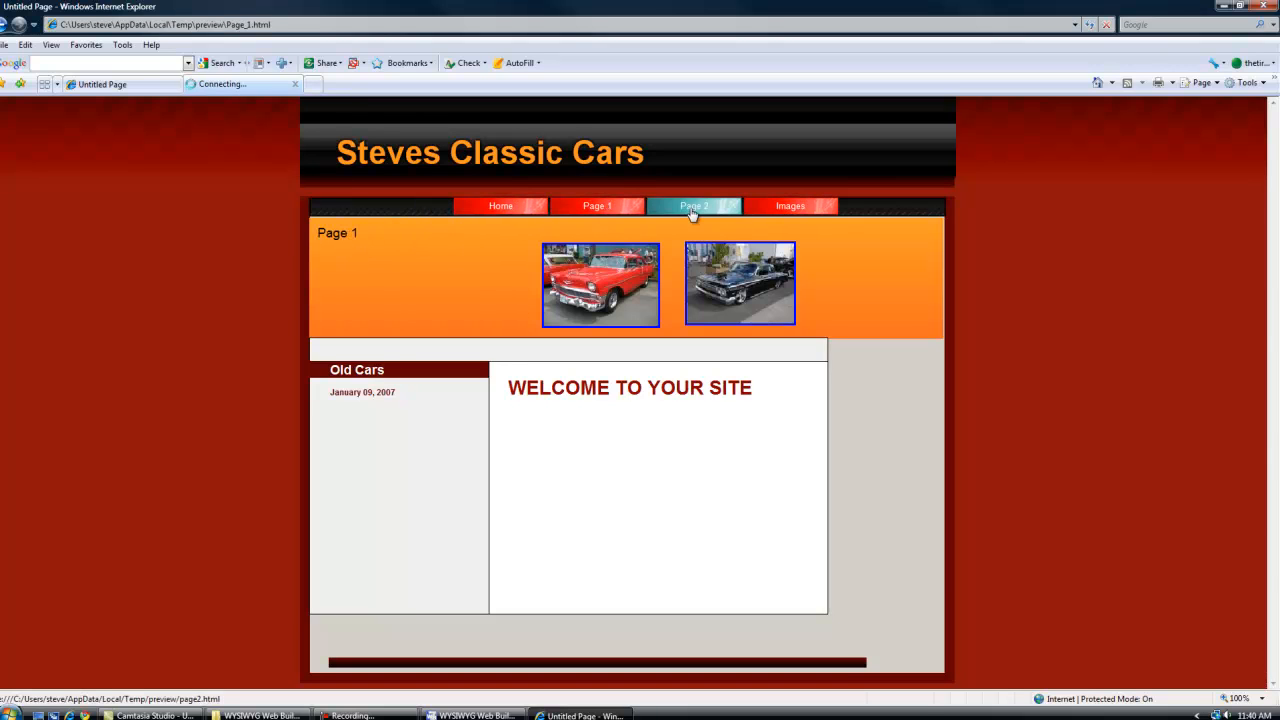
pyautogui.click(790, 206)
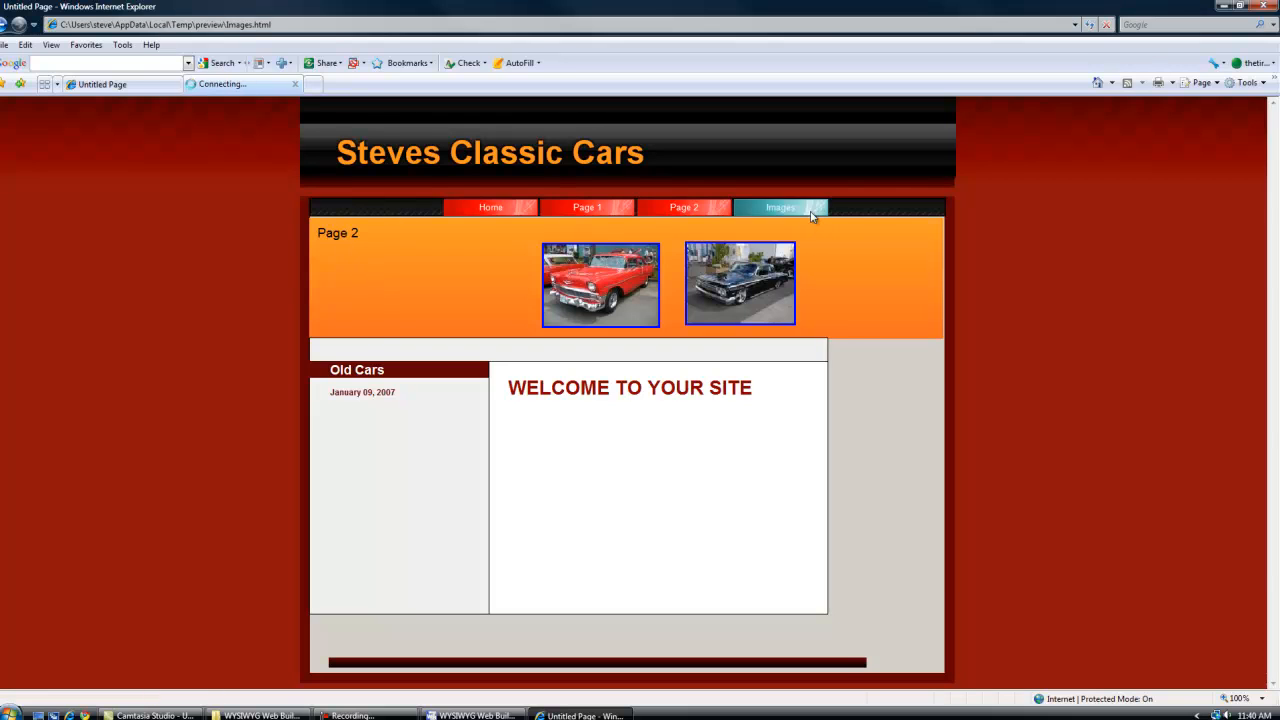
pyautogui.click(781, 207)
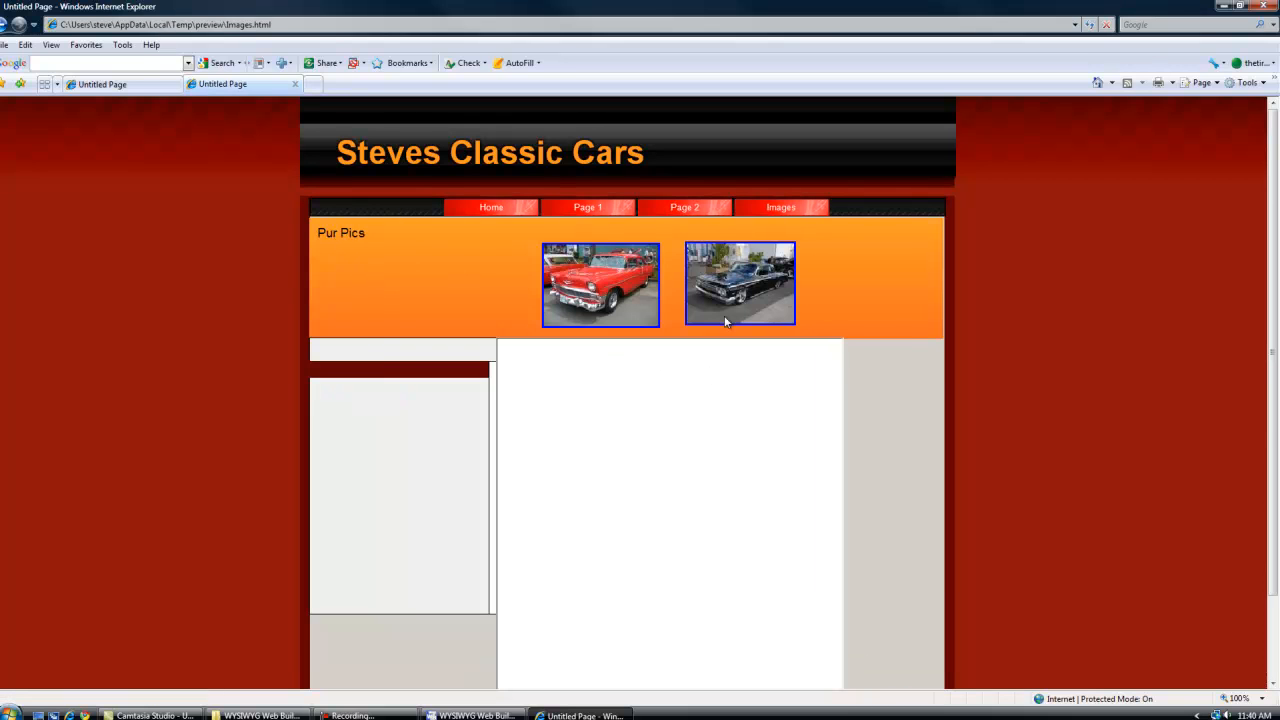
pyautogui.scroll(-3)
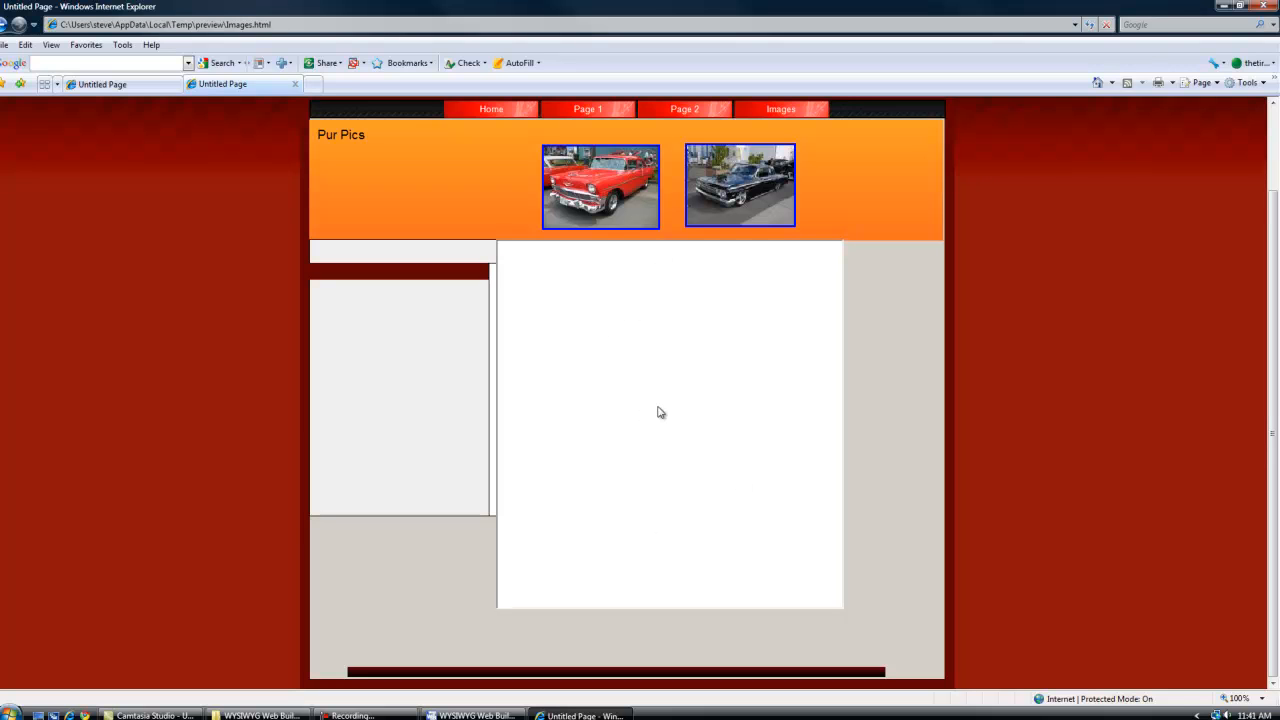
pyautogui.moveTo(720, 337)
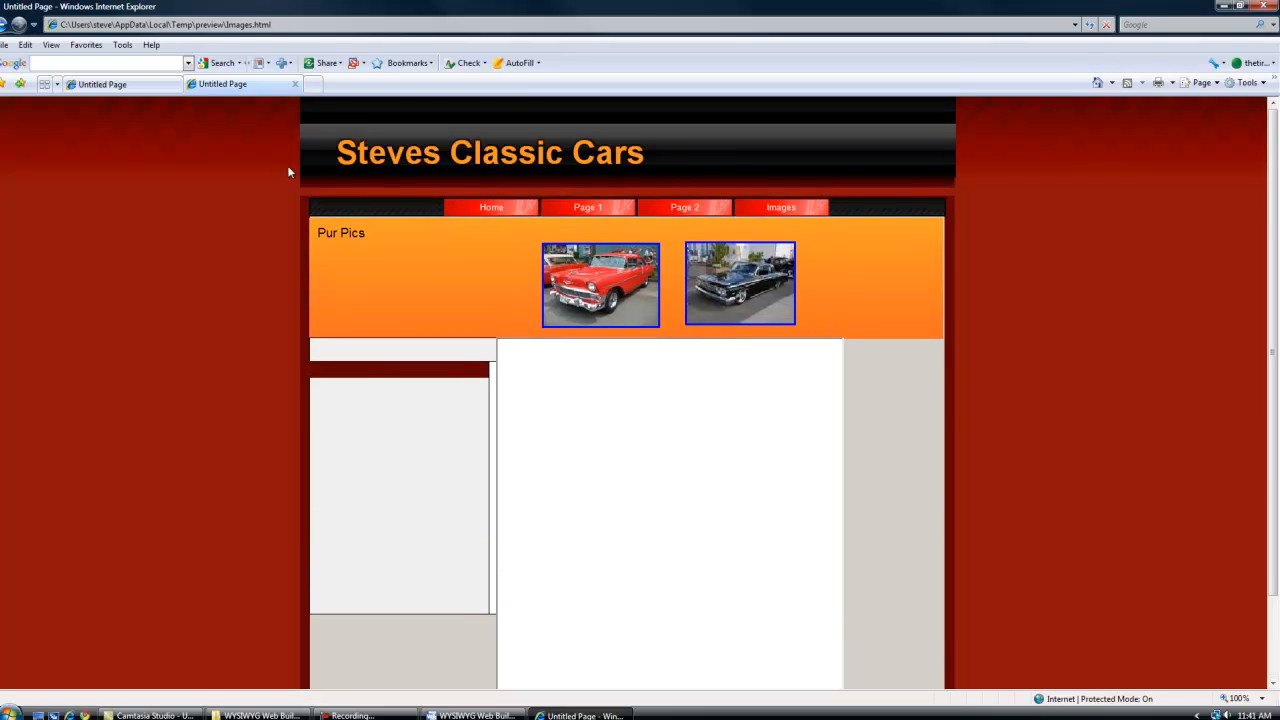
pyautogui.click(478, 207)
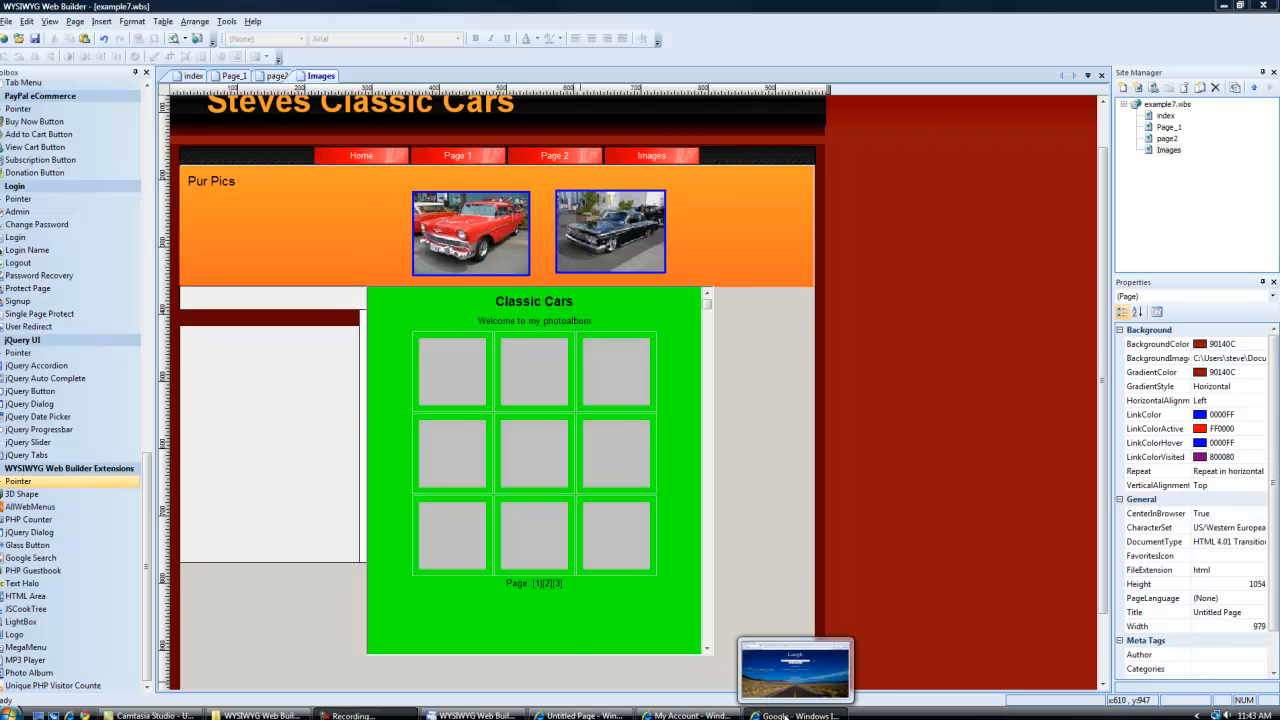
pyautogui.click(795, 670)
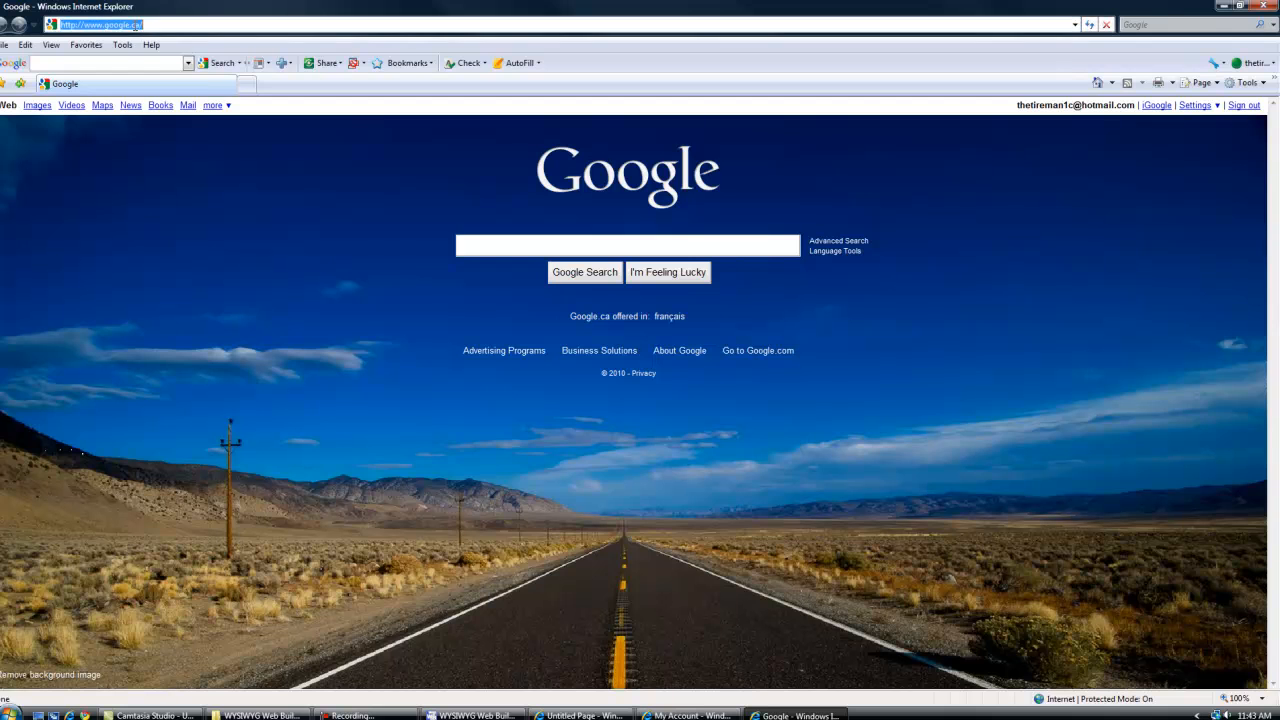
pyautogui.write('www')
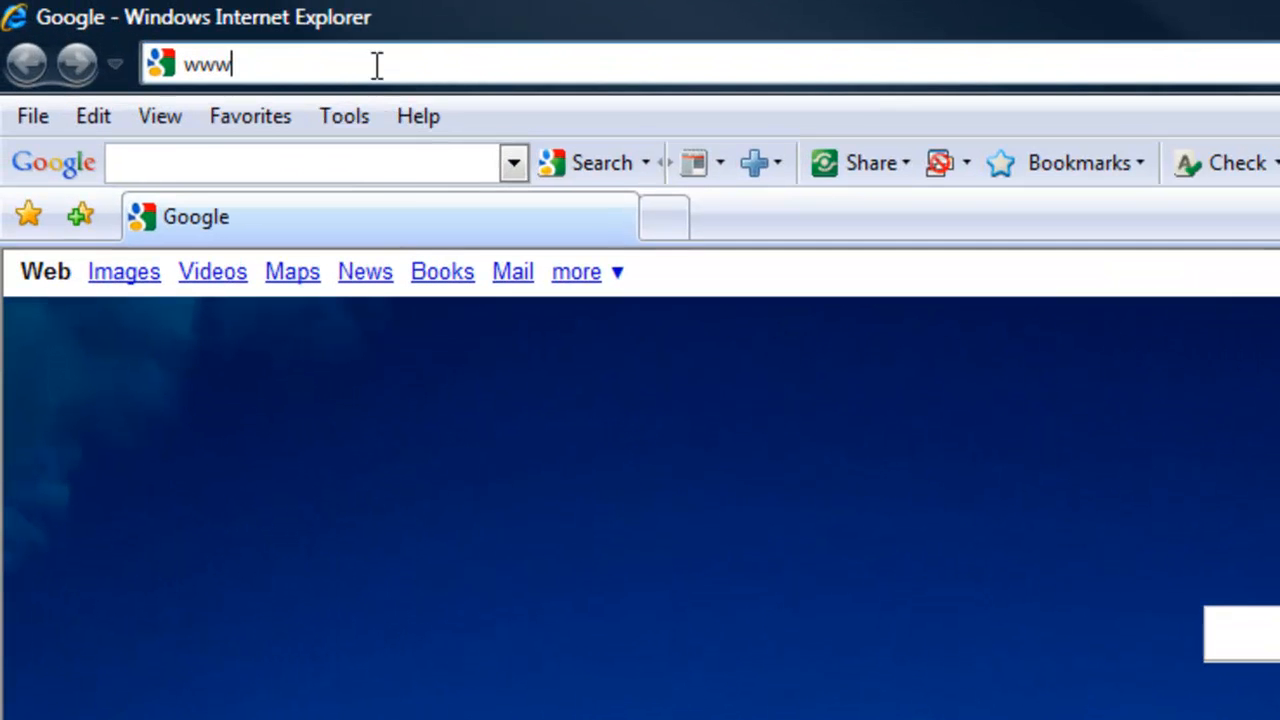
pyautogui.write('.easyma')
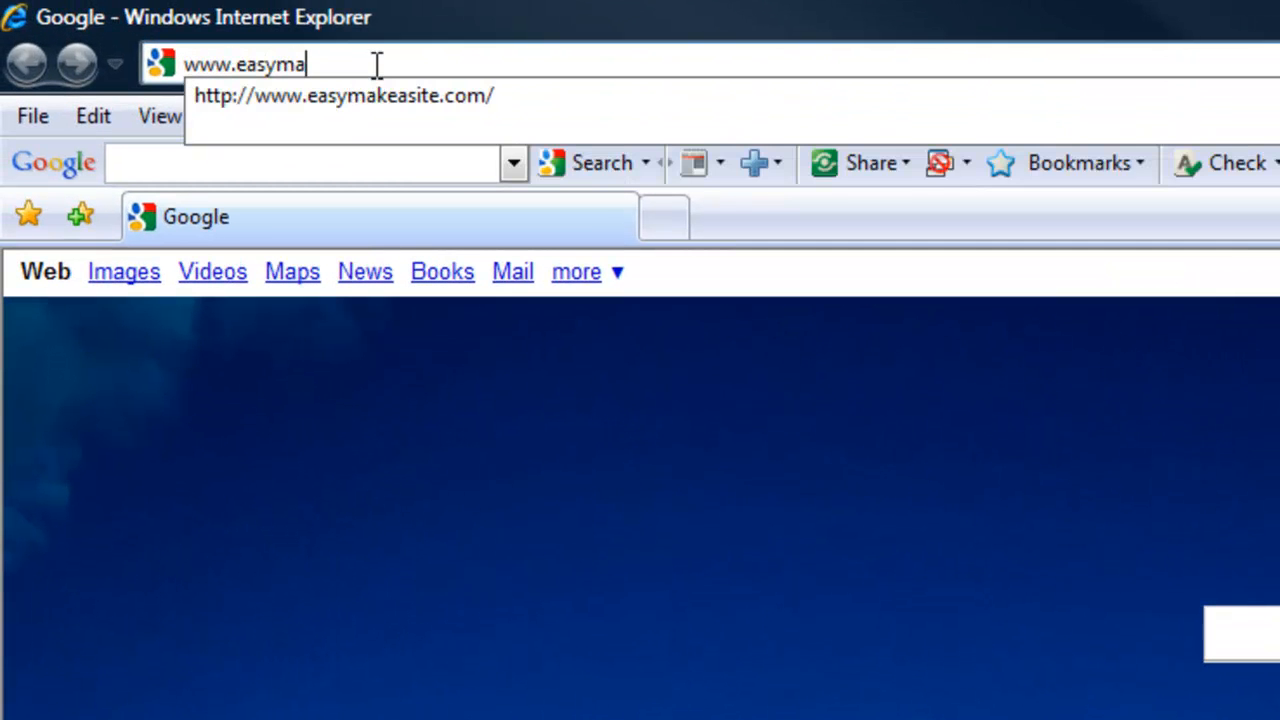
pyautogui.write('keasite')
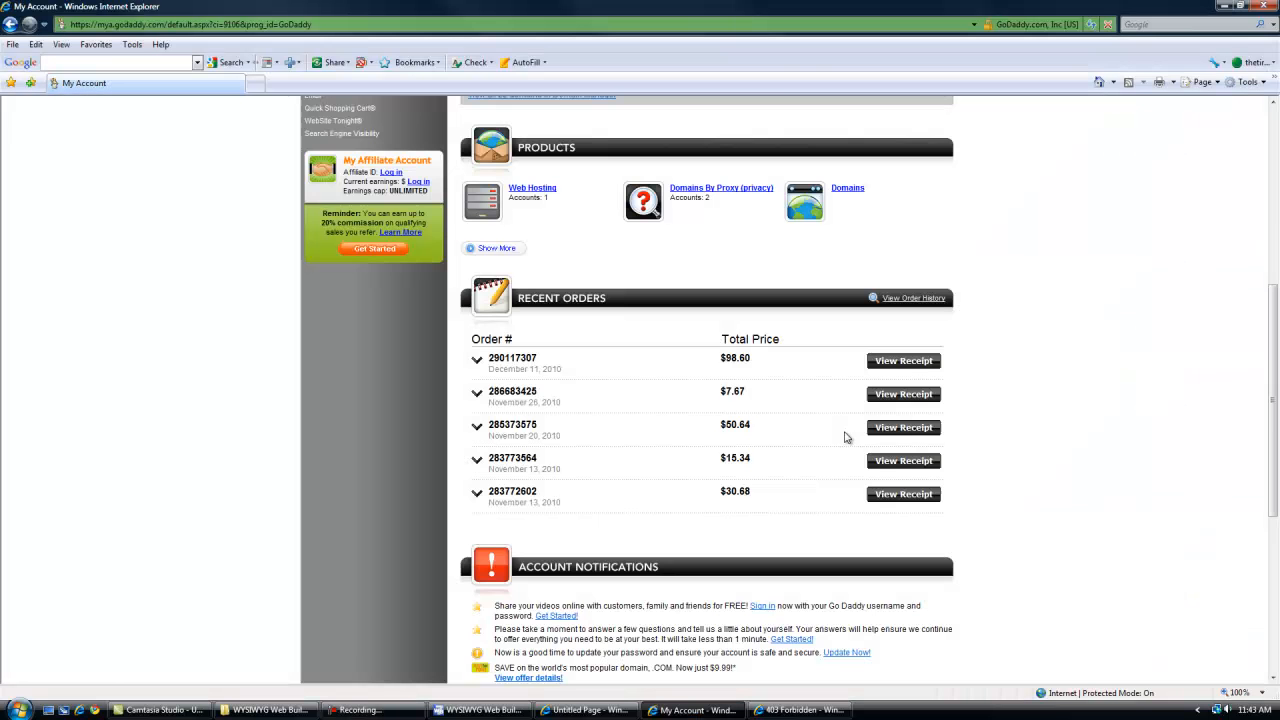
pyautogui.moveTo(990, 293)
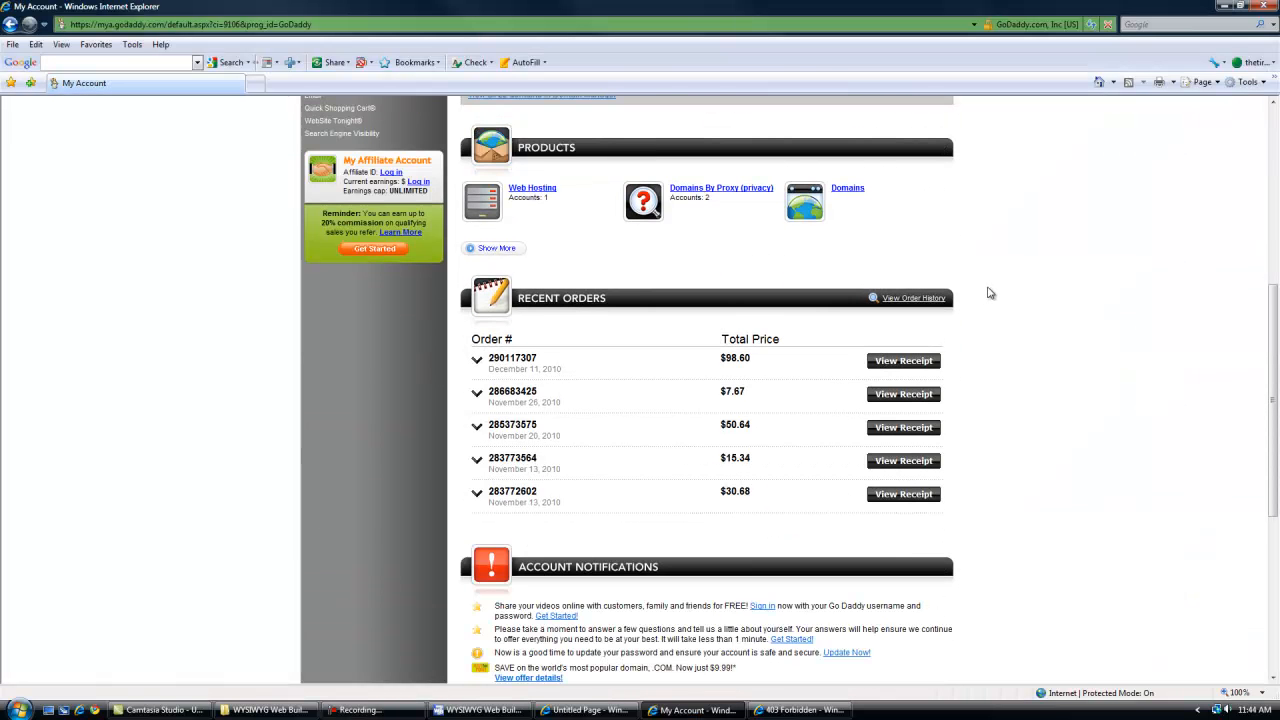
# Step: Launch the Web Hosting Control Center and go to Settings > Manage FTP Users
pyautogui.scroll(-3)
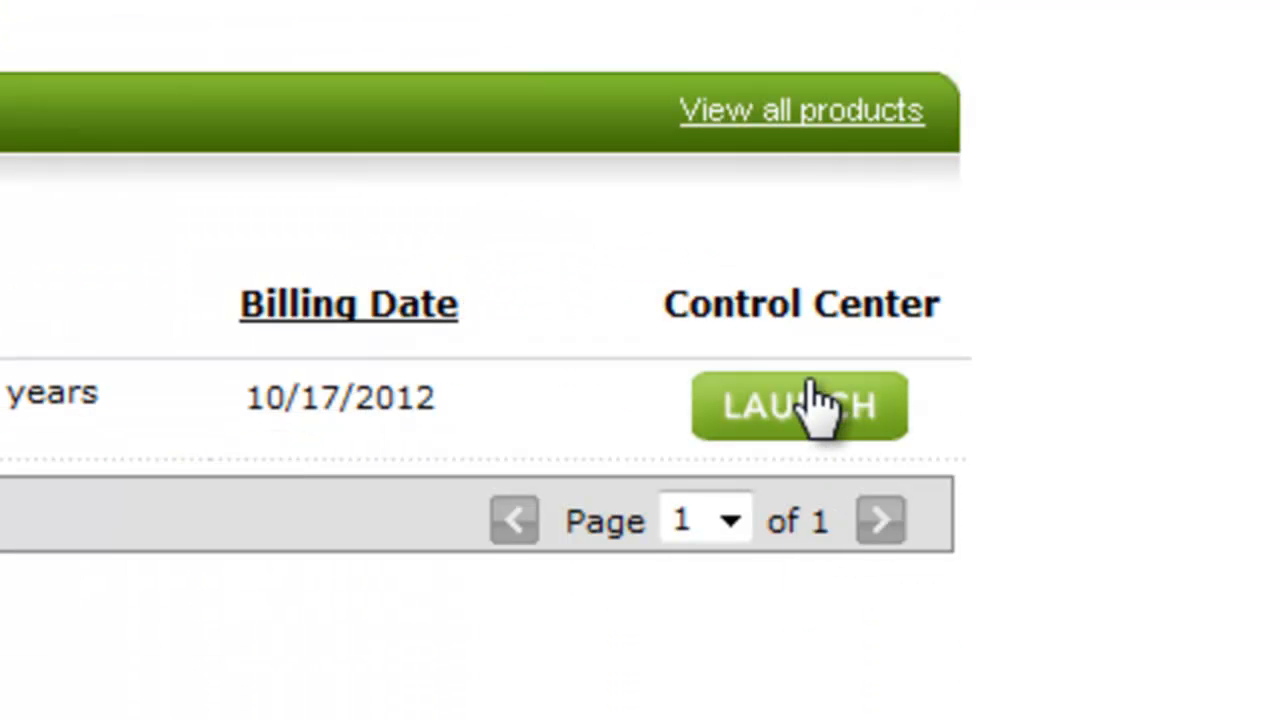
pyautogui.click(799, 405)
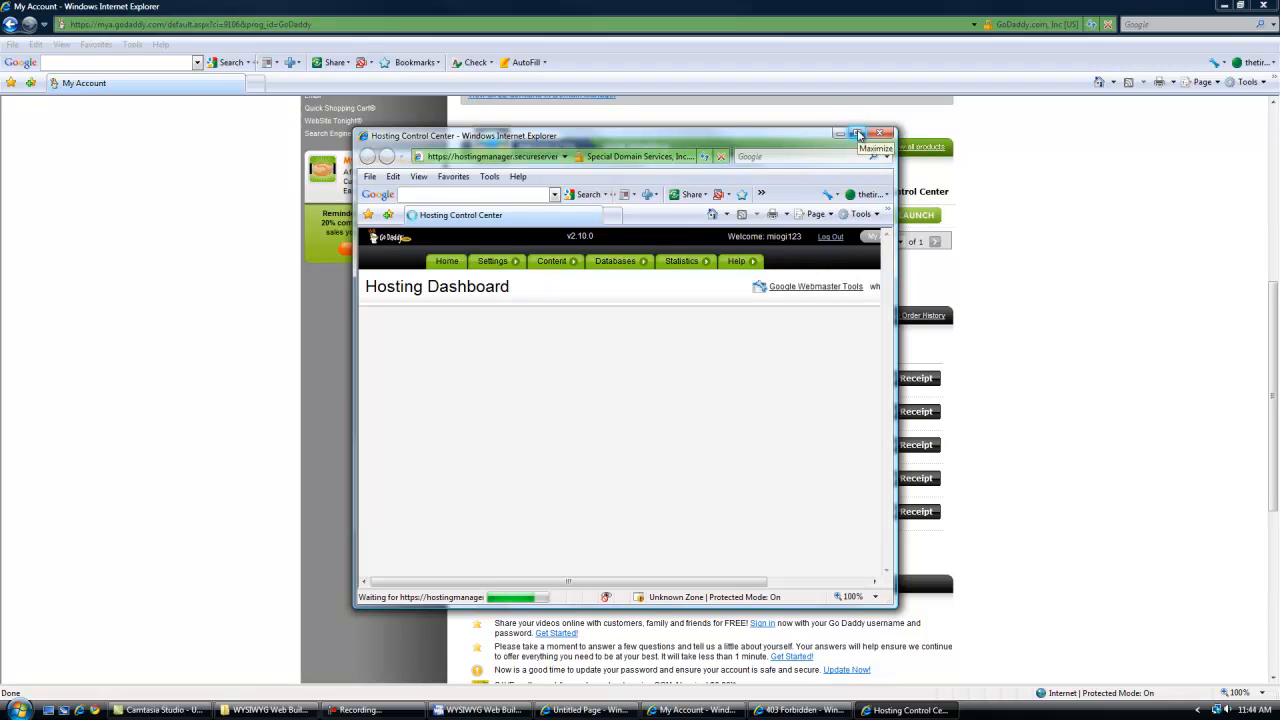
pyautogui.click(492, 261)
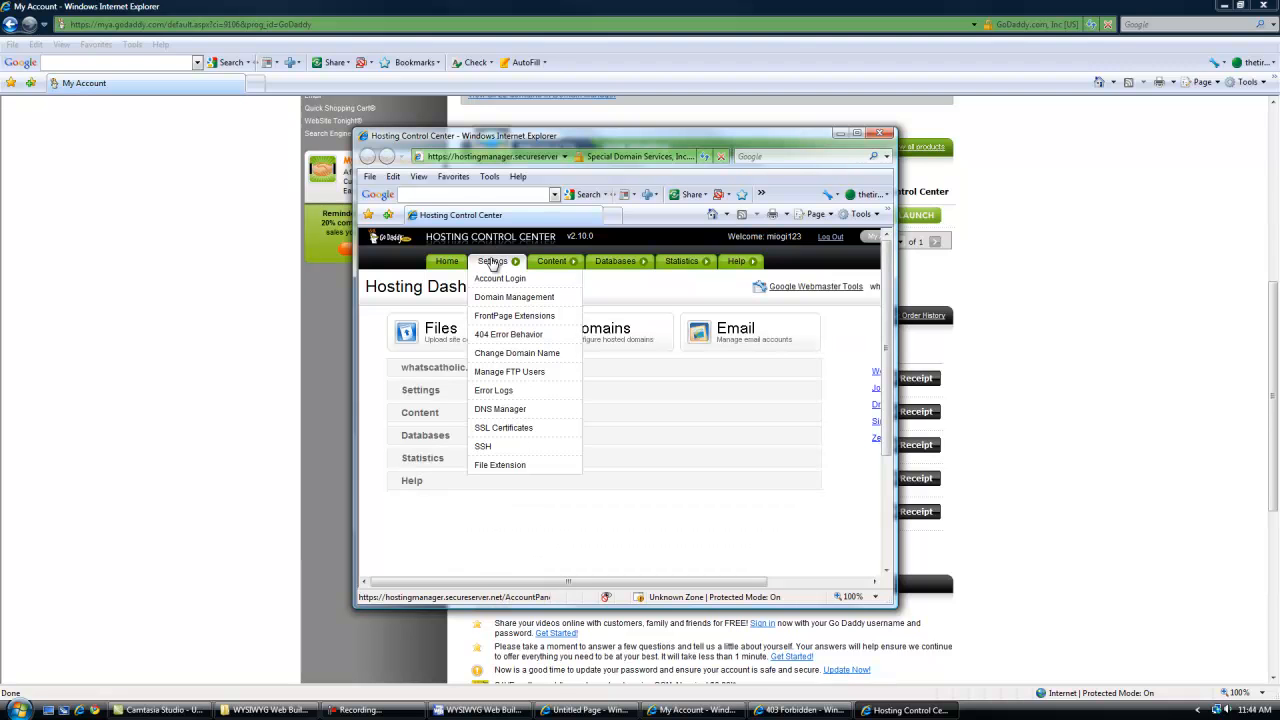
pyautogui.click(509, 371)
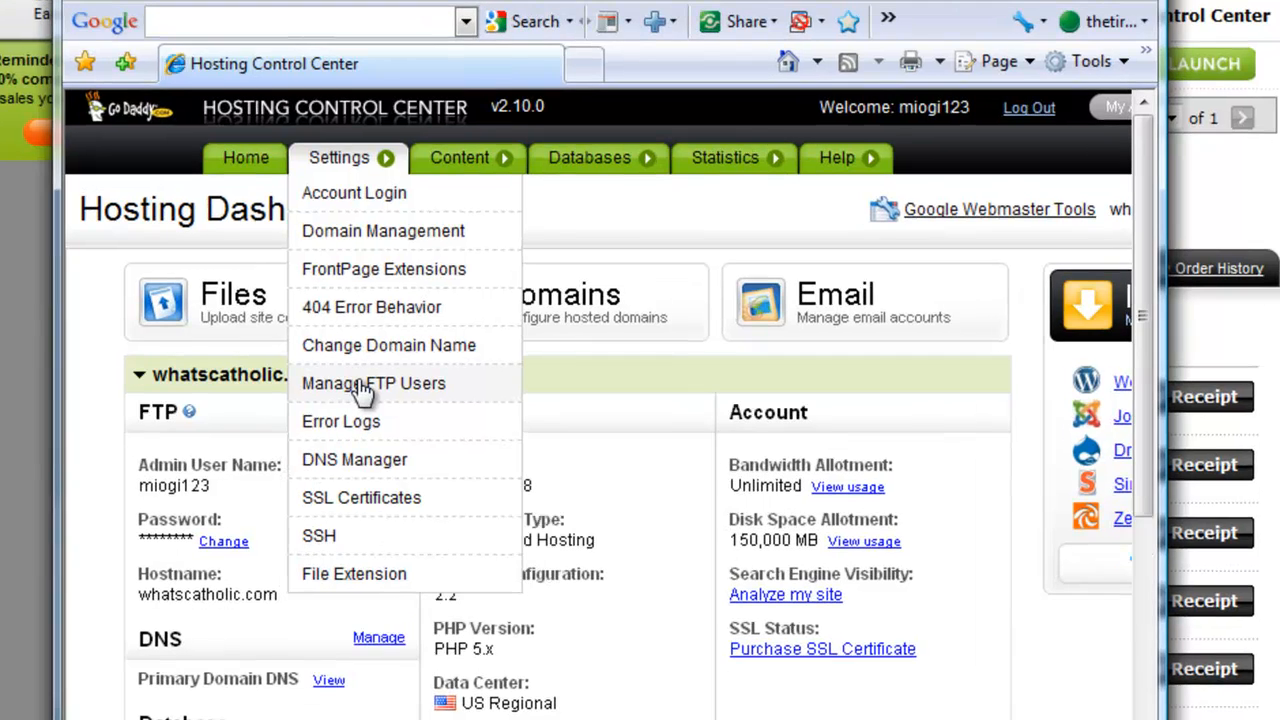
pyautogui.click(373, 383)
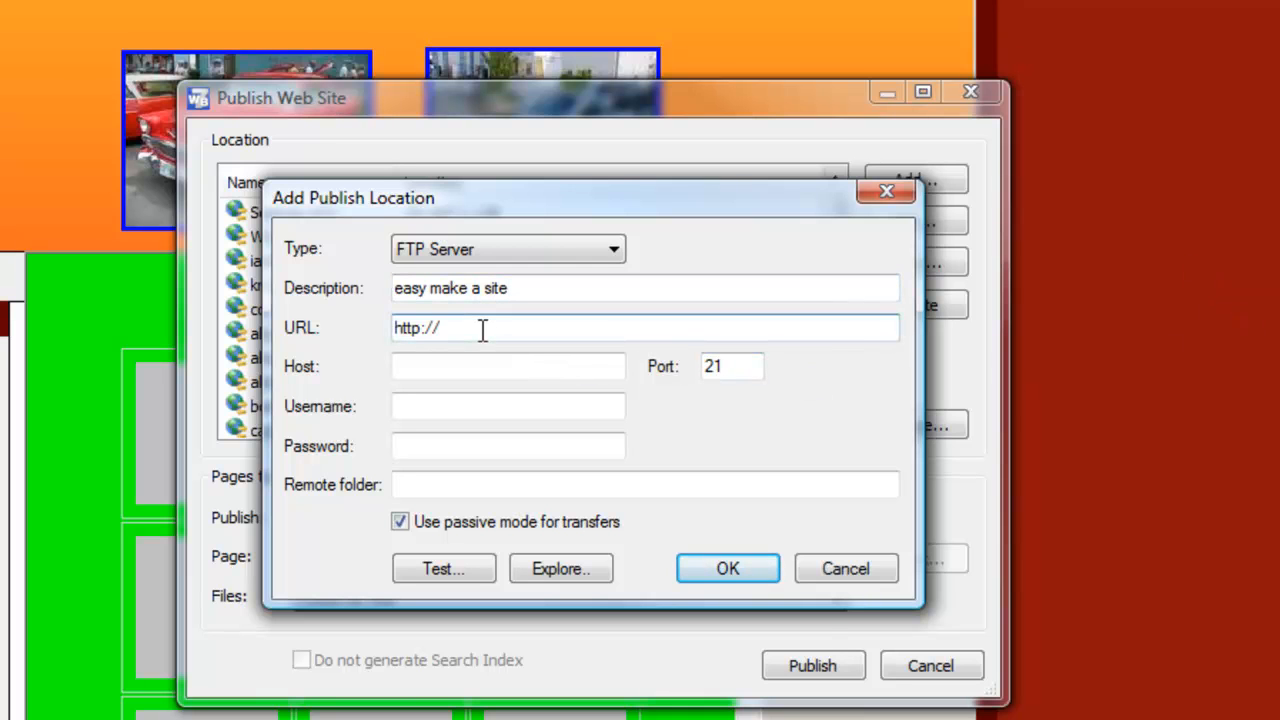
pyautogui.write('www.easy')
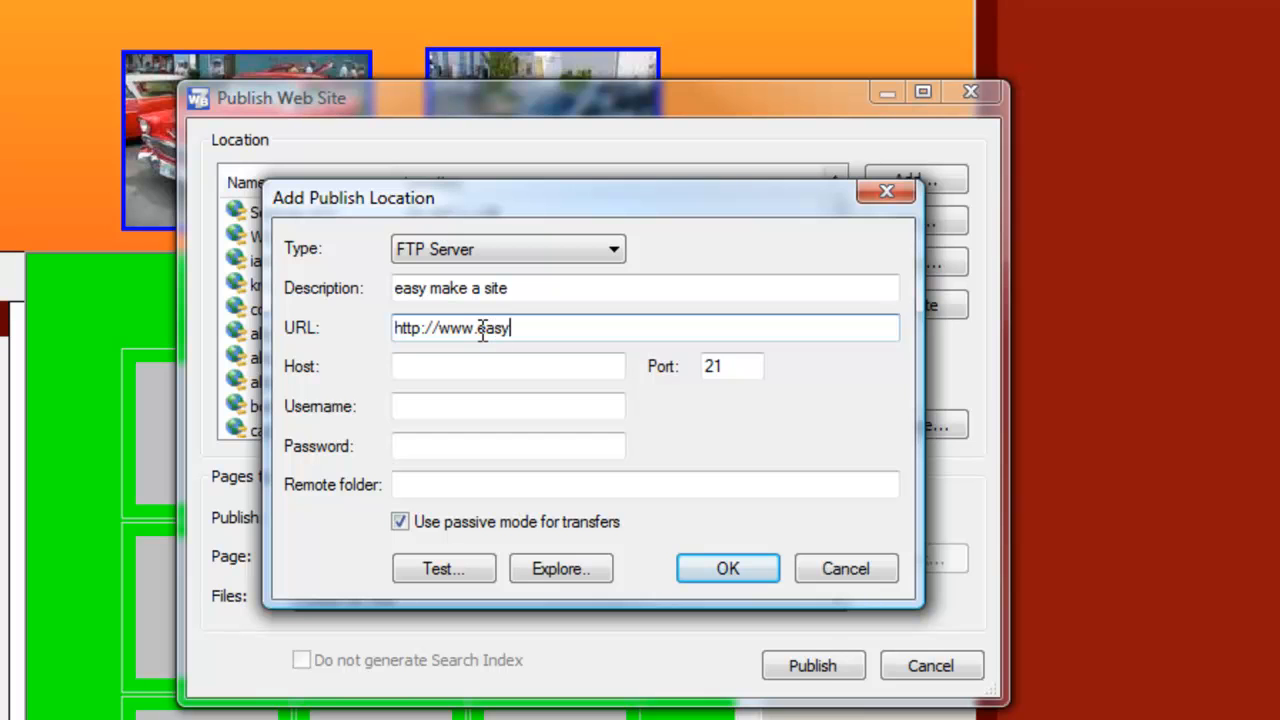
pyautogui.write('makeasi')
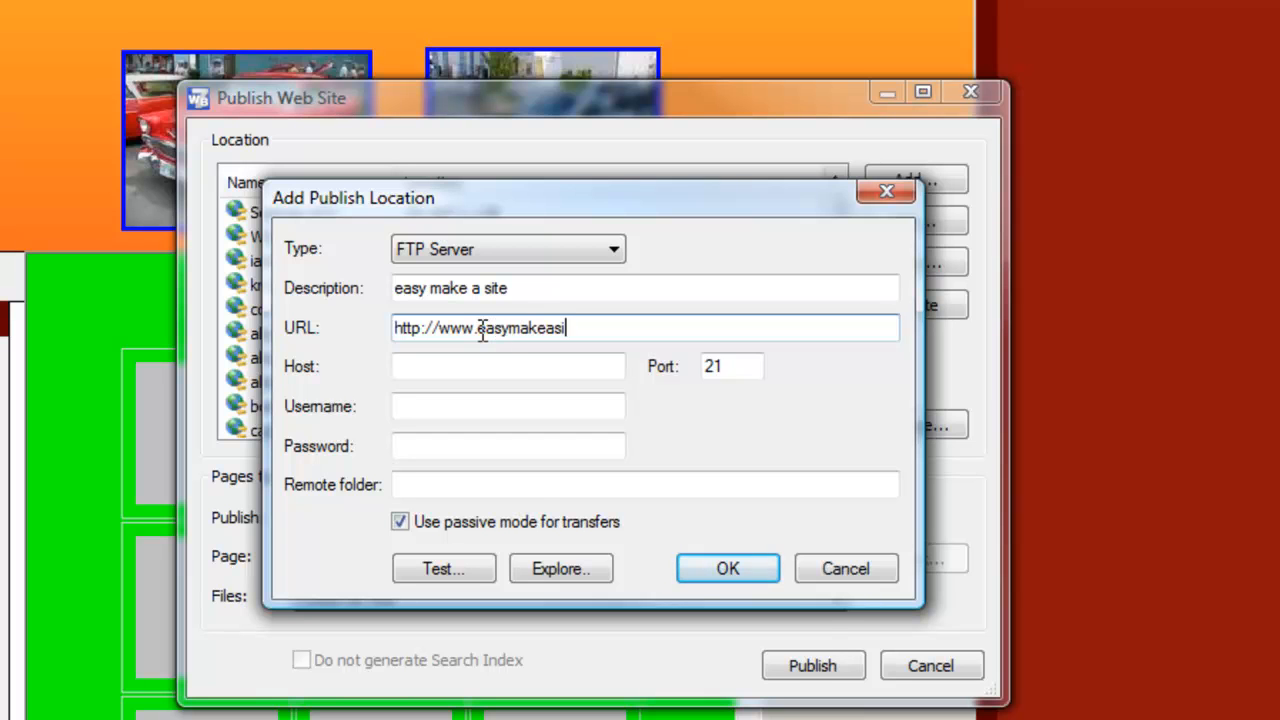
pyautogui.write('te.com,')
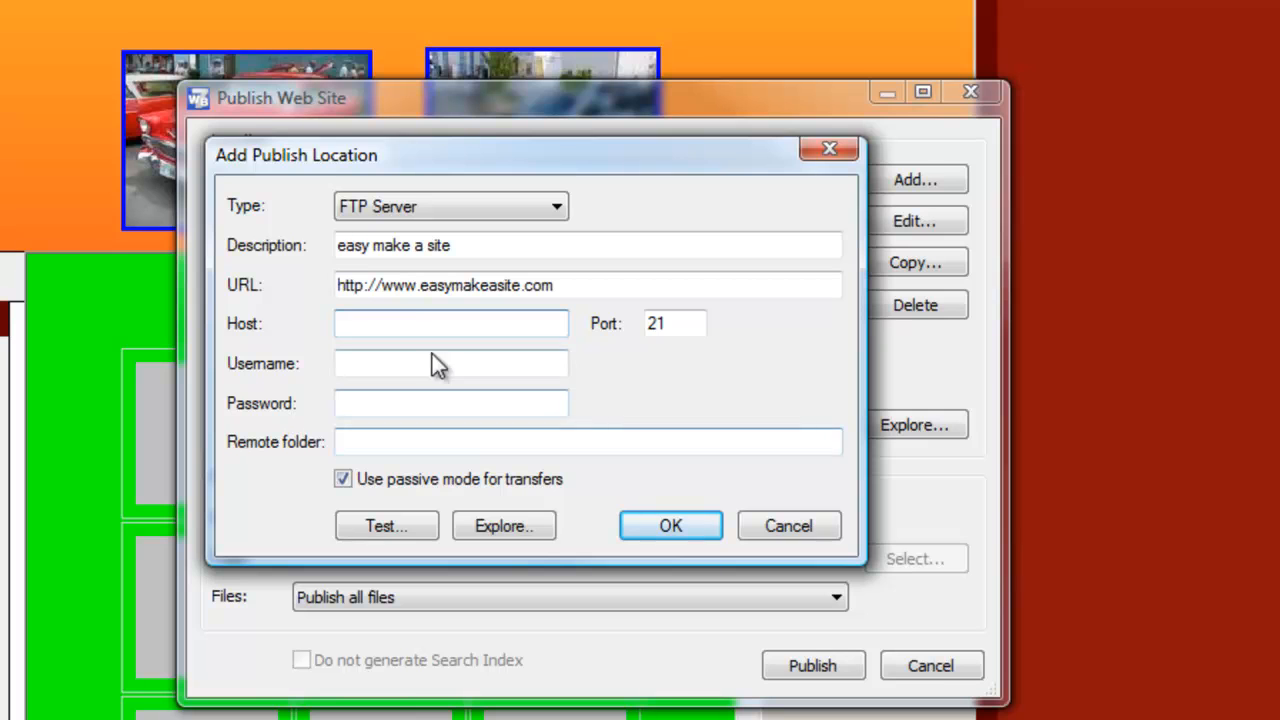
pyautogui.write('72.167.1.')
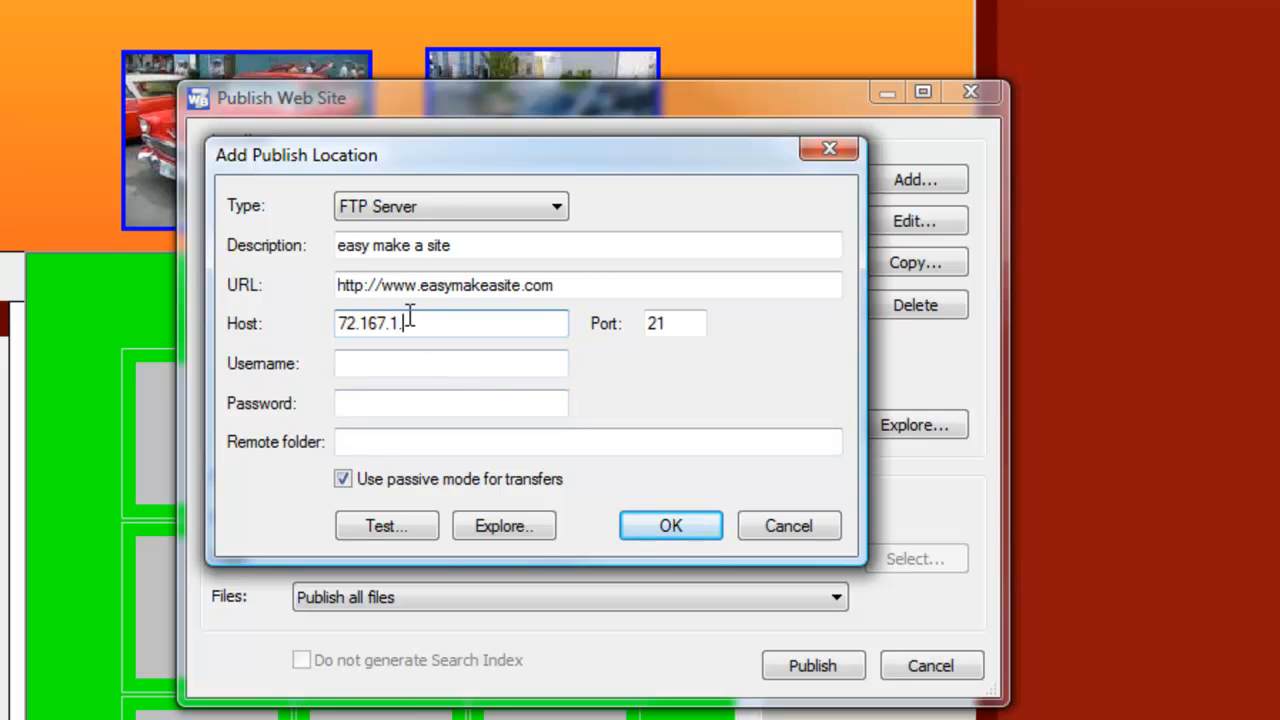
pyautogui.write('128')
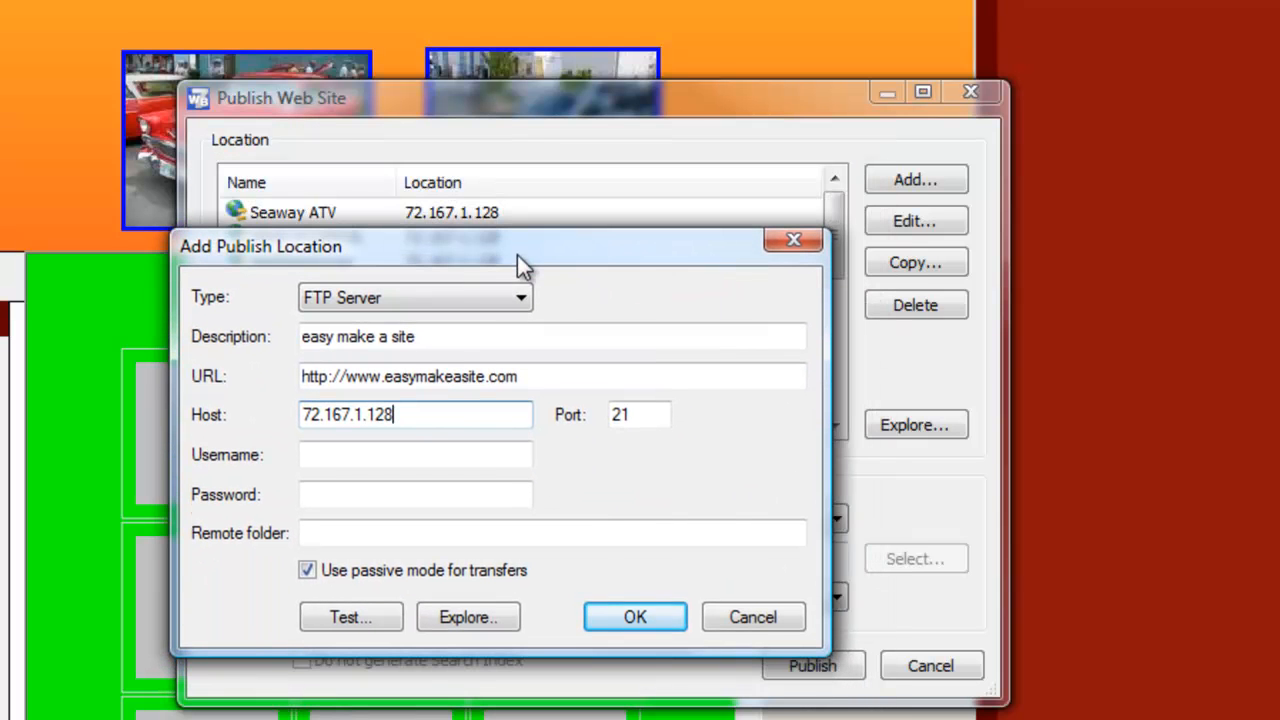
pyautogui.moveTo(565, 225)
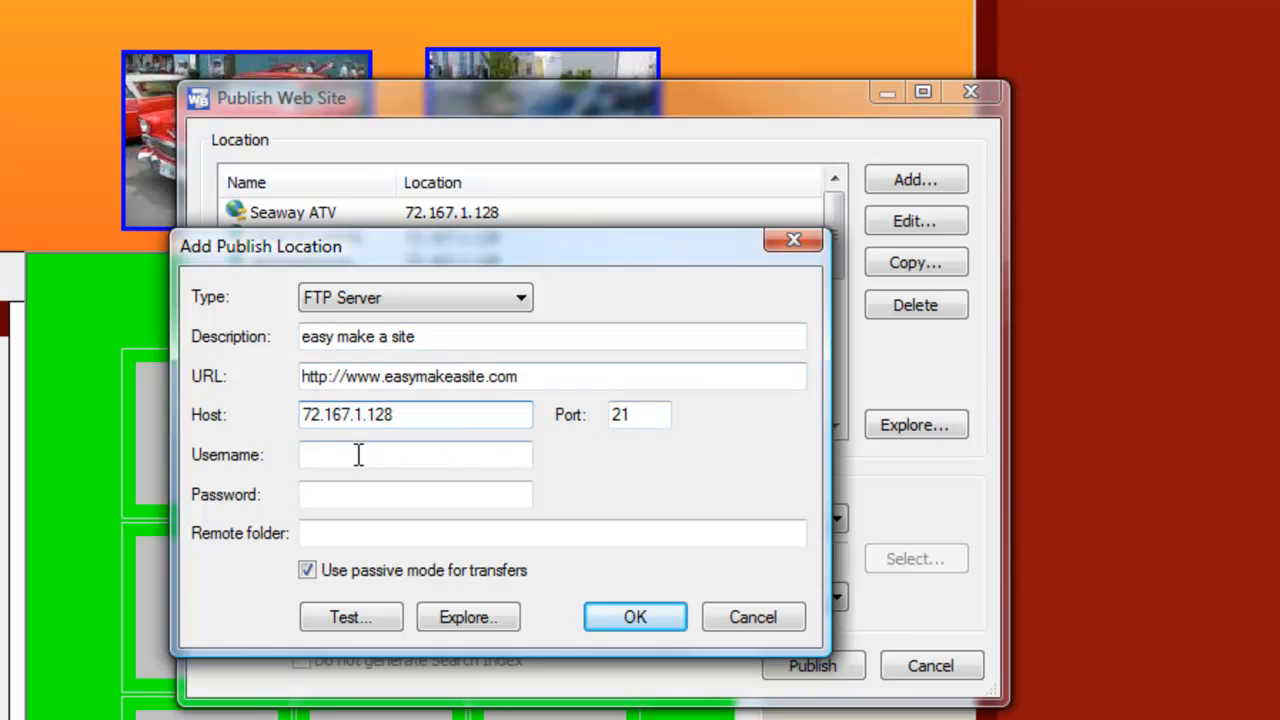
pyautogui.click(415, 455)
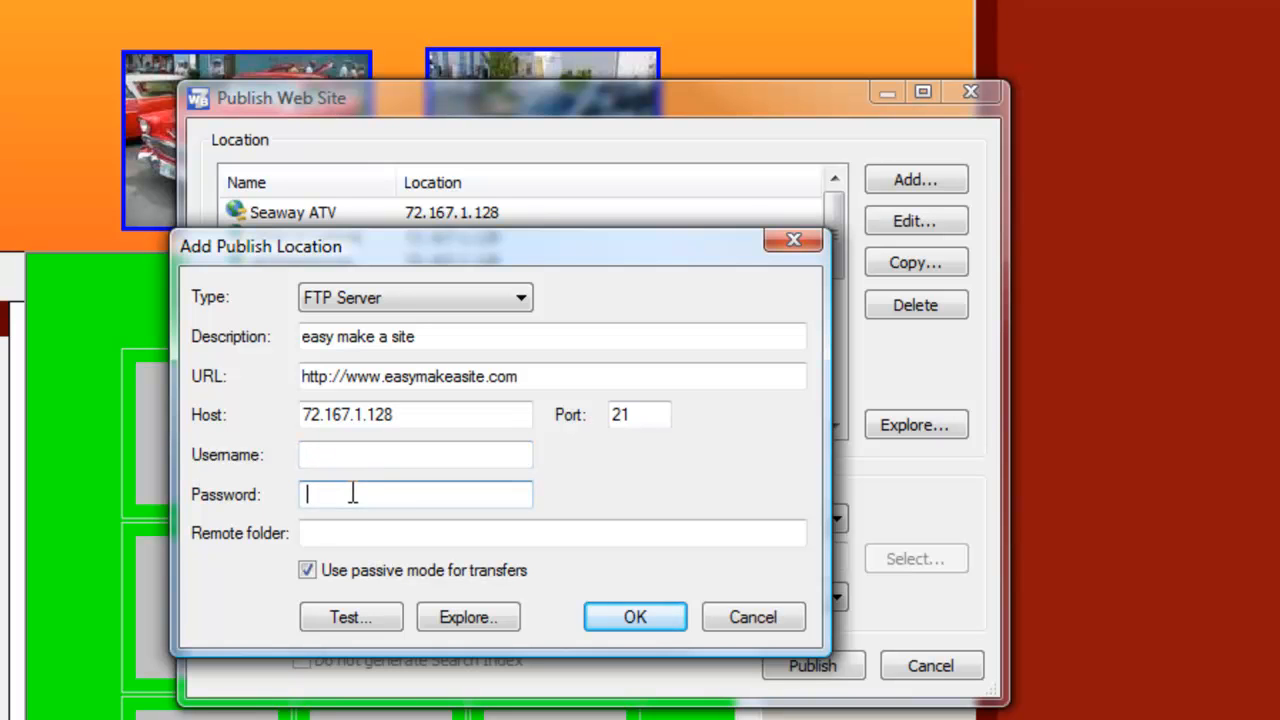
pyautogui.moveTo(756, 570)
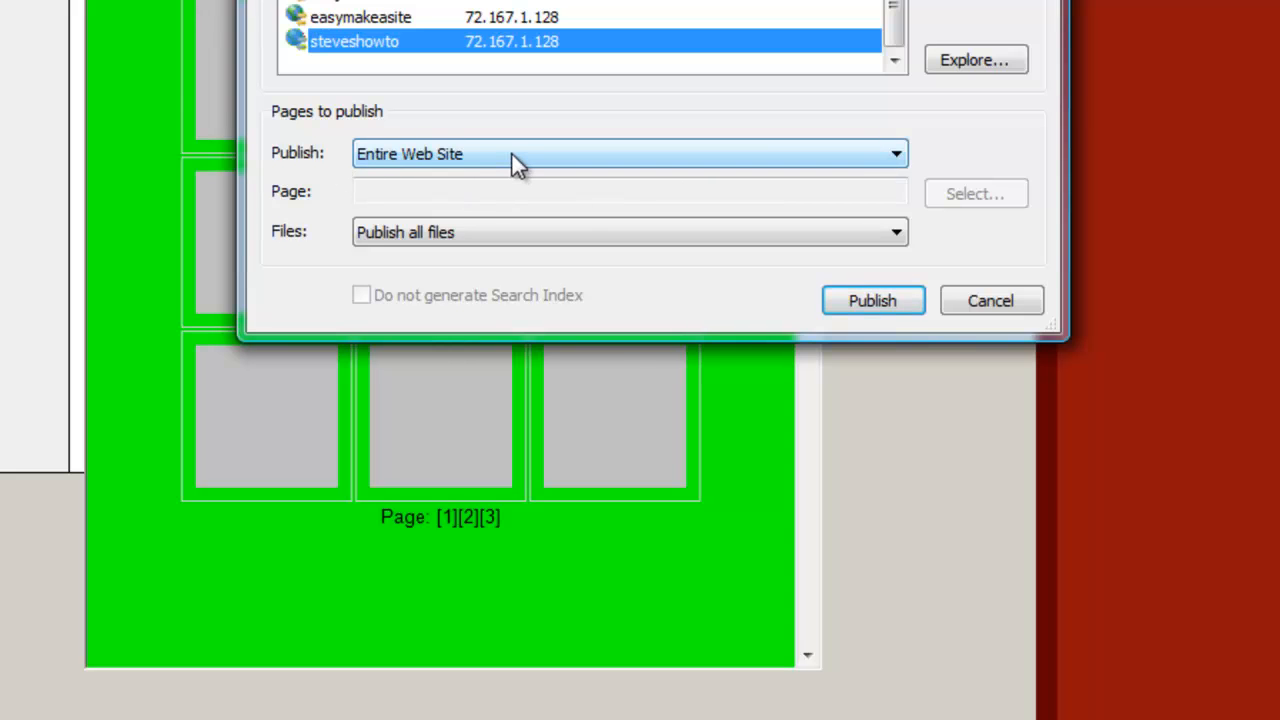
# Step: Publish the entire web site with all files to the easymakeasite FTP location
pyautogui.click(629, 153)
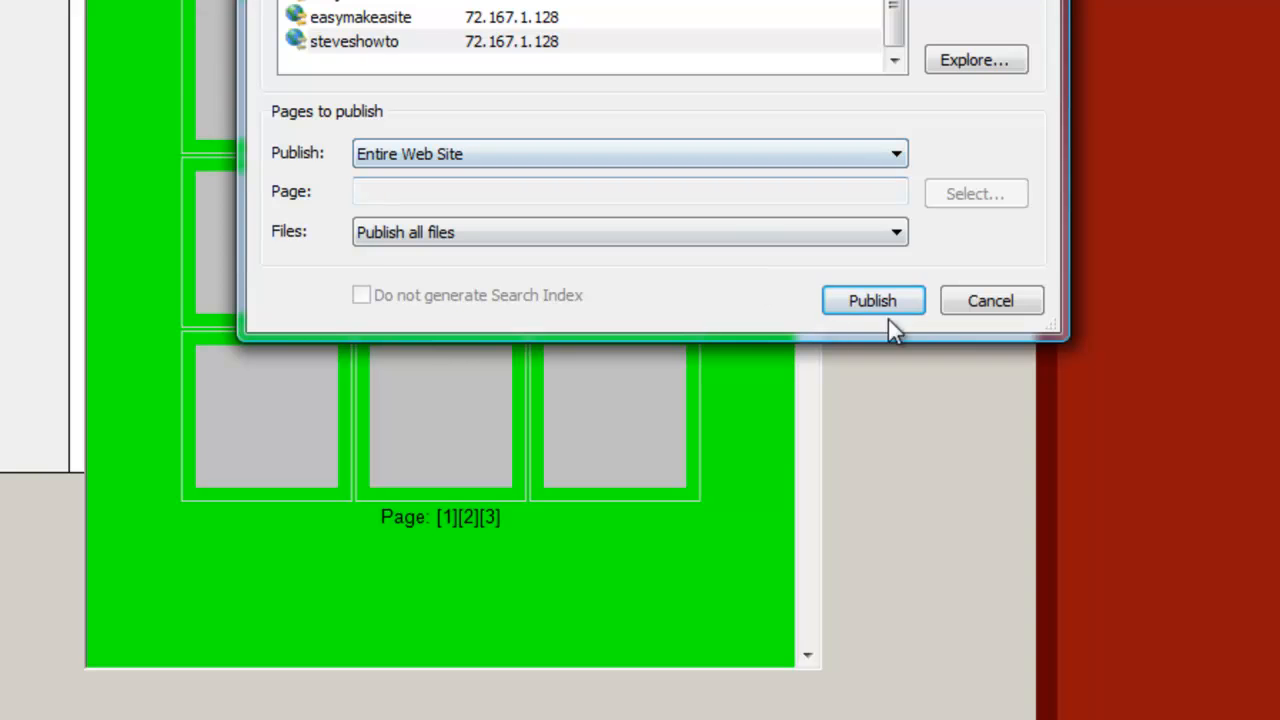
pyautogui.click(872, 300)
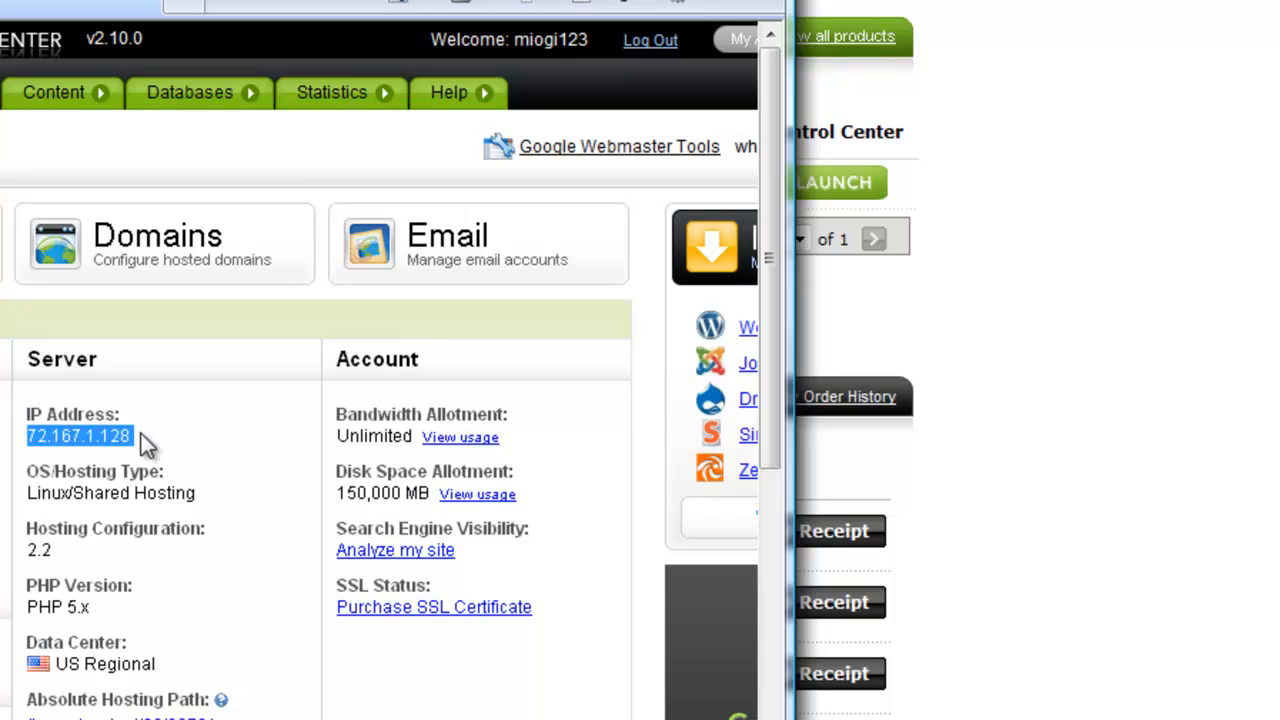
pyautogui.moveTo(293, 227)
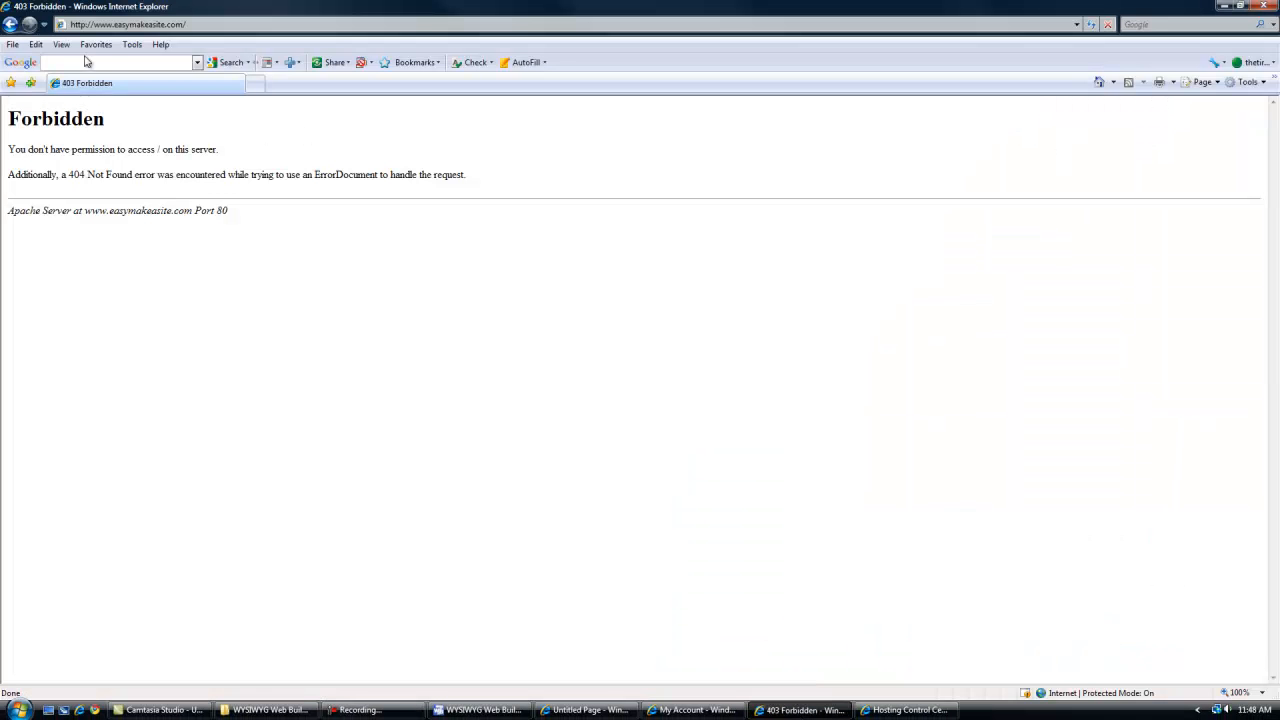
pyautogui.moveTo(174, 188)
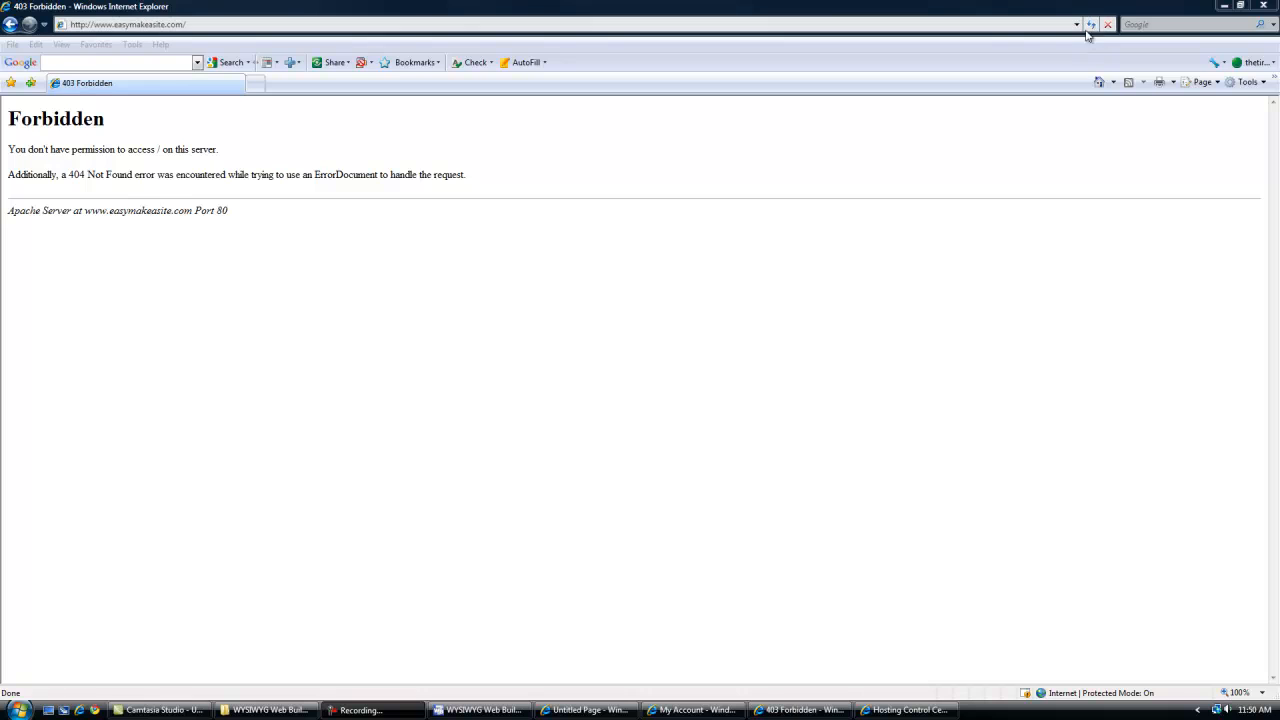
pyautogui.click(1091, 24)
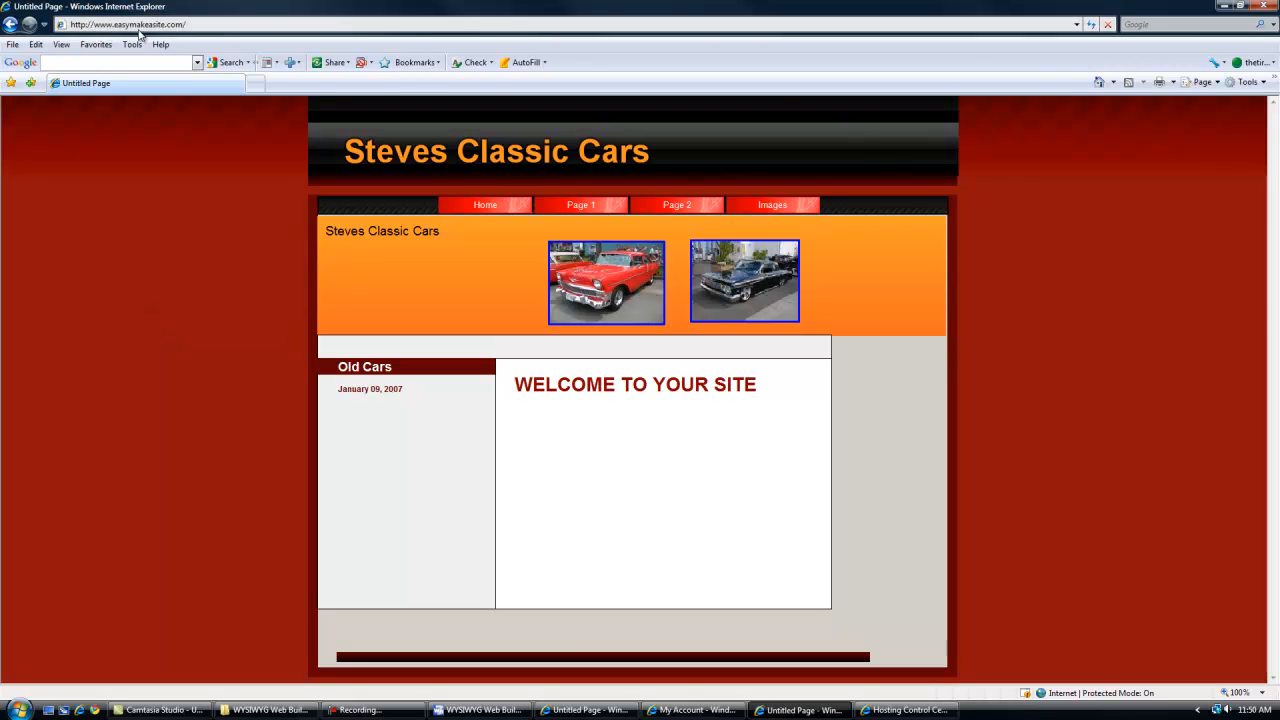
pyautogui.moveTo(883, 238)
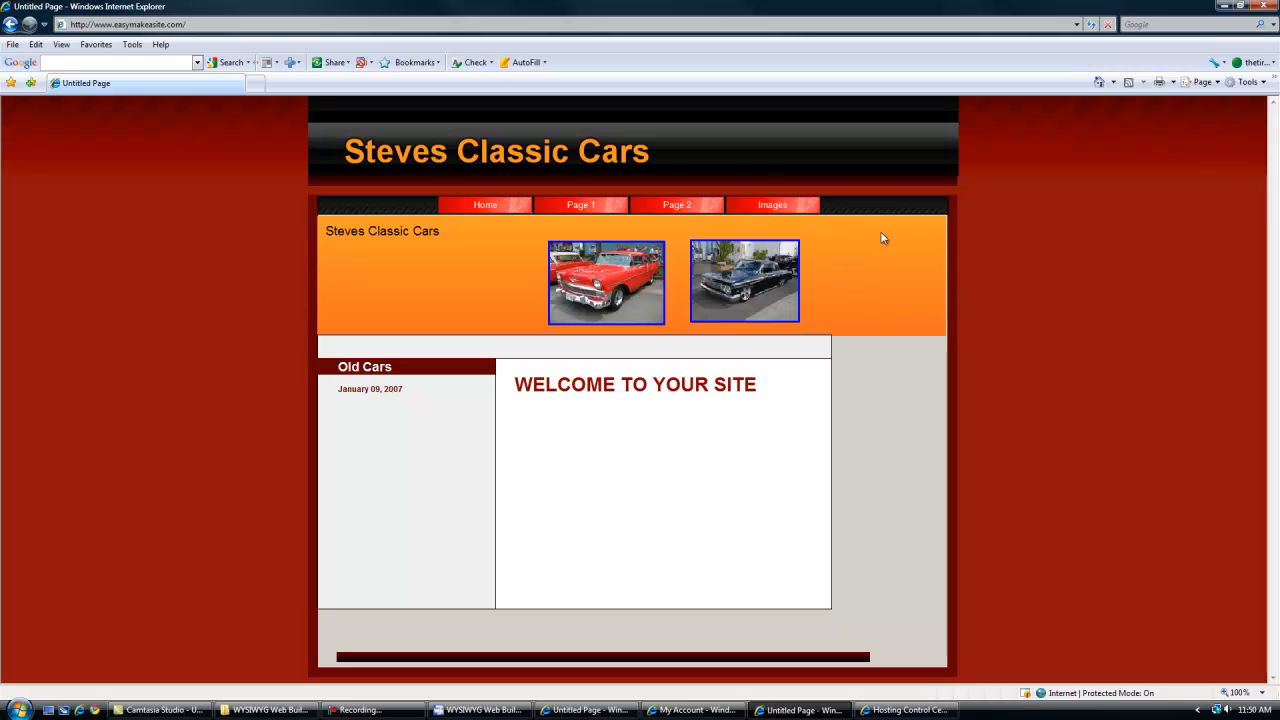
pyautogui.moveTo(865, 168)
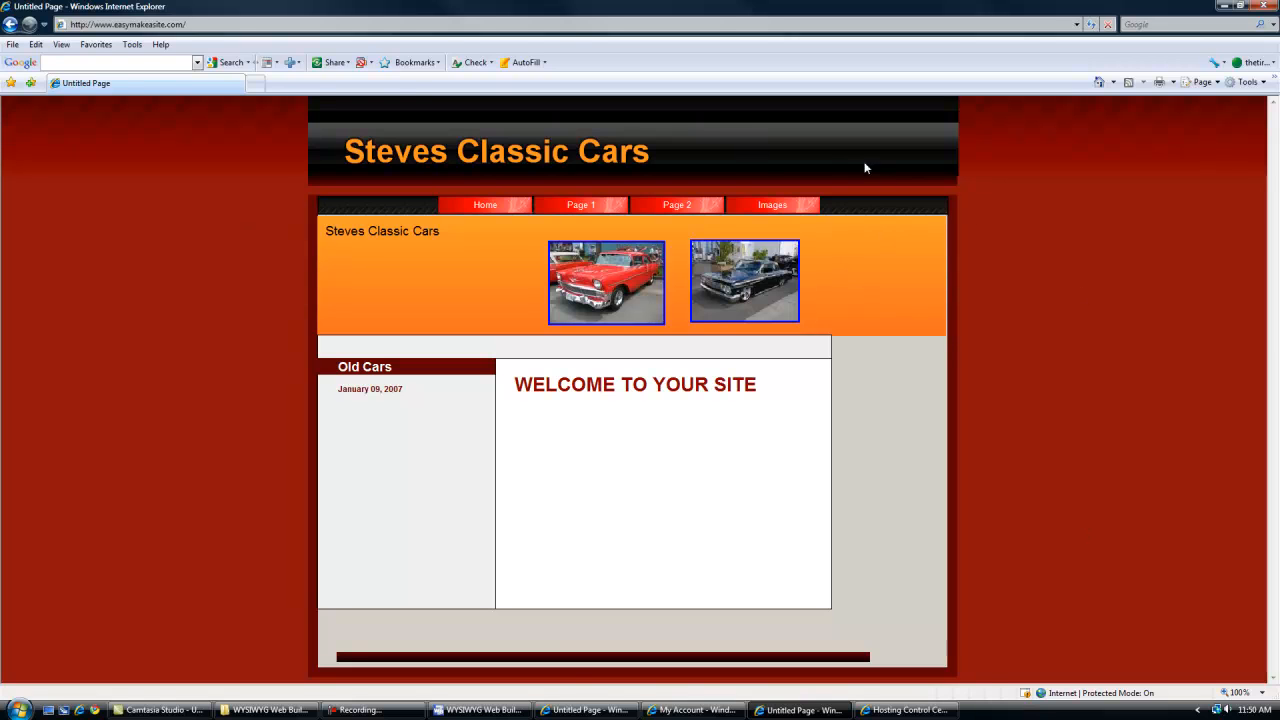
pyautogui.moveTo(466, 222)
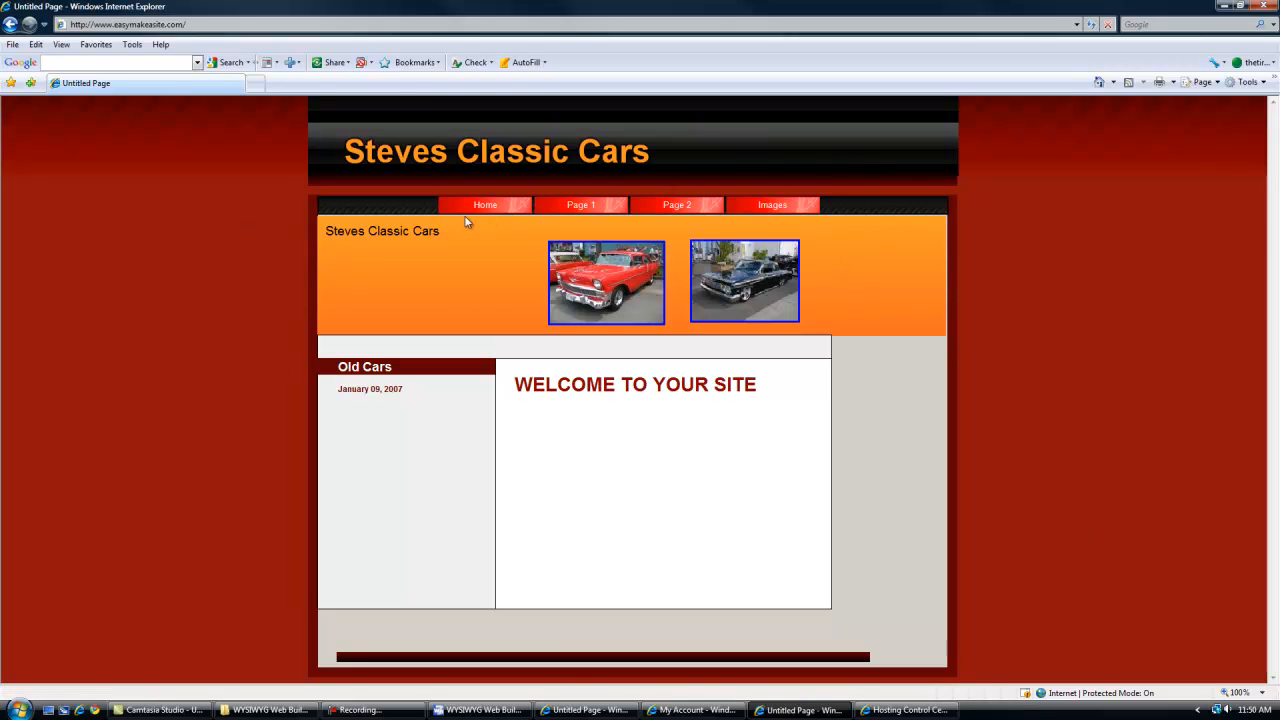
pyautogui.click(581, 205)
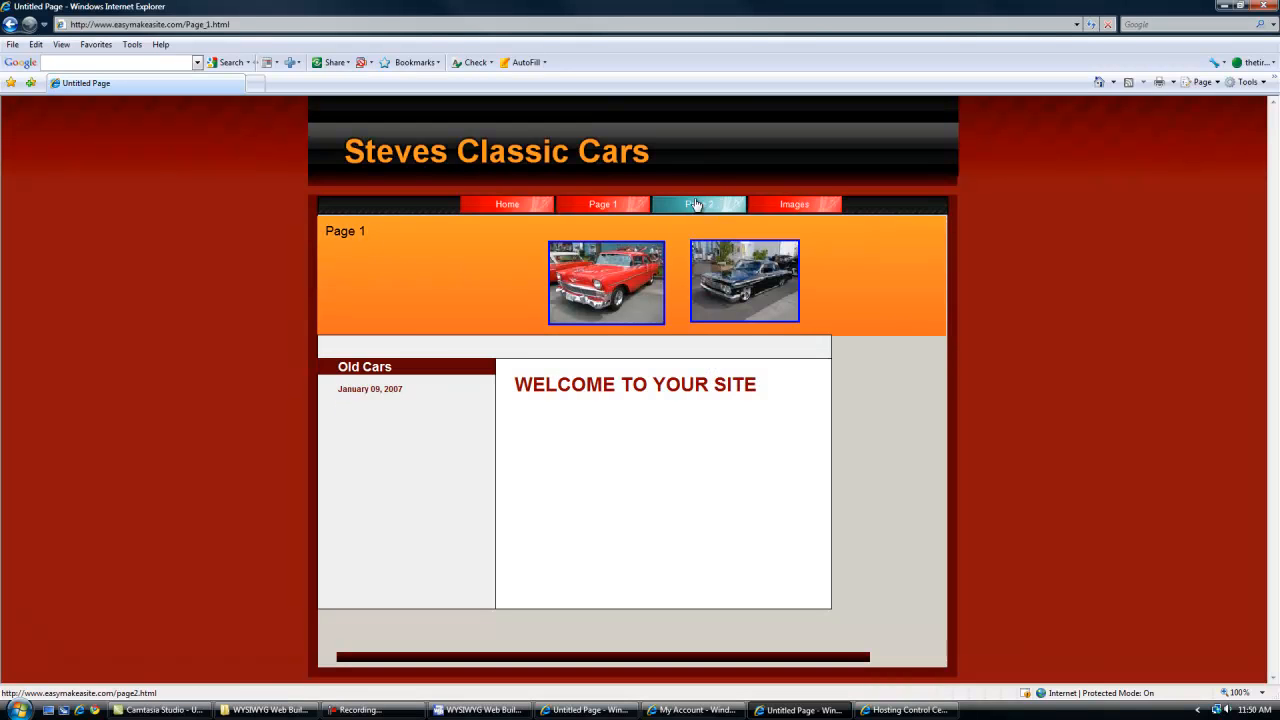
pyautogui.click(697, 204)
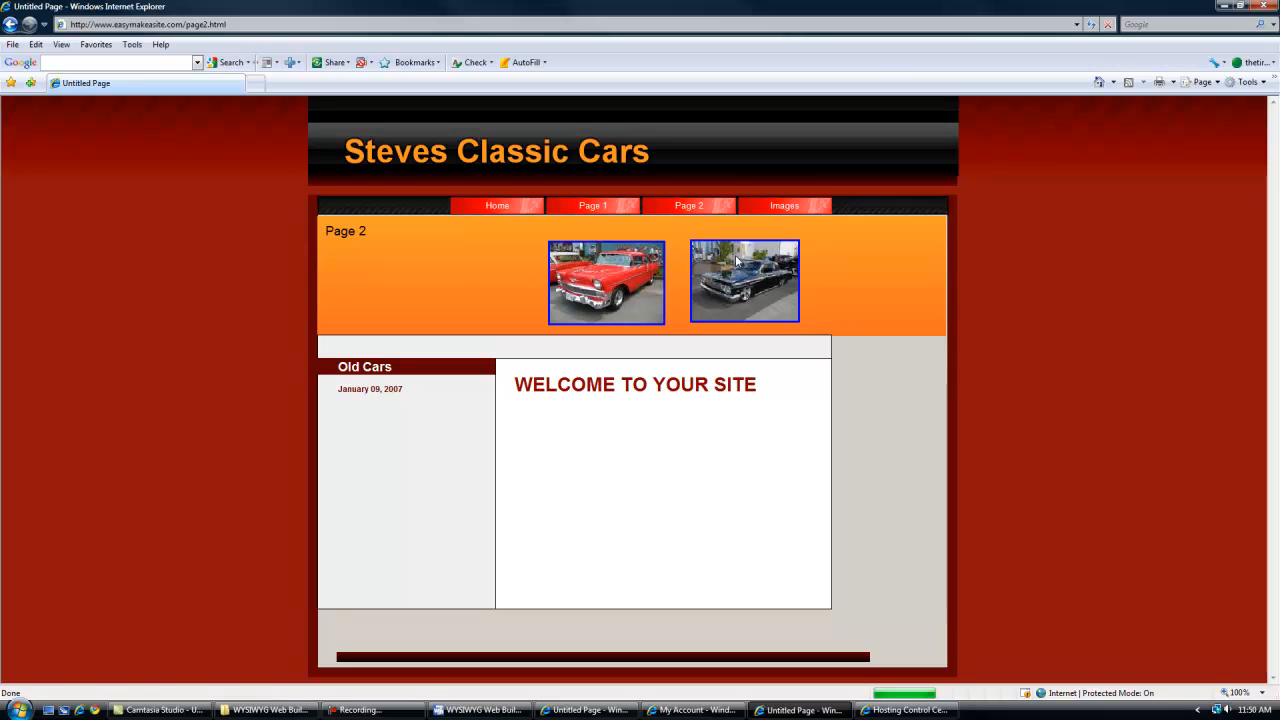
pyautogui.click(784, 205)
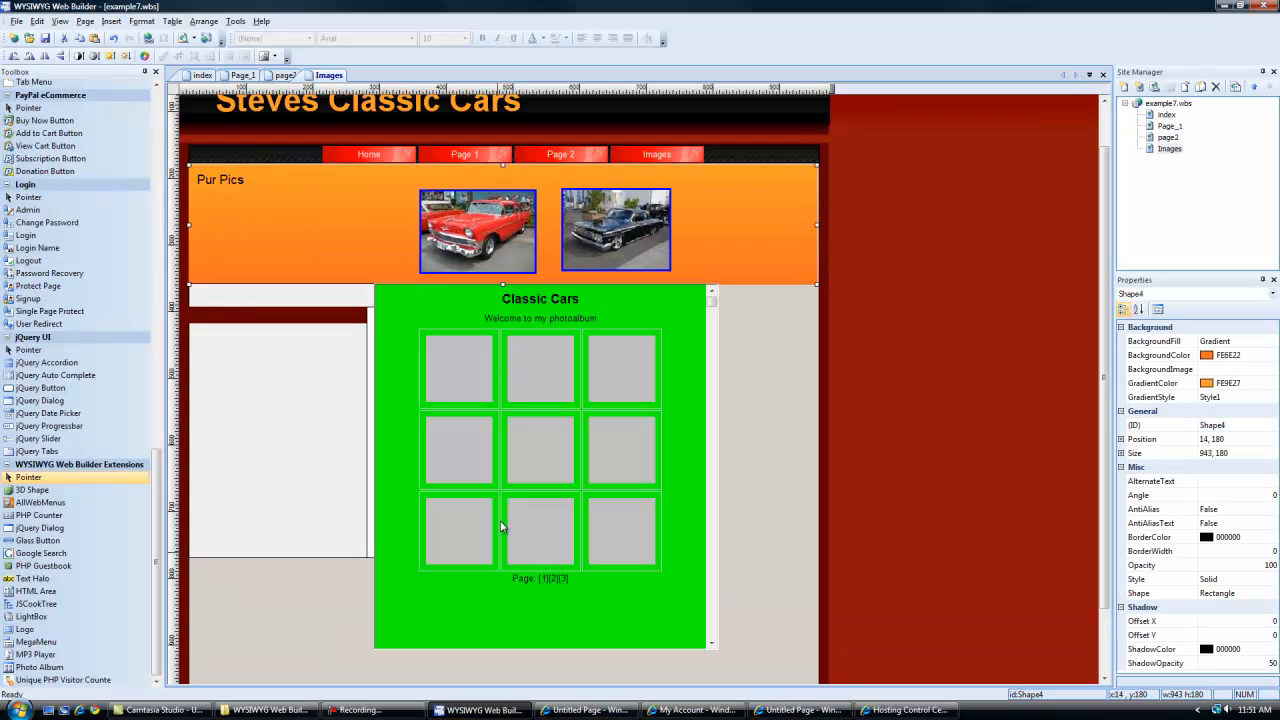
pyautogui.moveTo(350, 367)
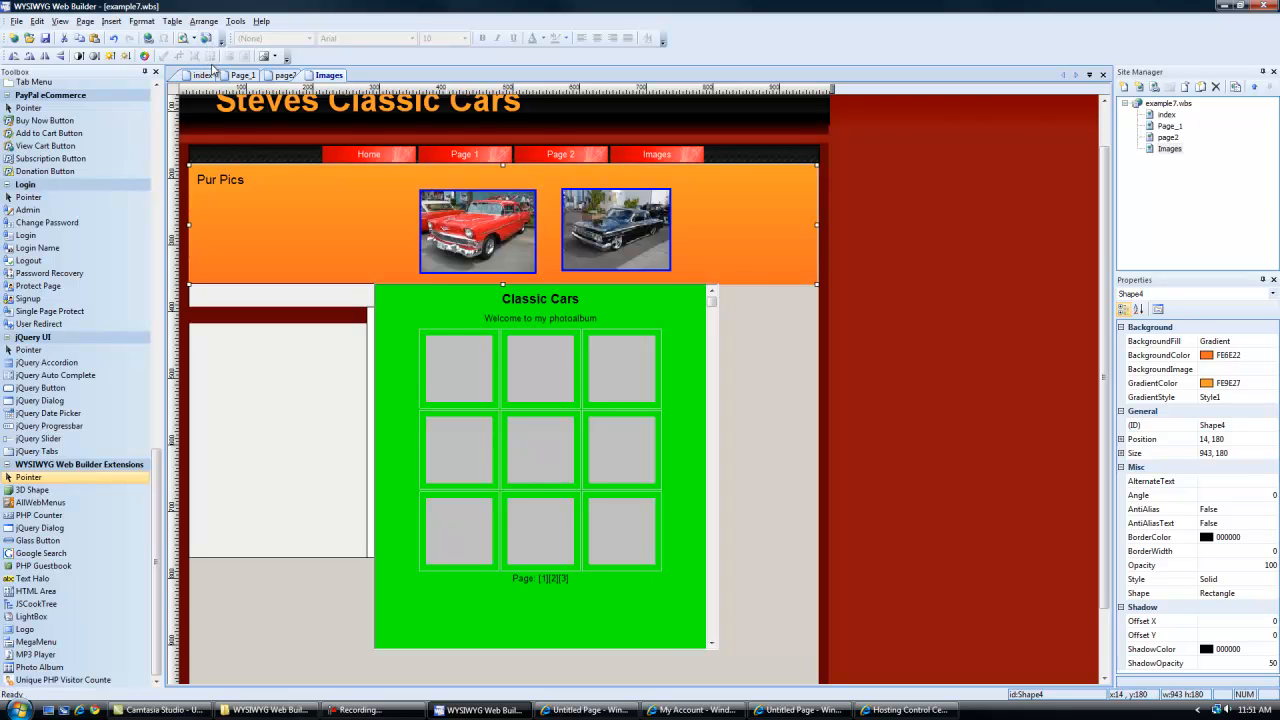
pyautogui.moveTo(538, 363)
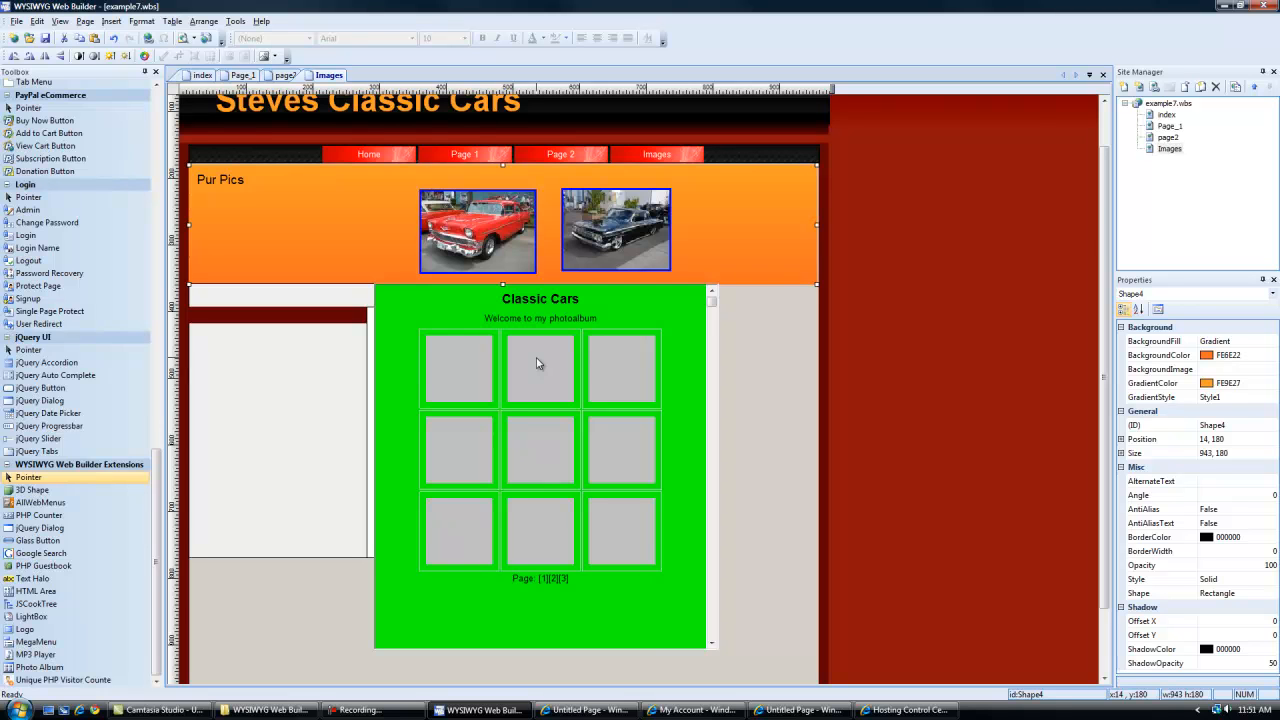
pyautogui.moveTo(866, 258)
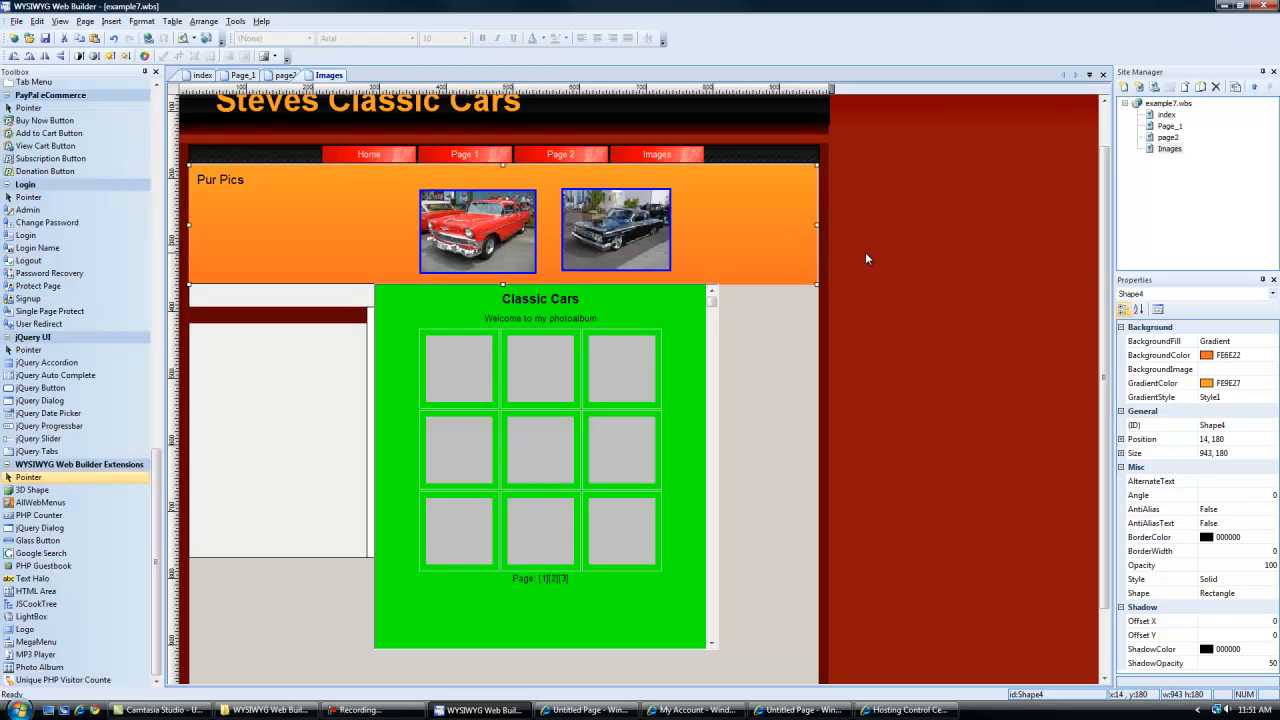